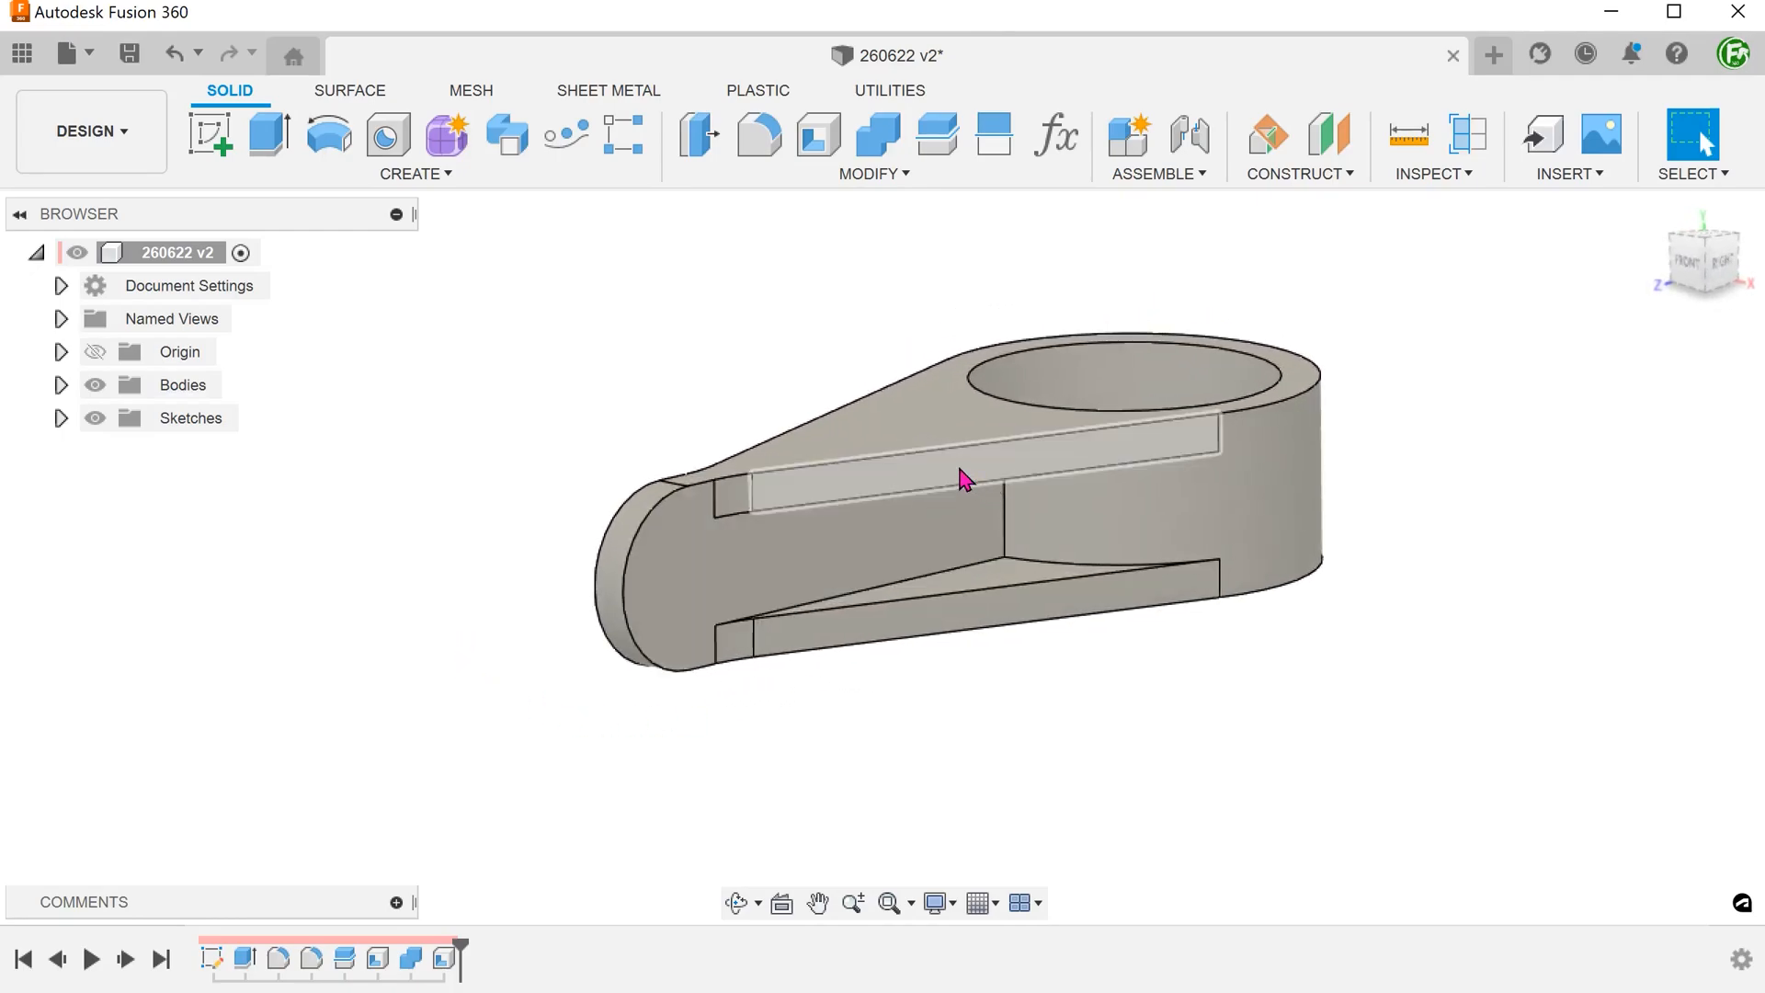
# - Inspect a face of the finished bracket, then run a Section Analysis through a chosen plane
pyautogui.click(980, 609)
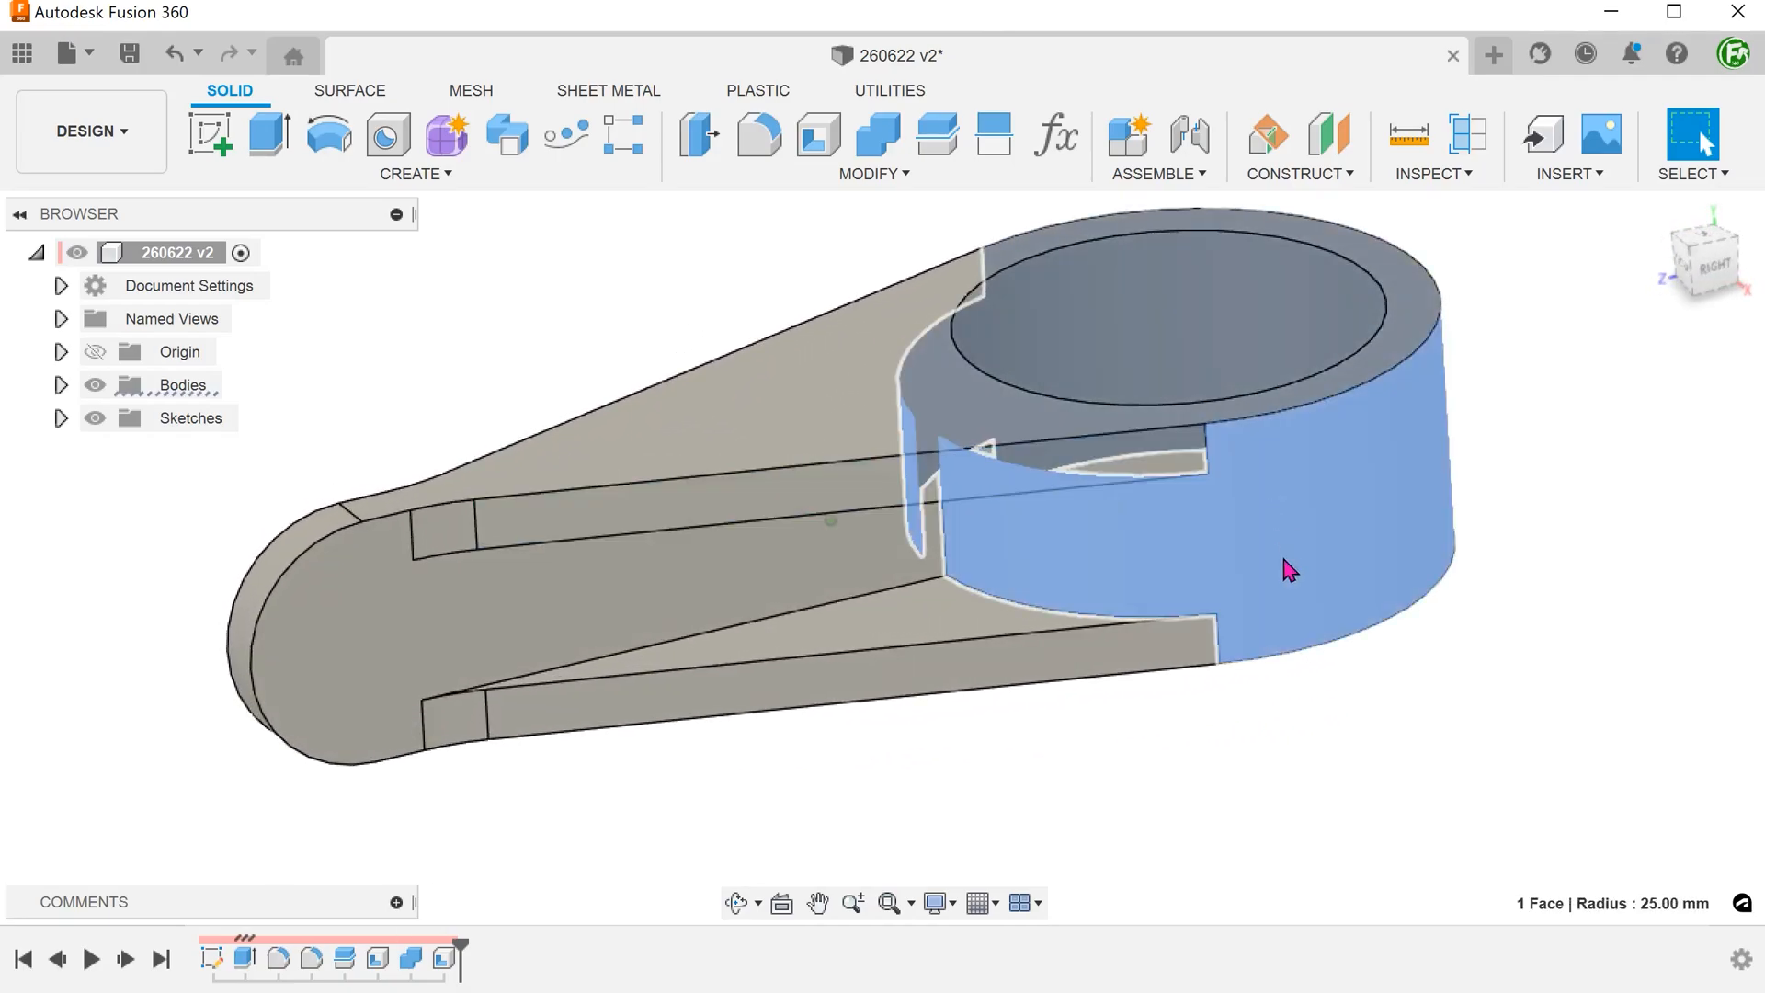
pyautogui.click(355, 771)
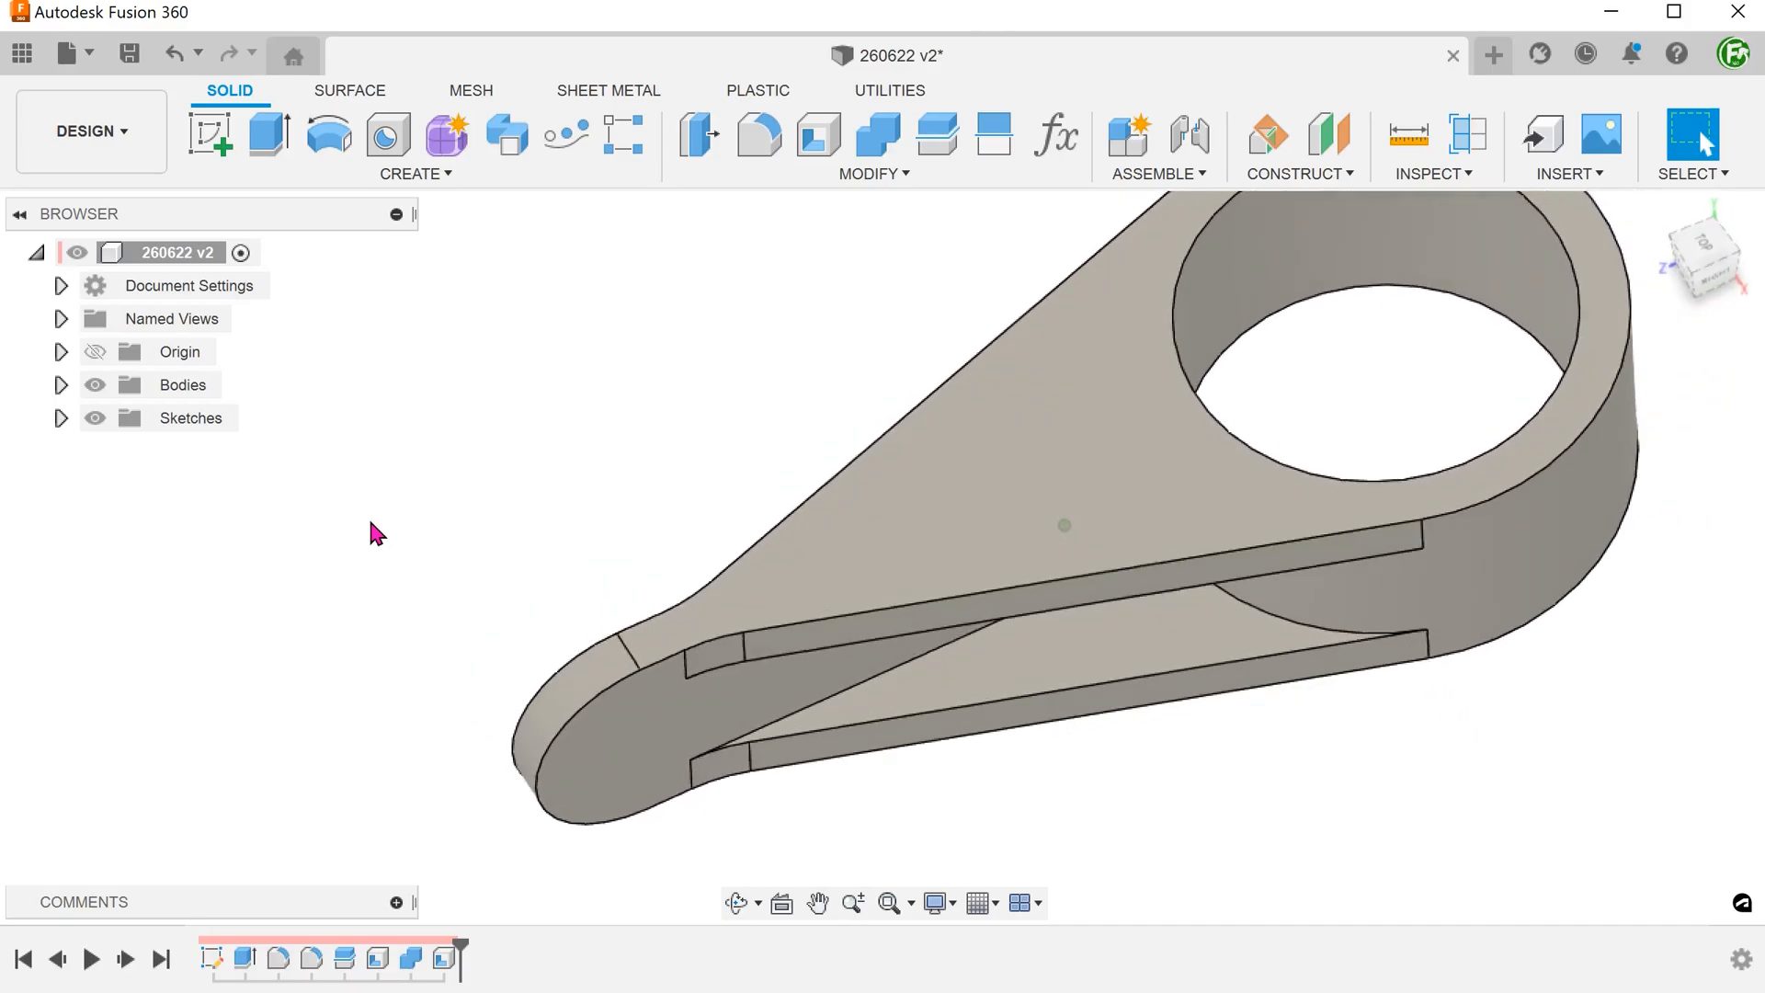
pyautogui.click(1470, 134)
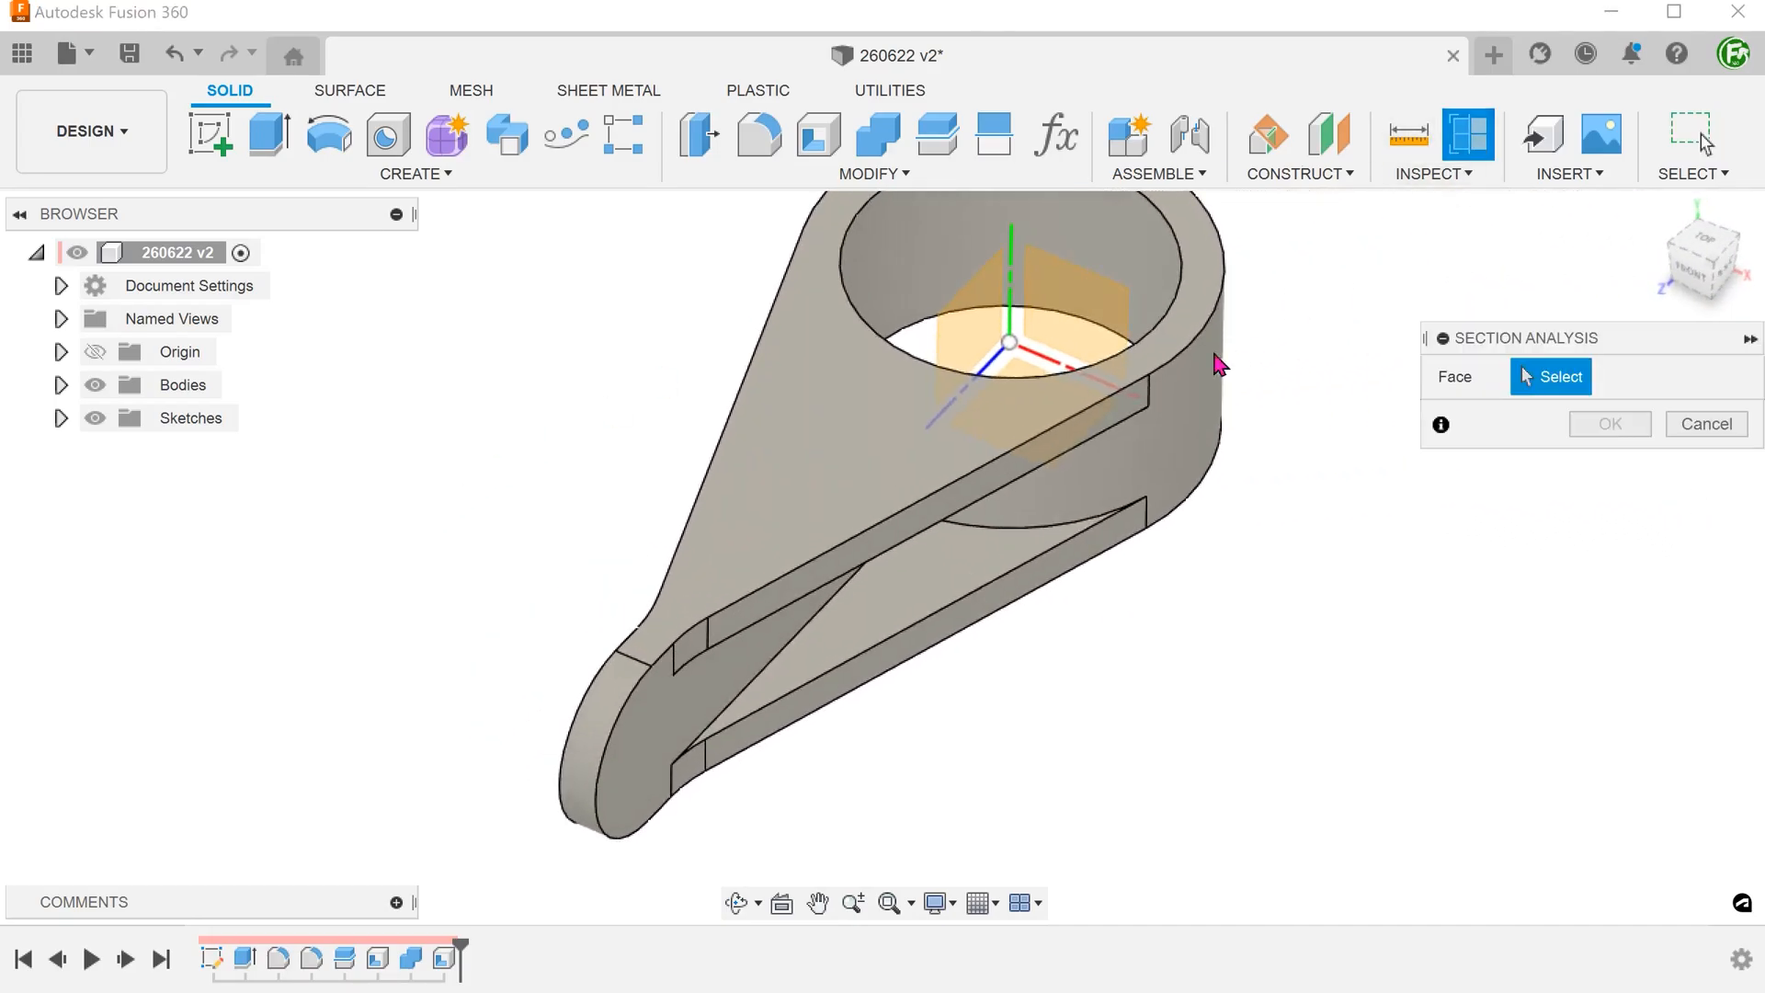
pyautogui.click(1007, 339)
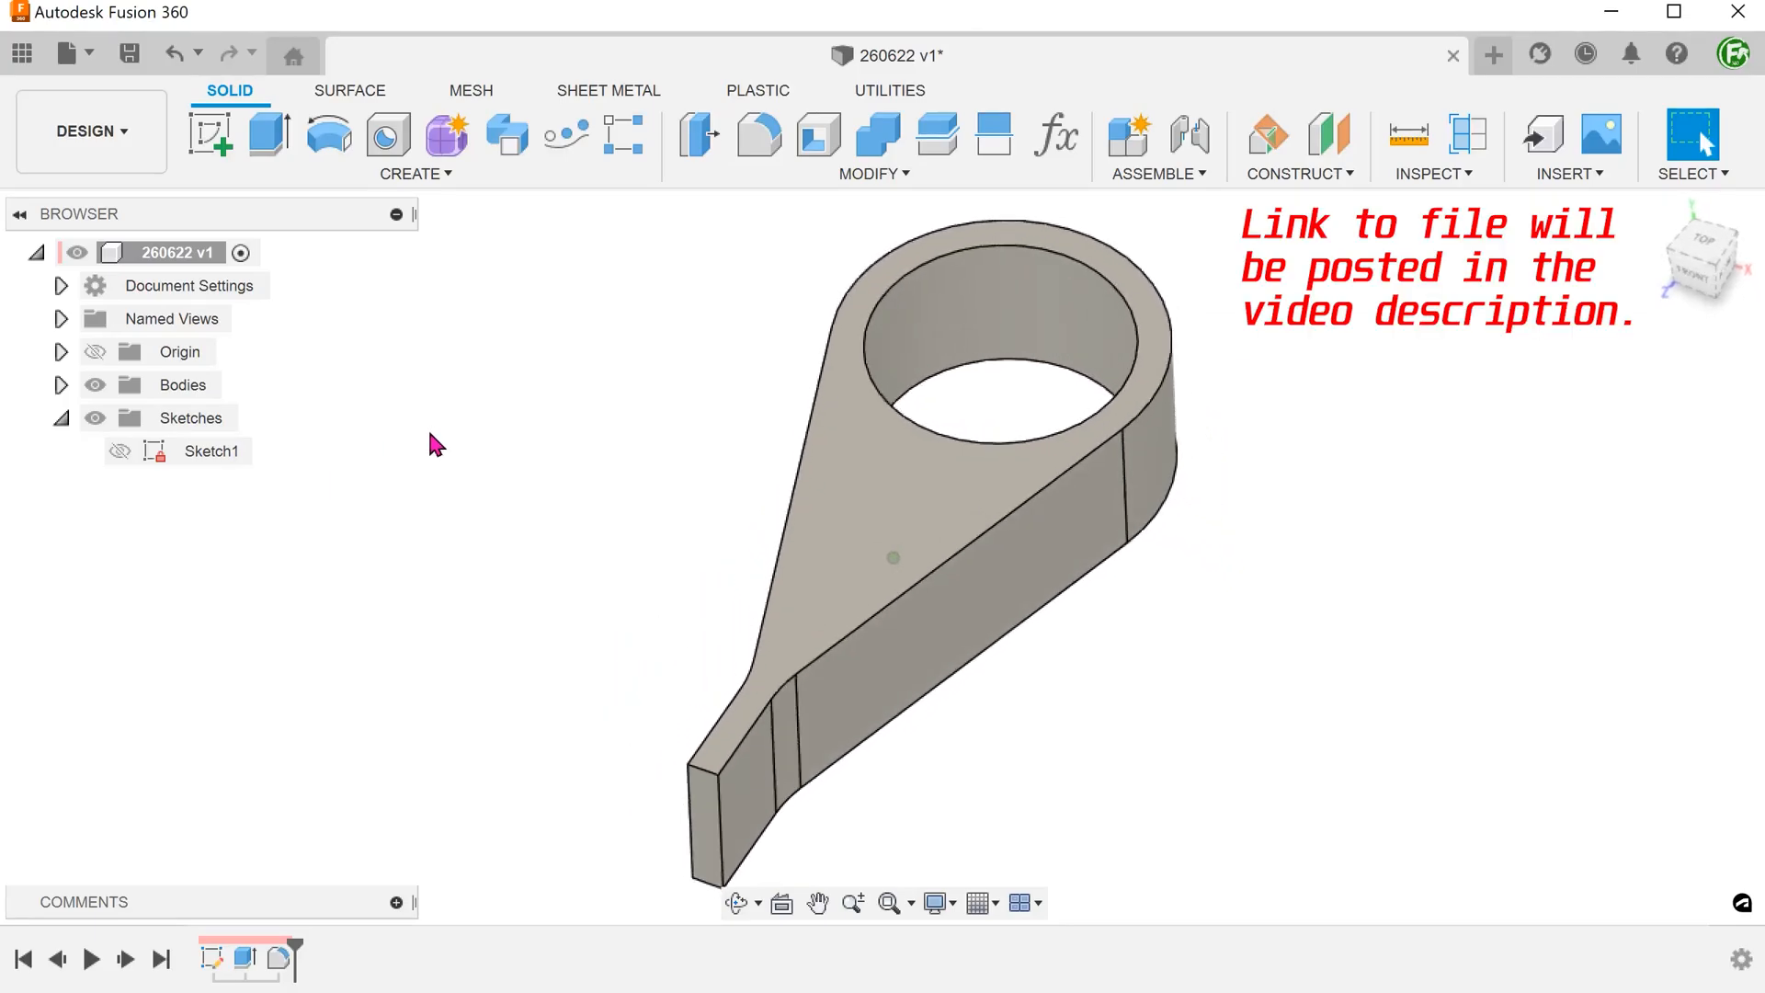
pyautogui.click(119, 450)
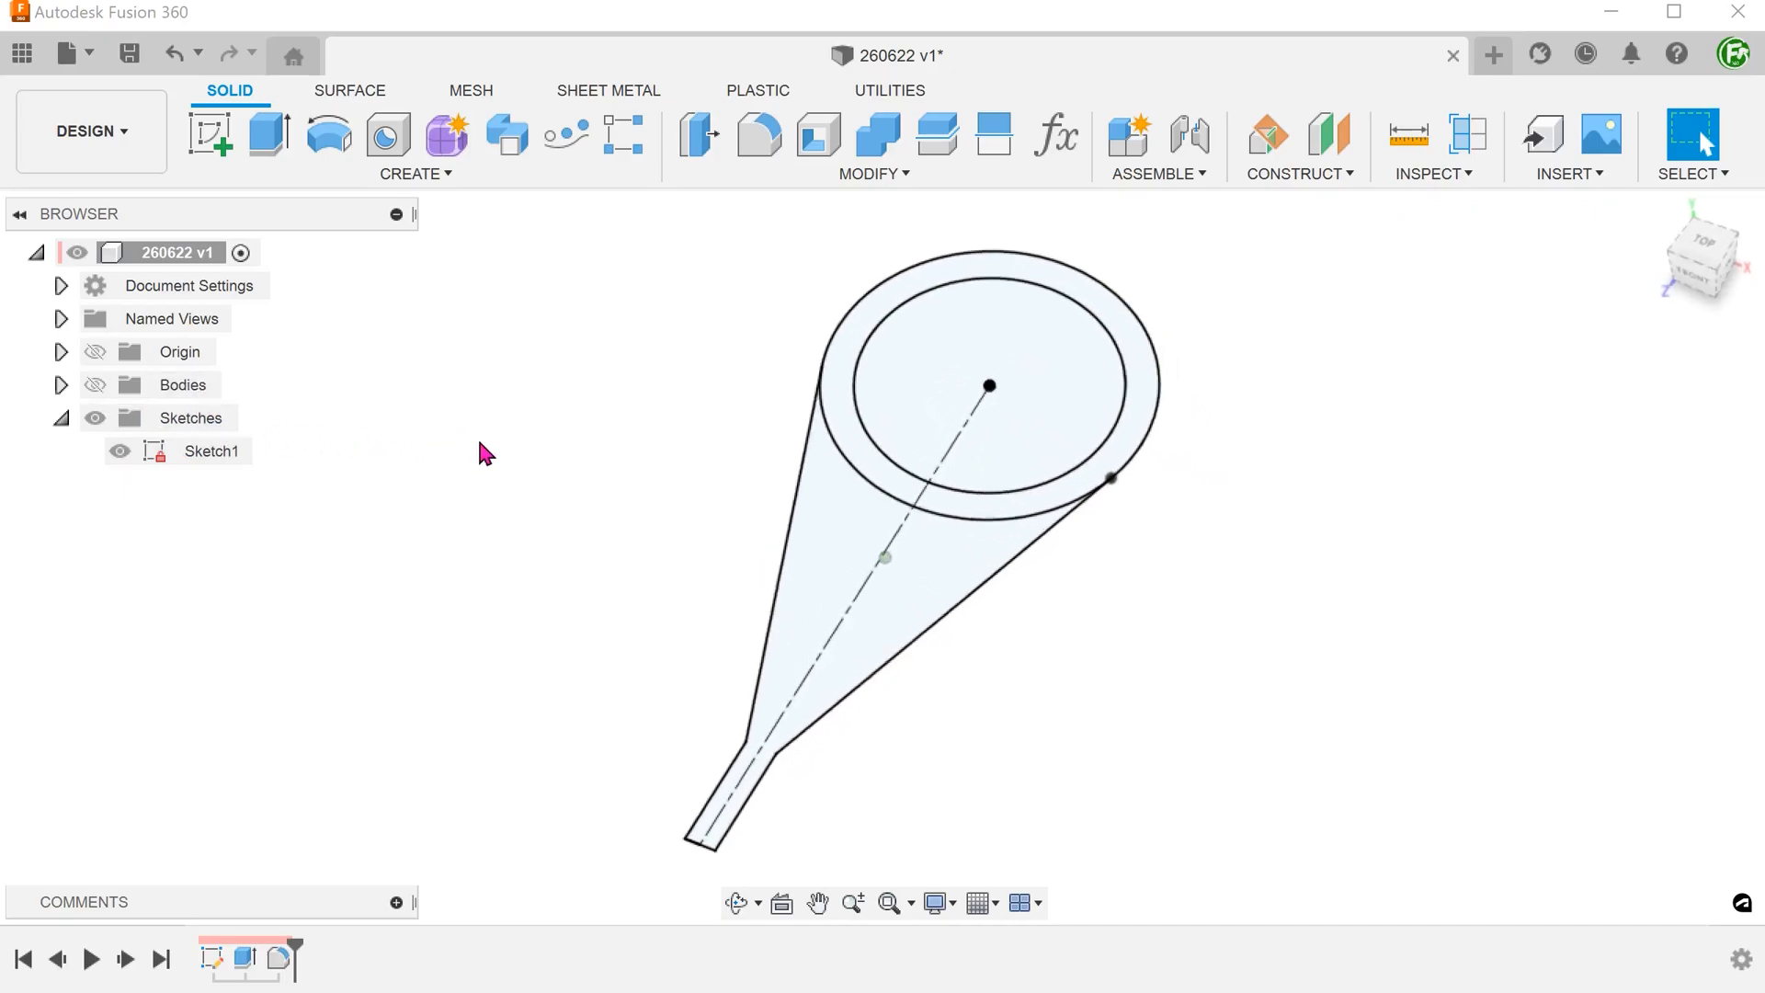
pyautogui.click(923, 574)
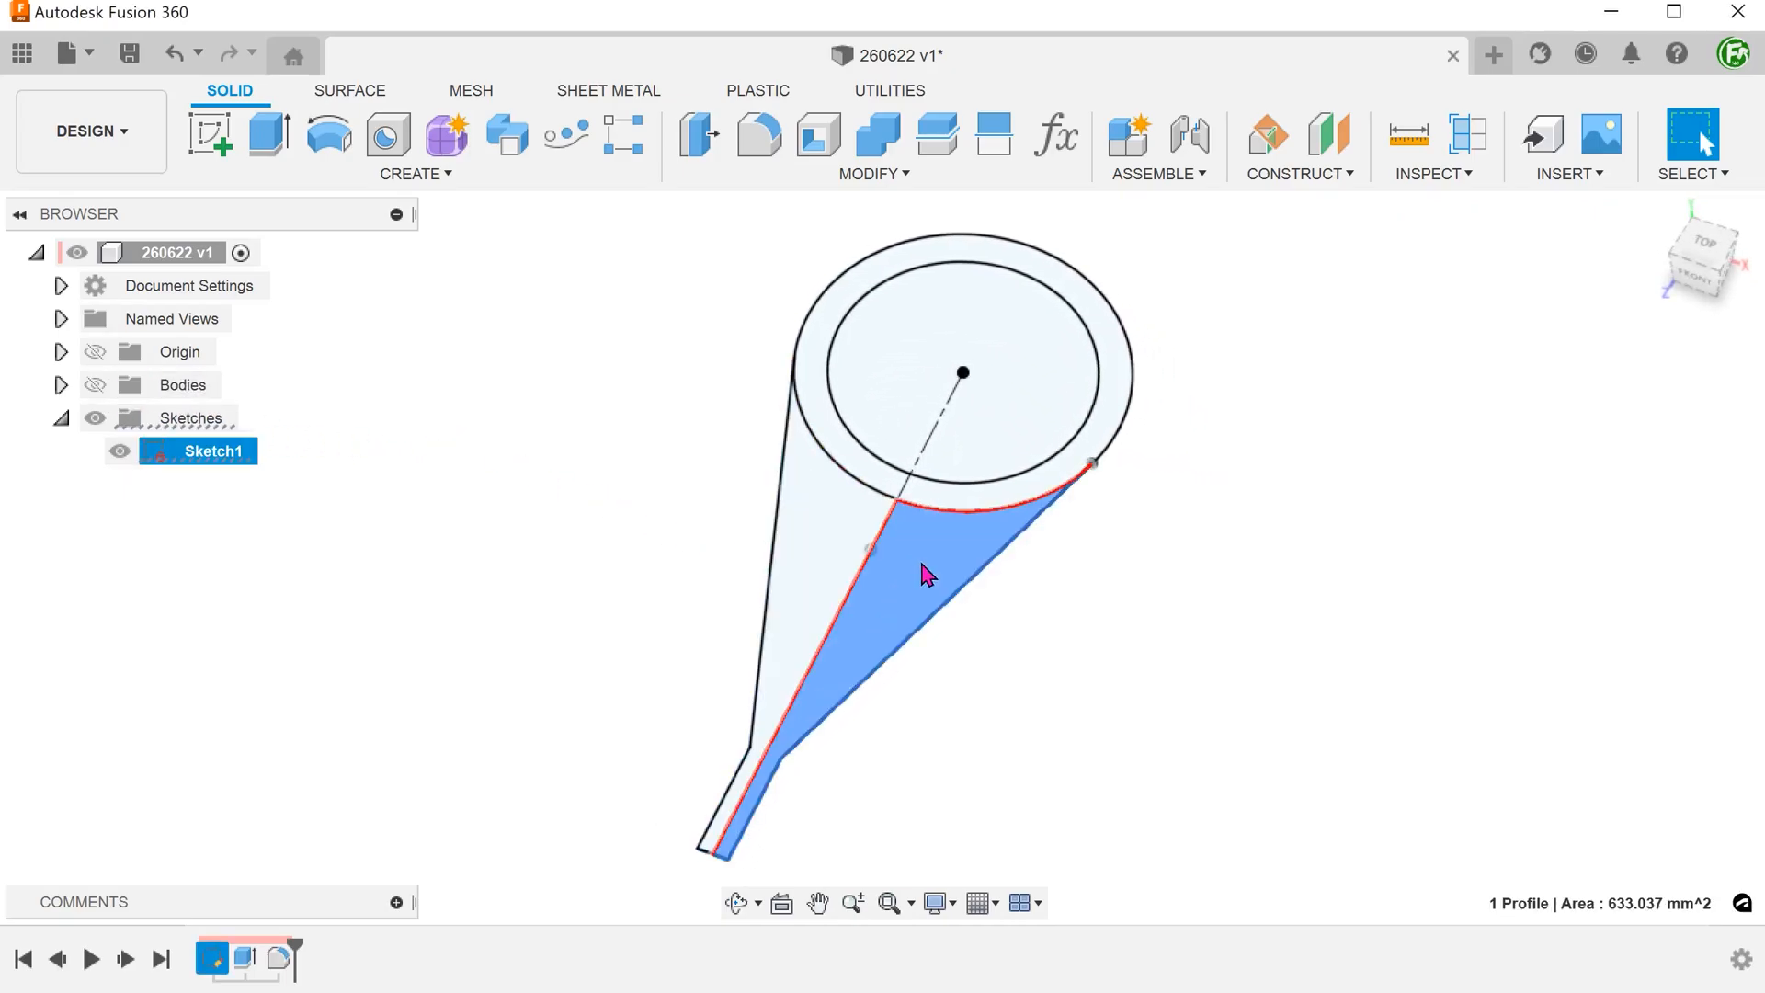
pyautogui.click(548, 498)
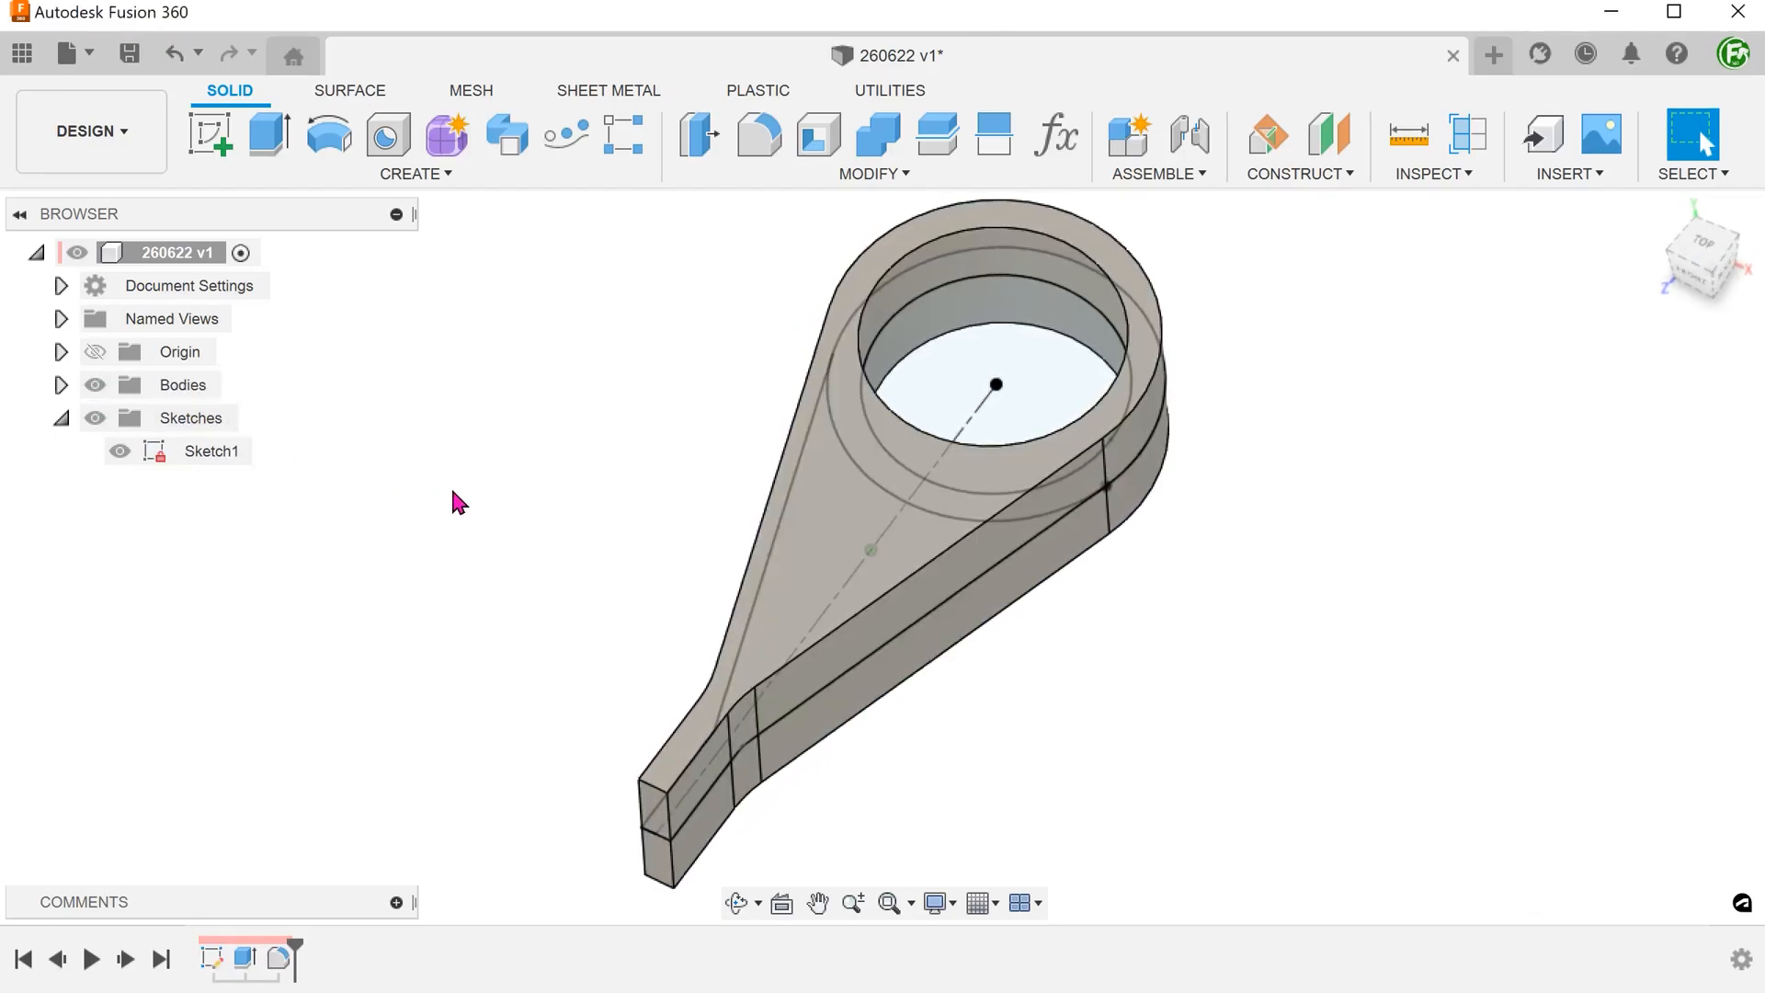
pyautogui.click(119, 450)
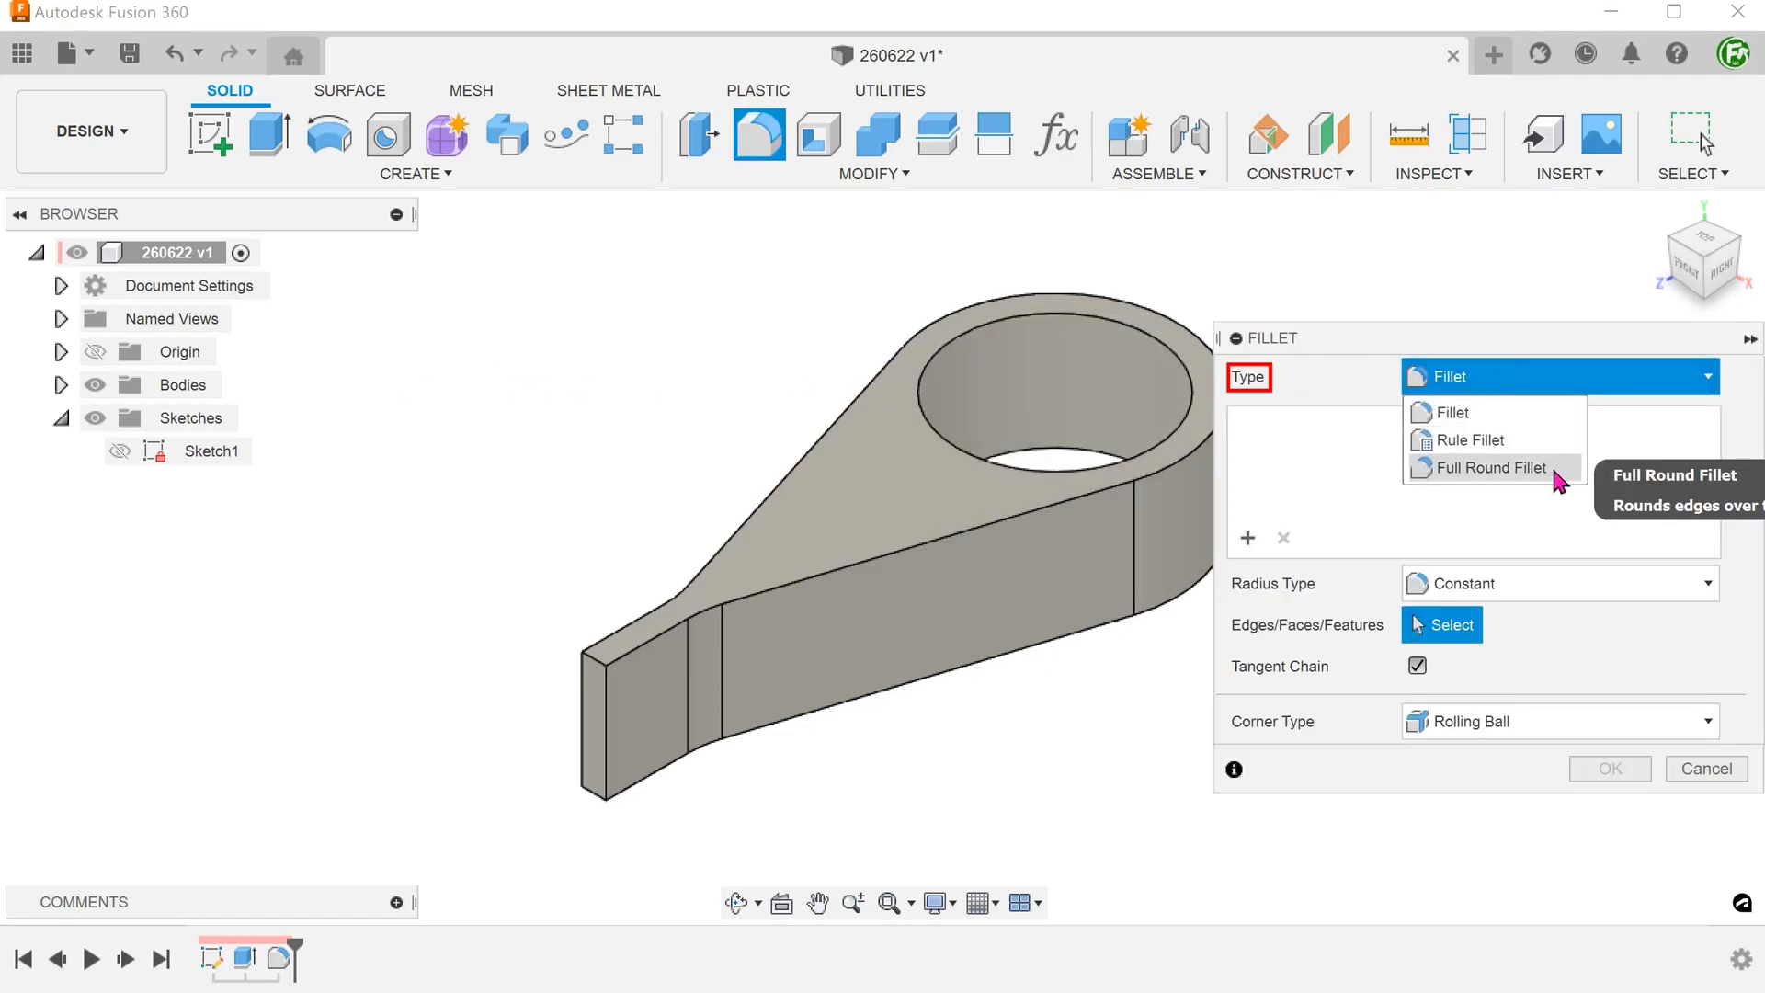
# - Apply a Full Round Fillet with the narrow end face as center and top and bottom faces as sides
pyautogui.click(1487, 467)
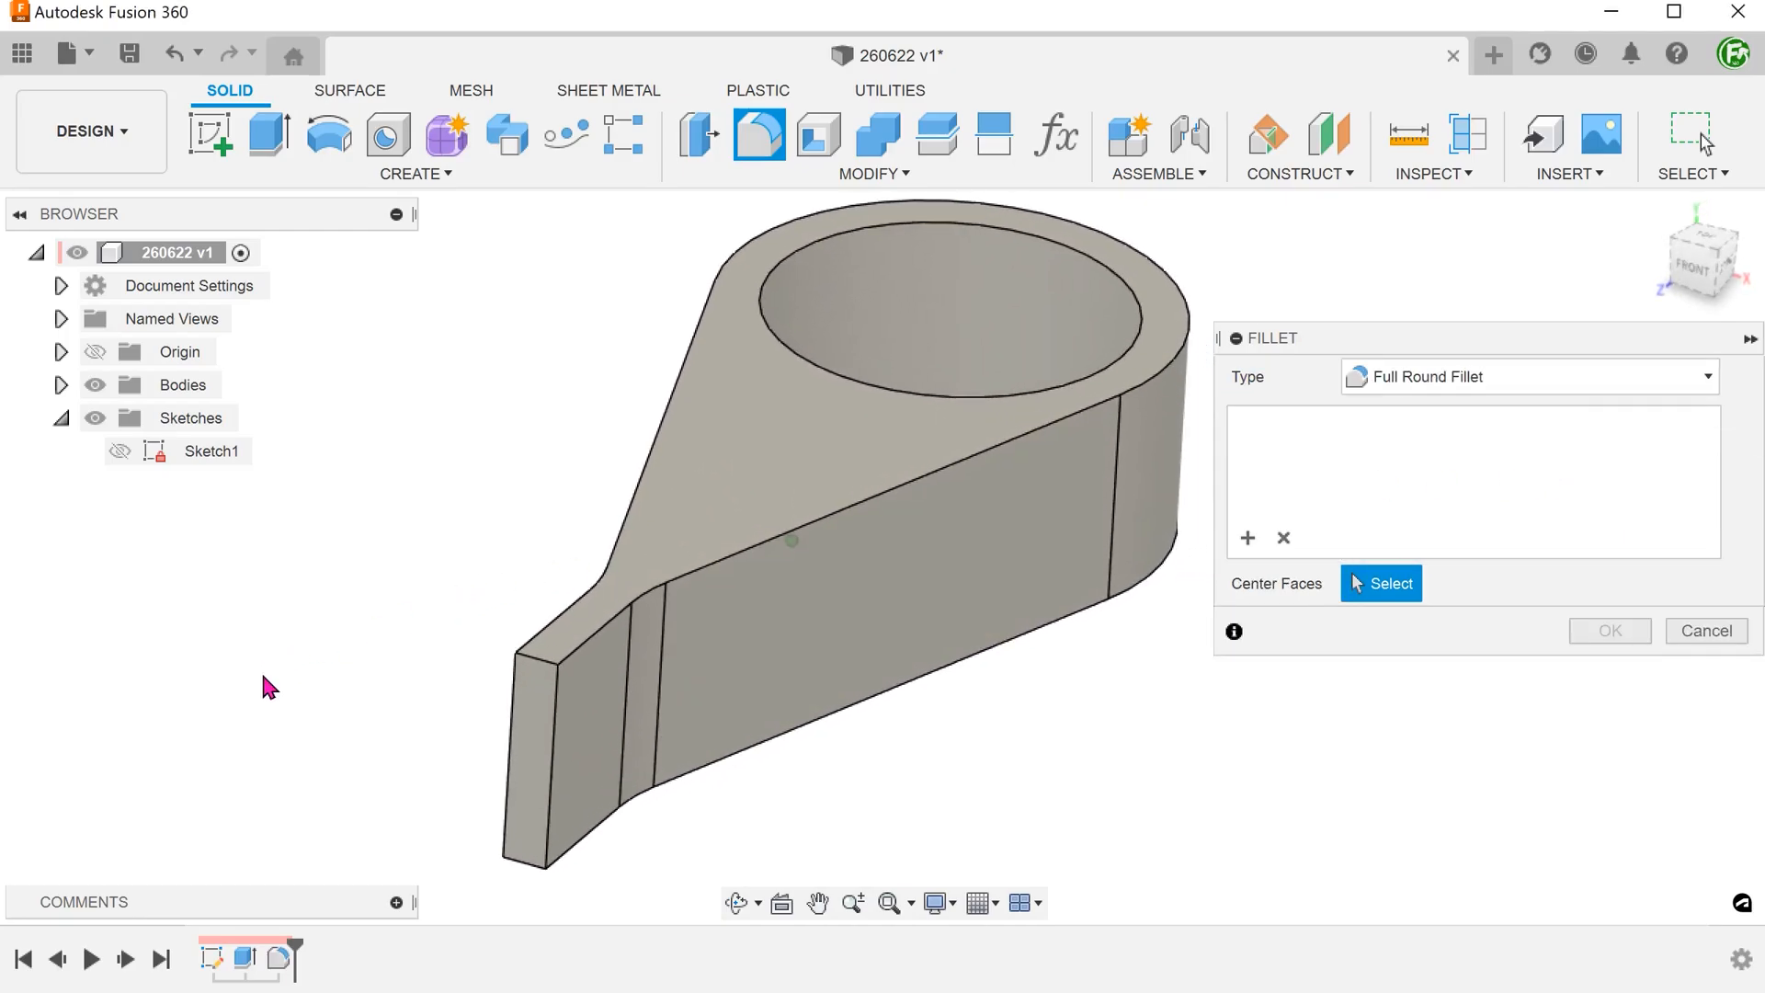
pyautogui.click(529, 739)
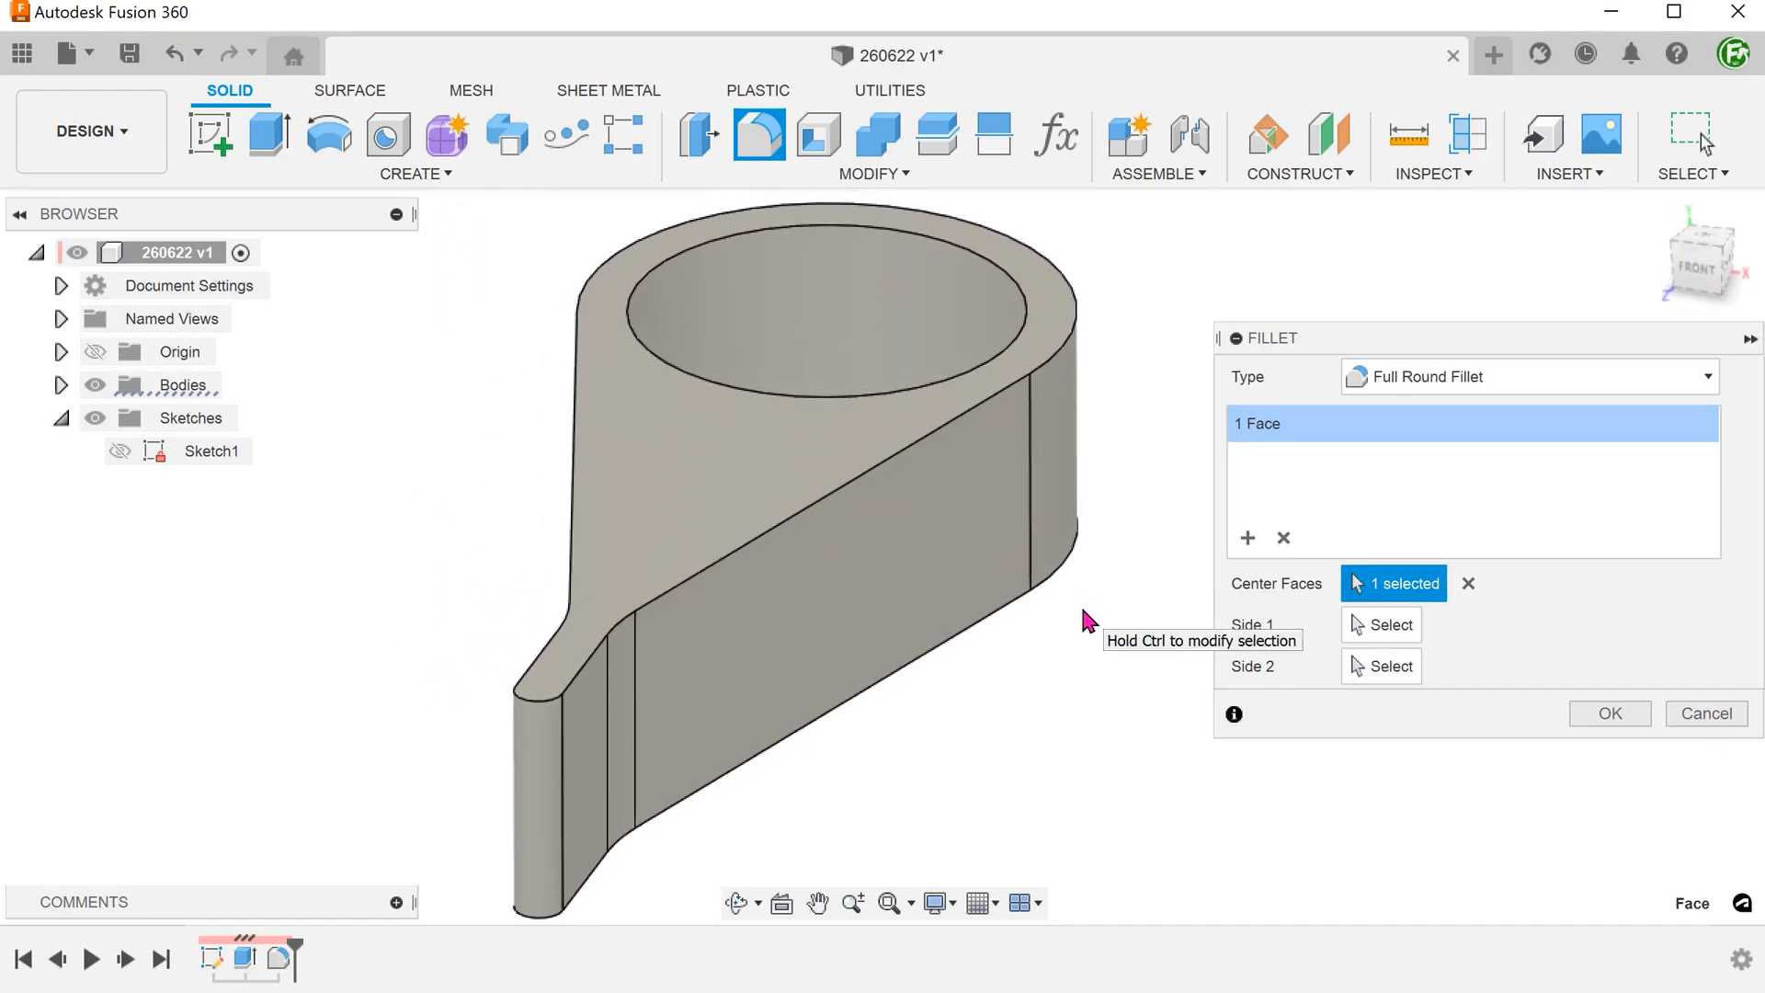
pyautogui.moveTo(1335, 629)
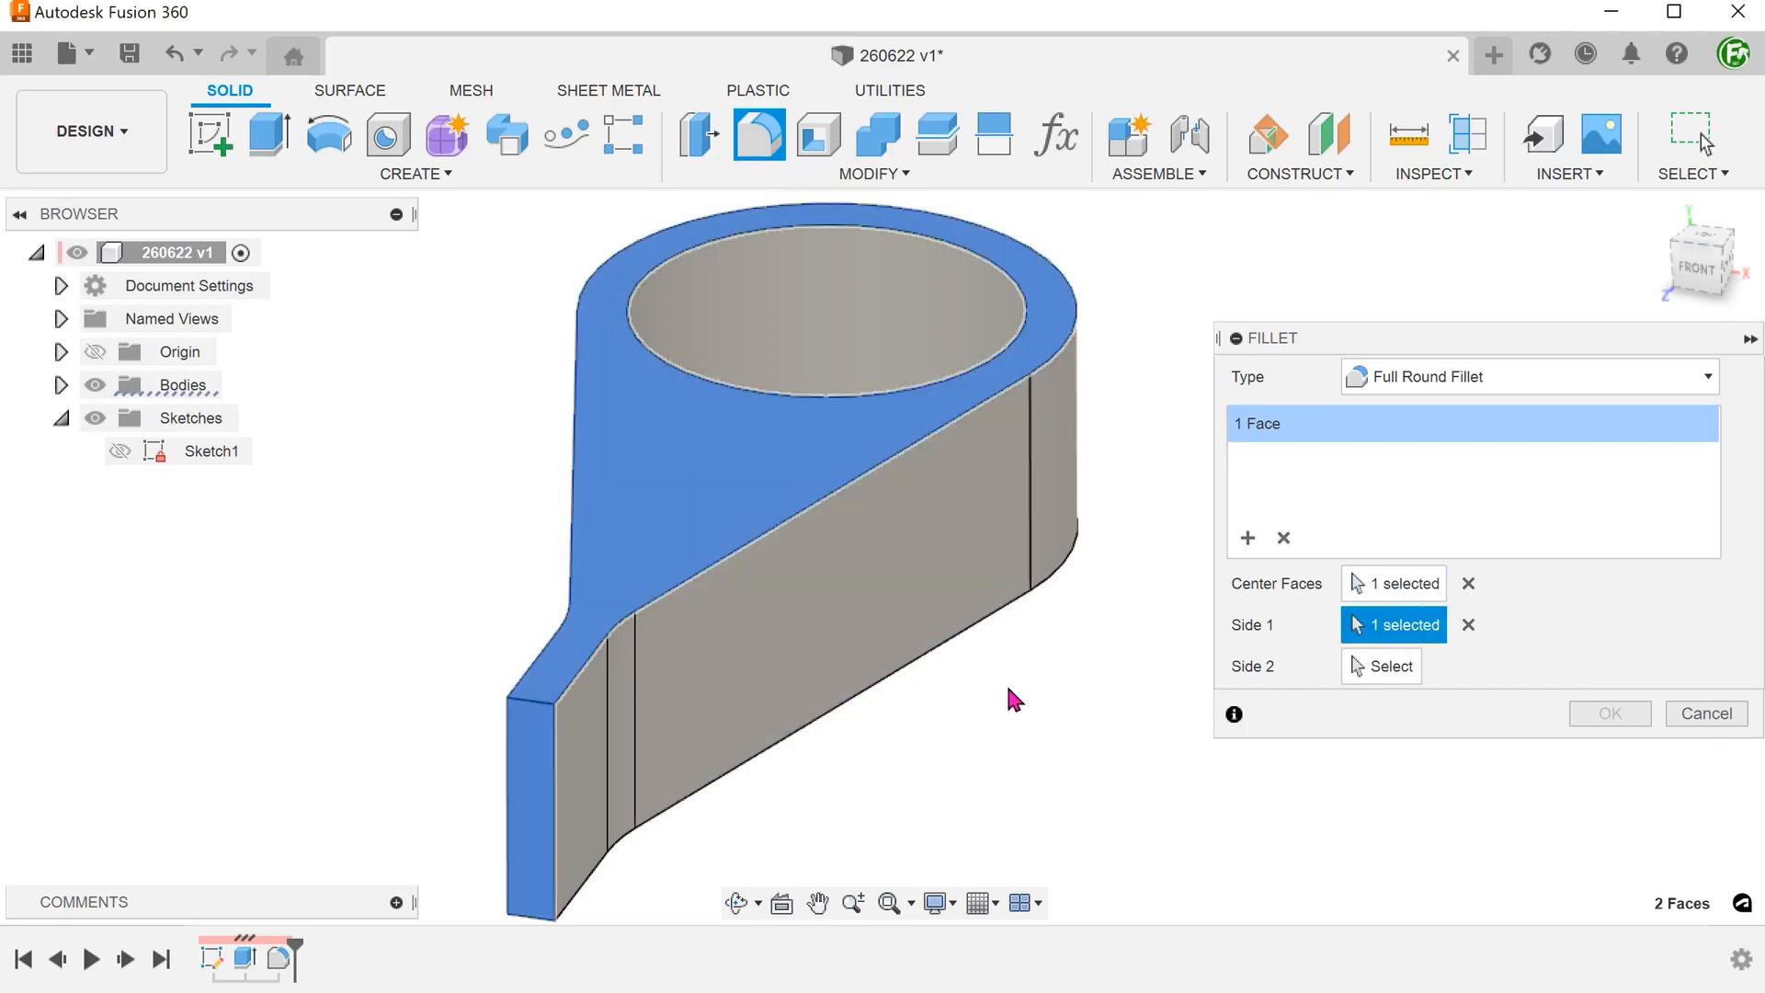
pyautogui.moveTo(1208, 705)
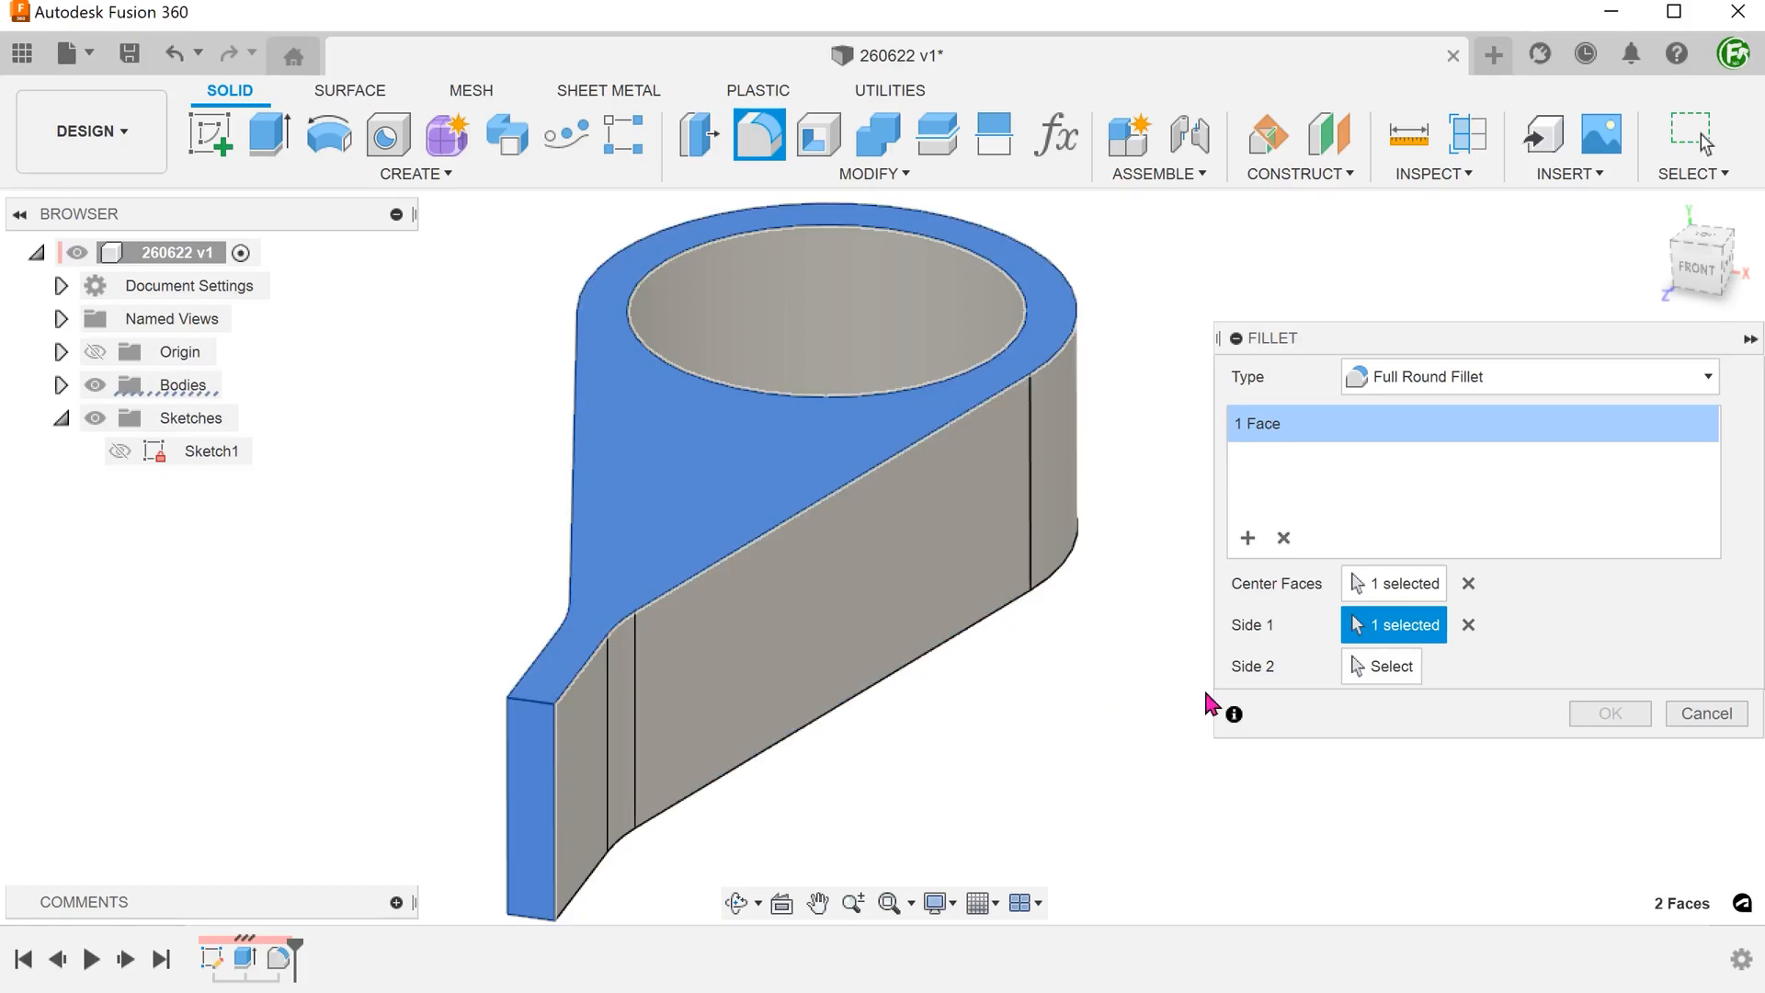
pyautogui.click(1392, 665)
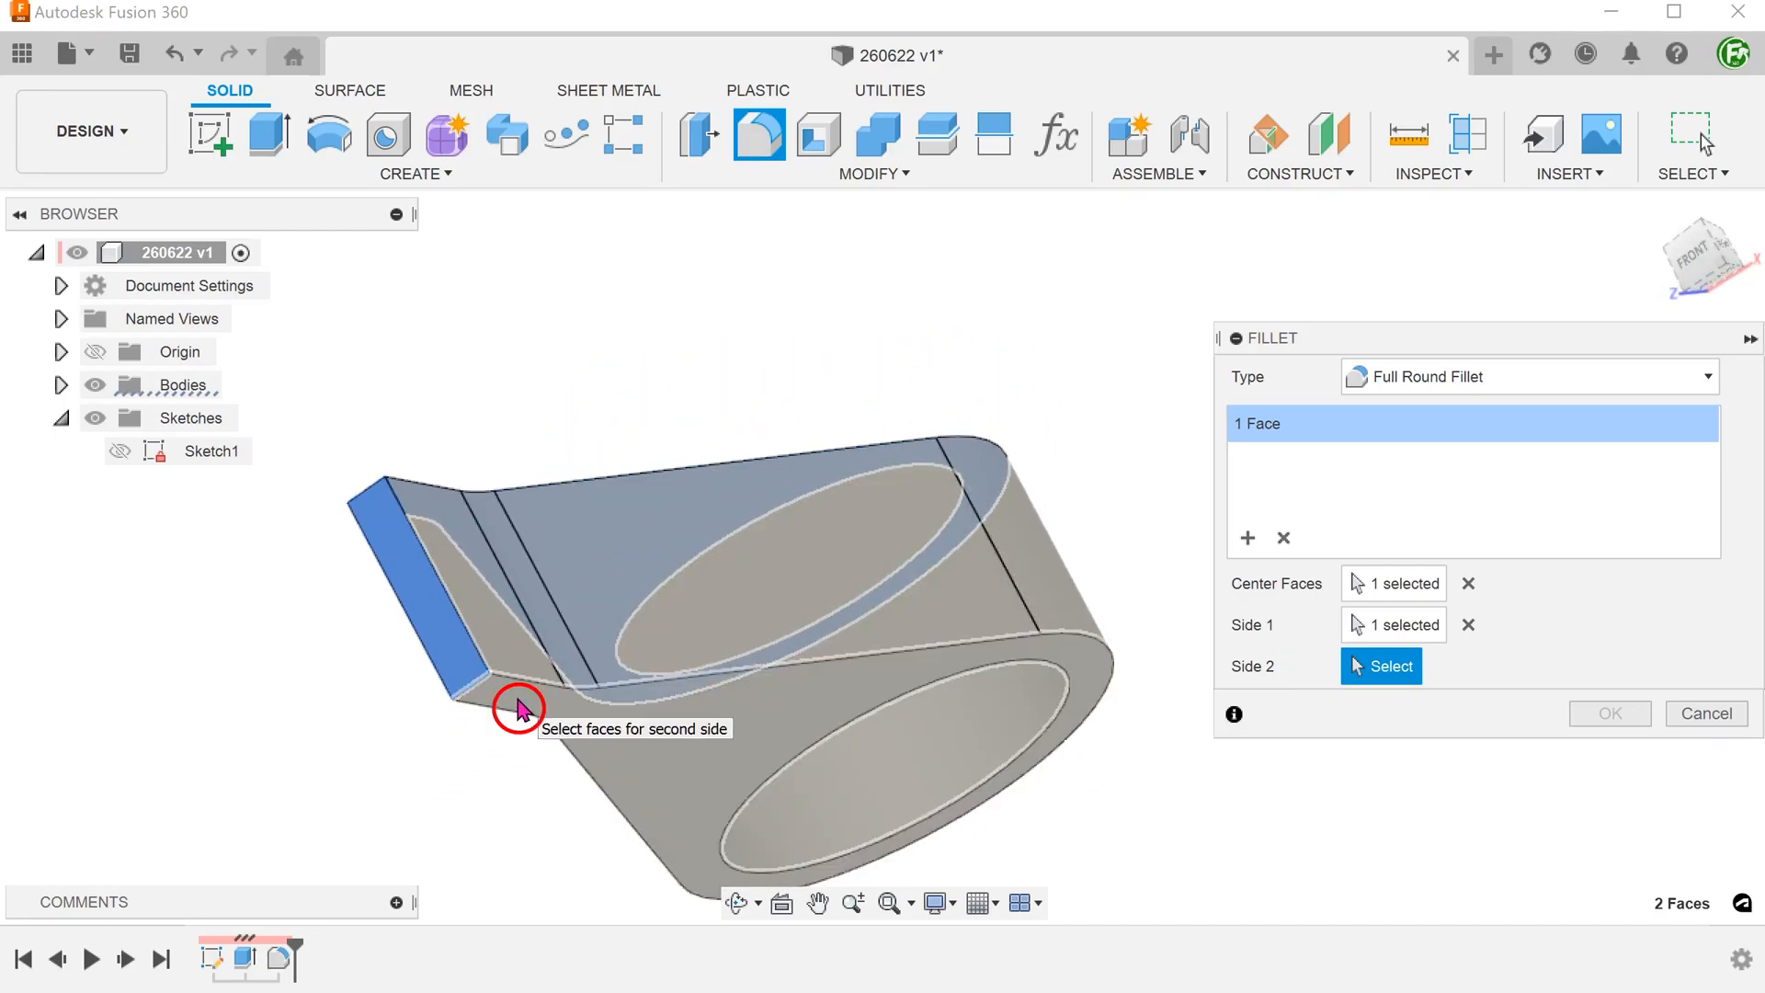
pyautogui.click(520, 706)
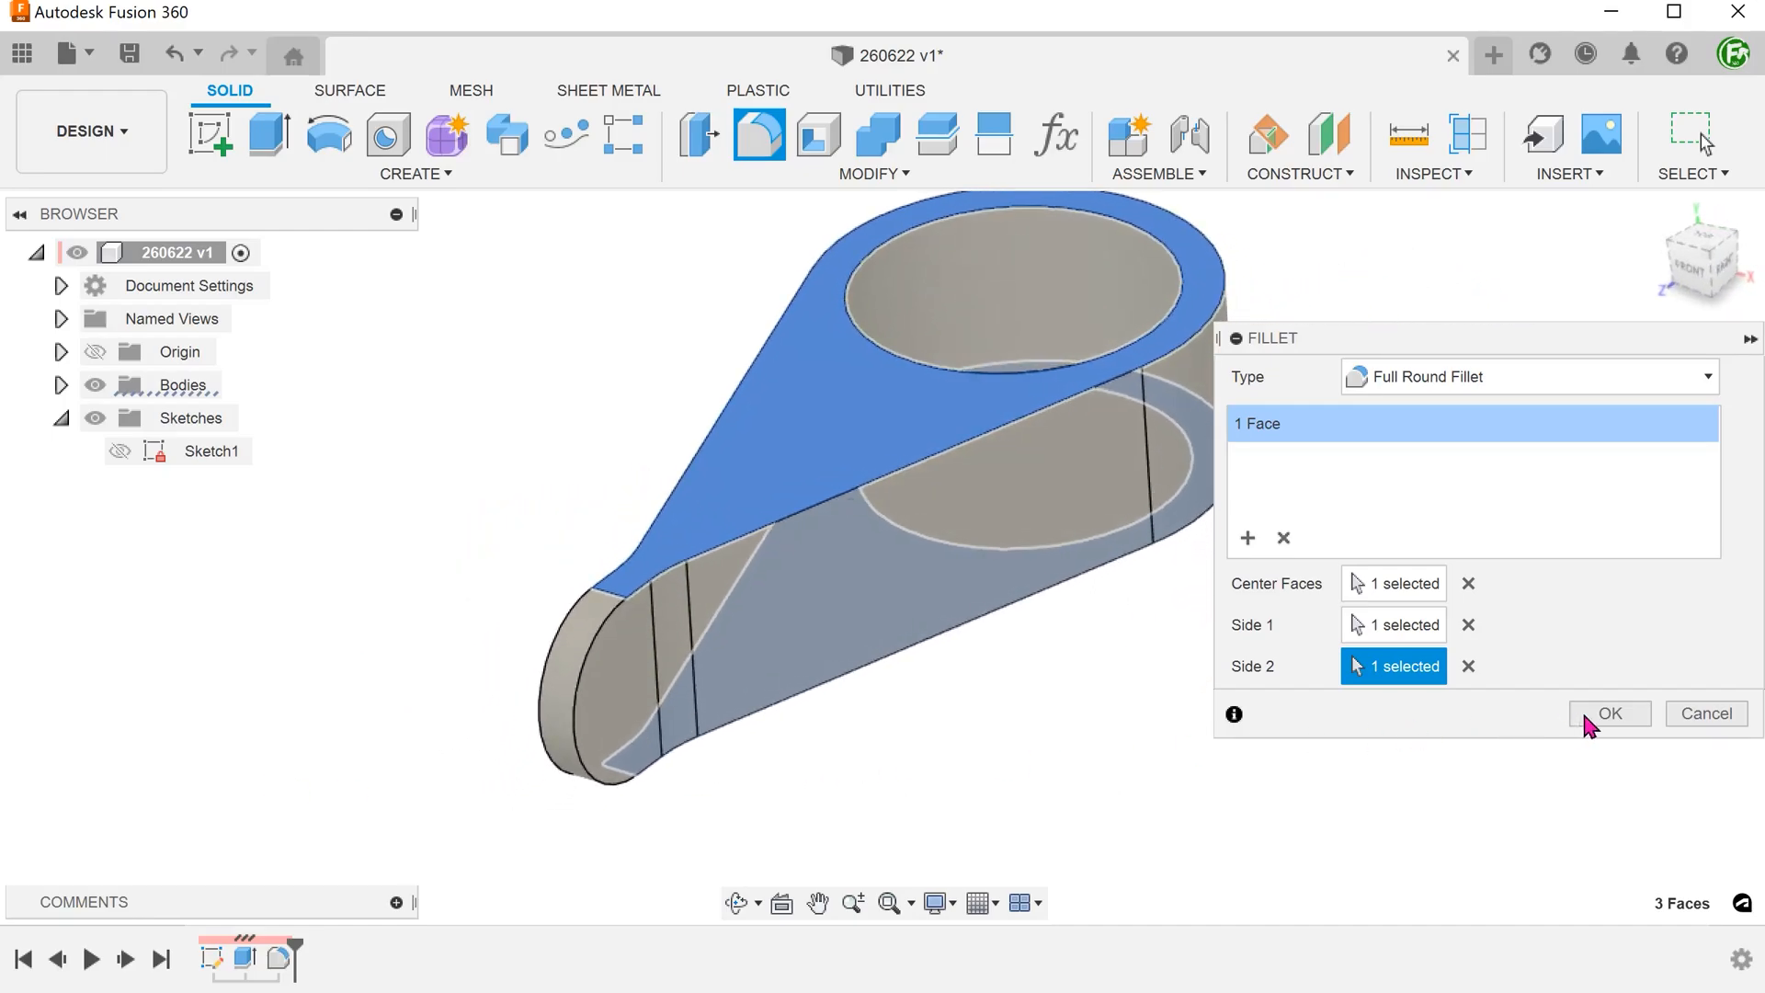
pyautogui.click(1608, 714)
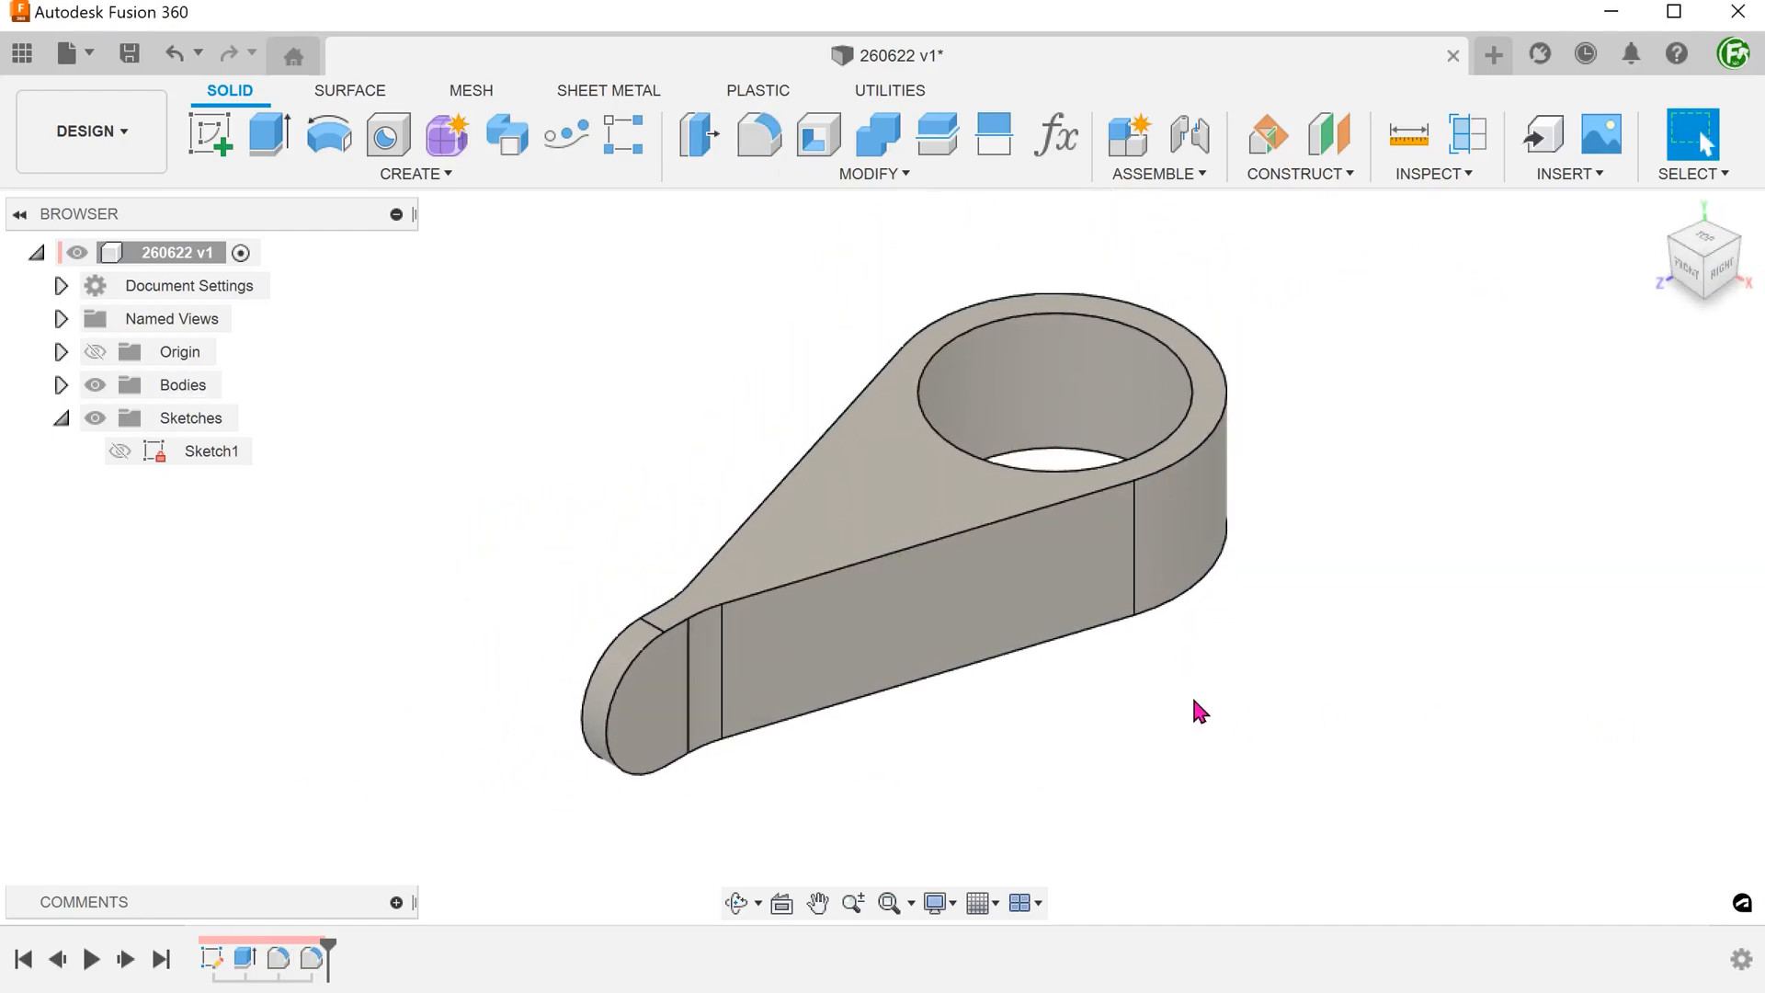
pyautogui.click(875, 173)
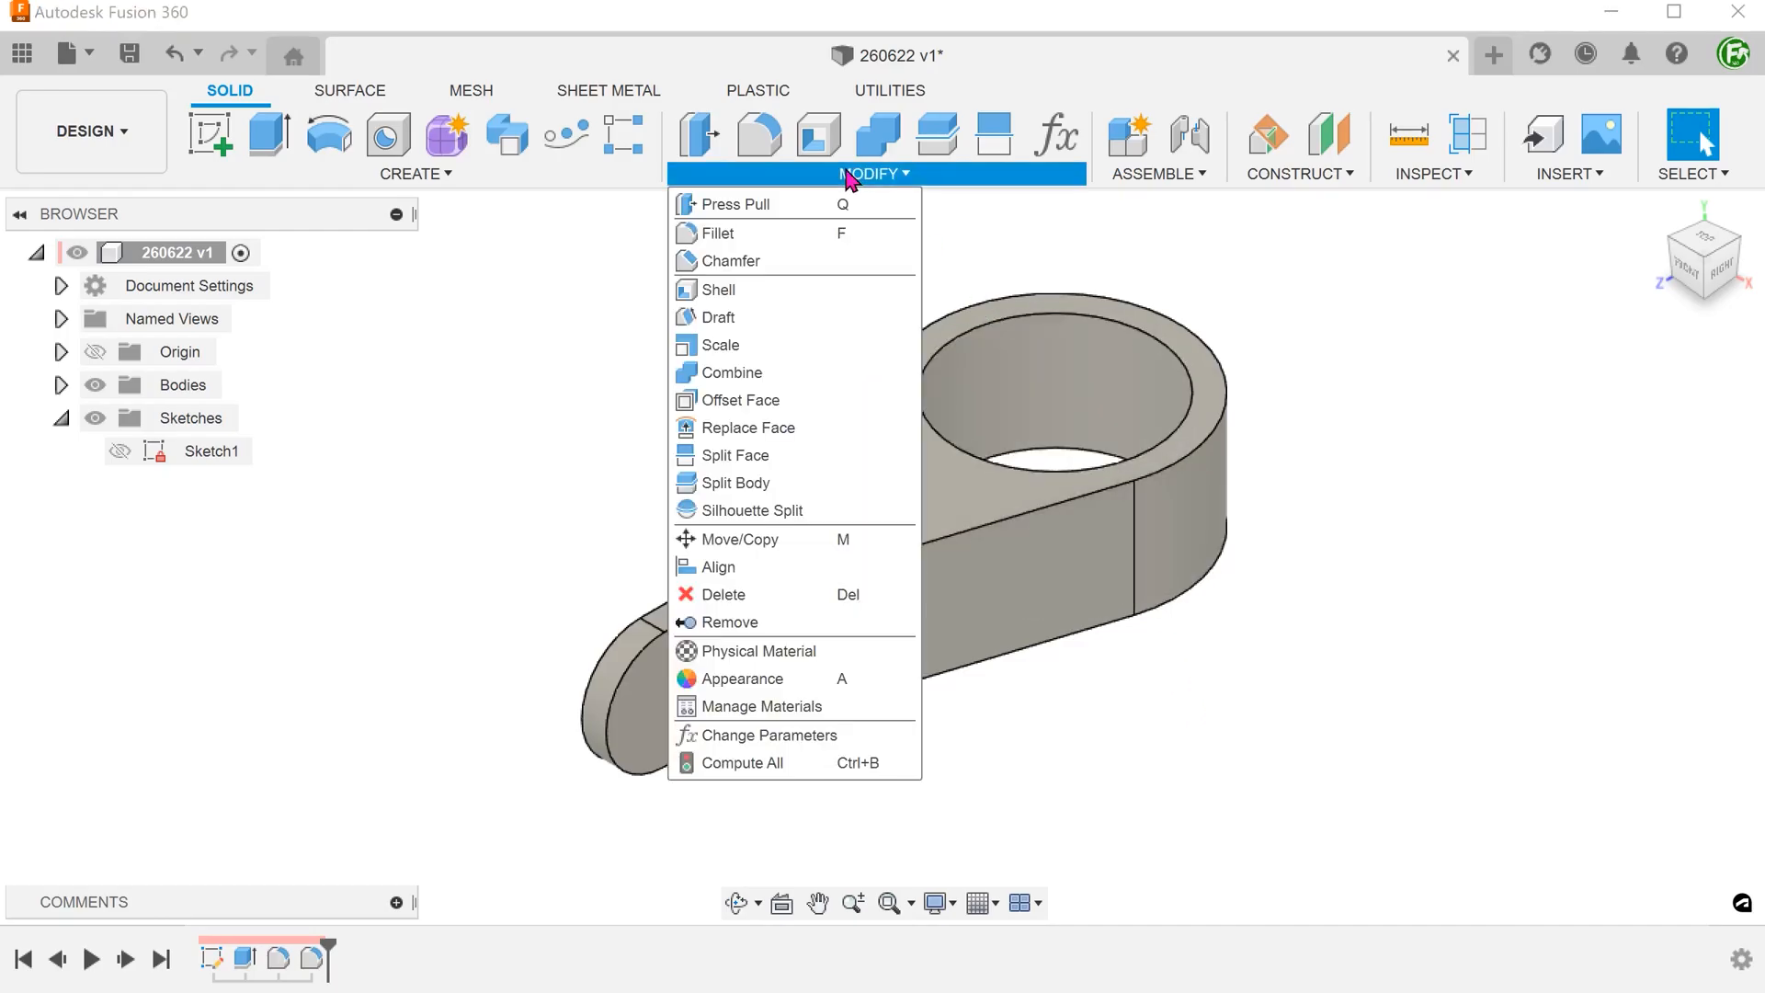
pyautogui.moveTo(776, 288)
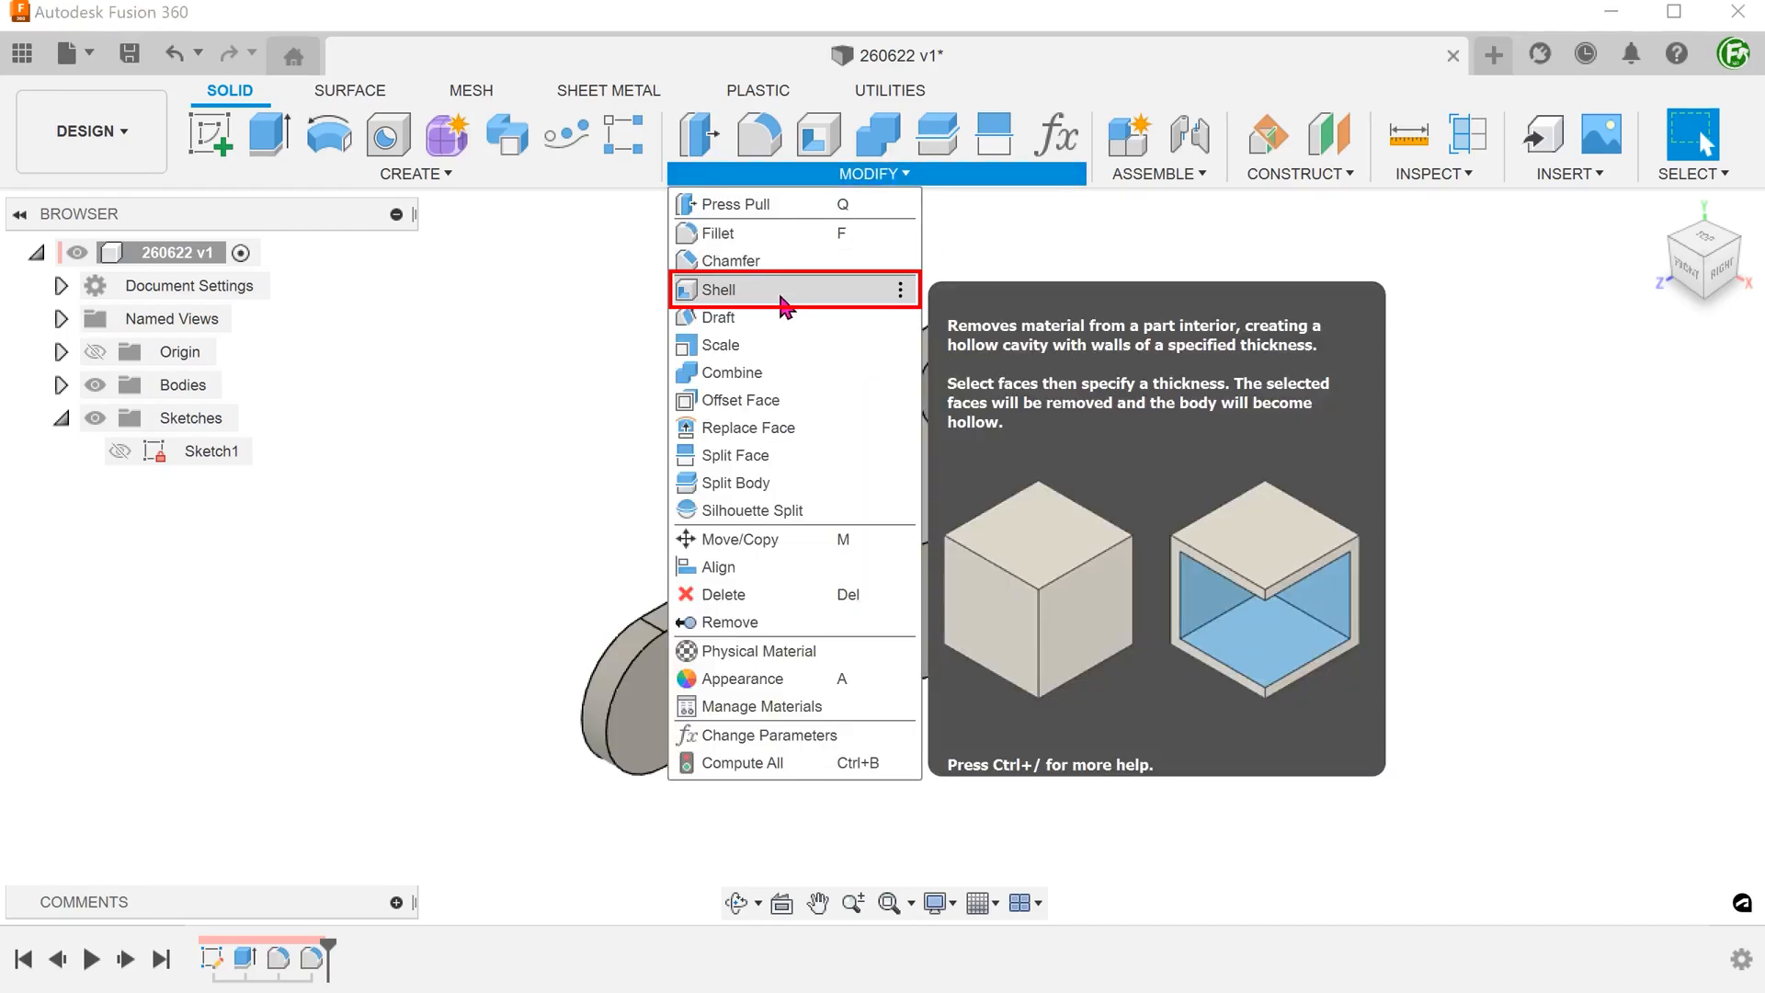
# - Shell the body to 5 mm inside walls, removing the long side face with Tangent Chain on
pyautogui.click(719, 288)
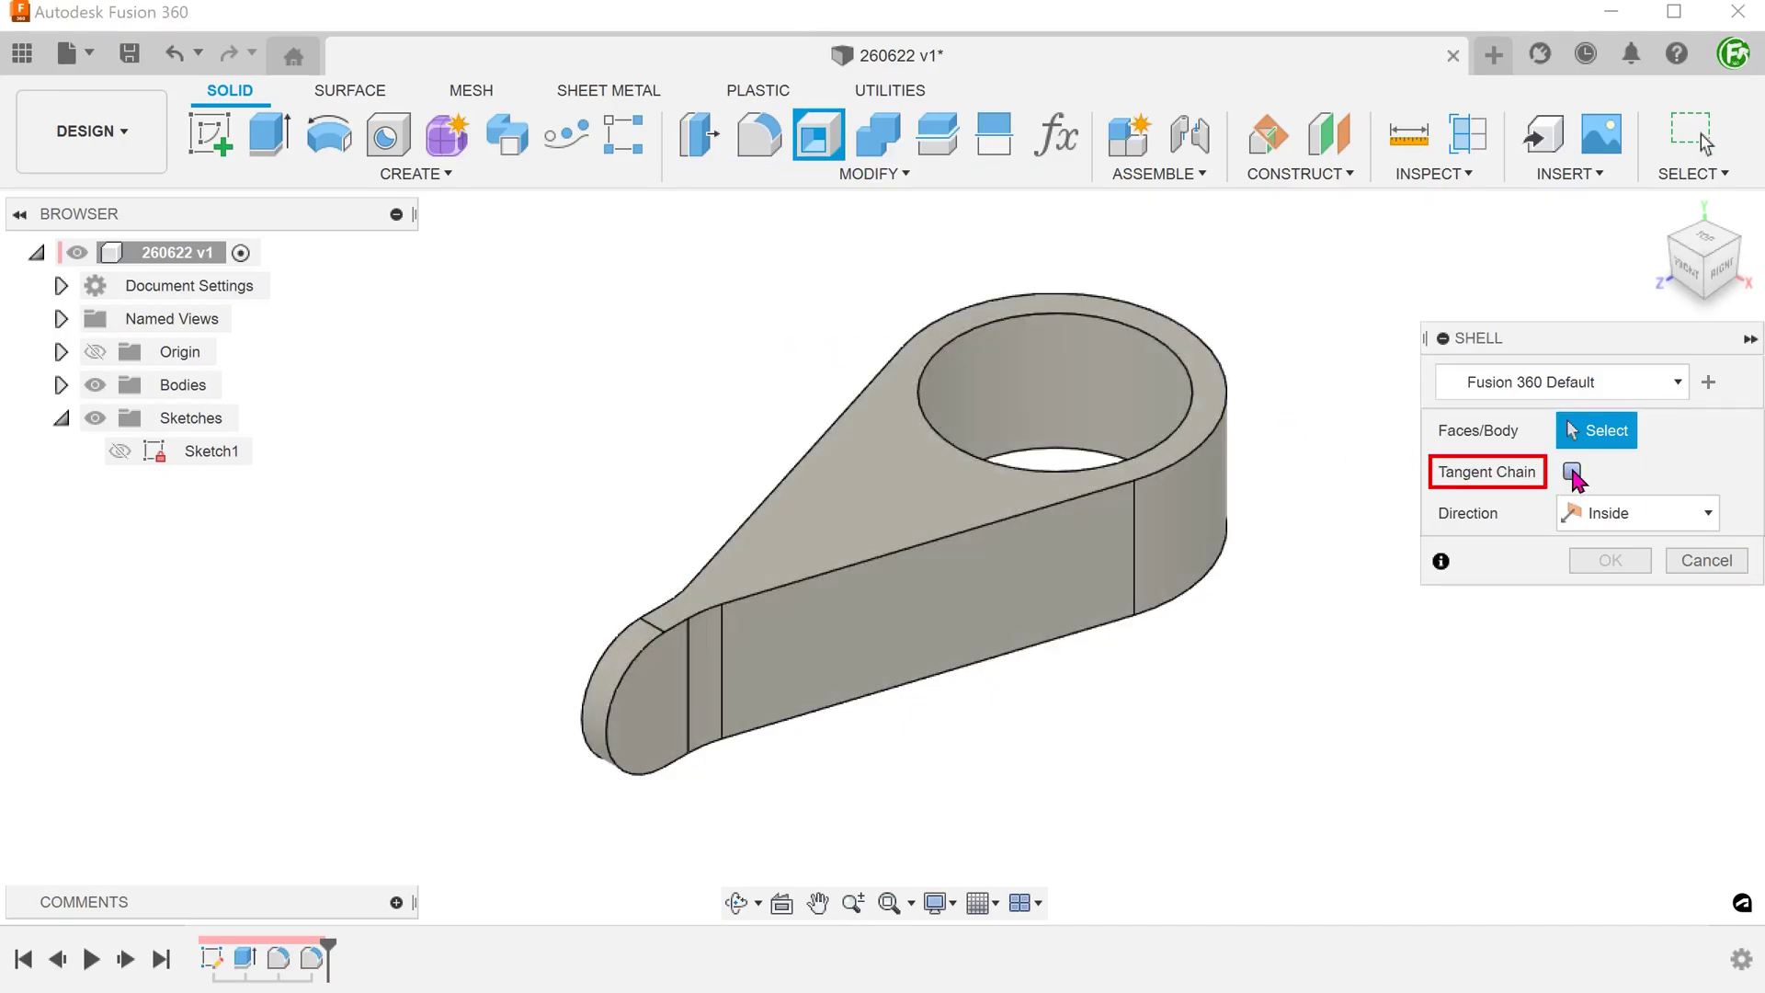
pyautogui.click(1572, 473)
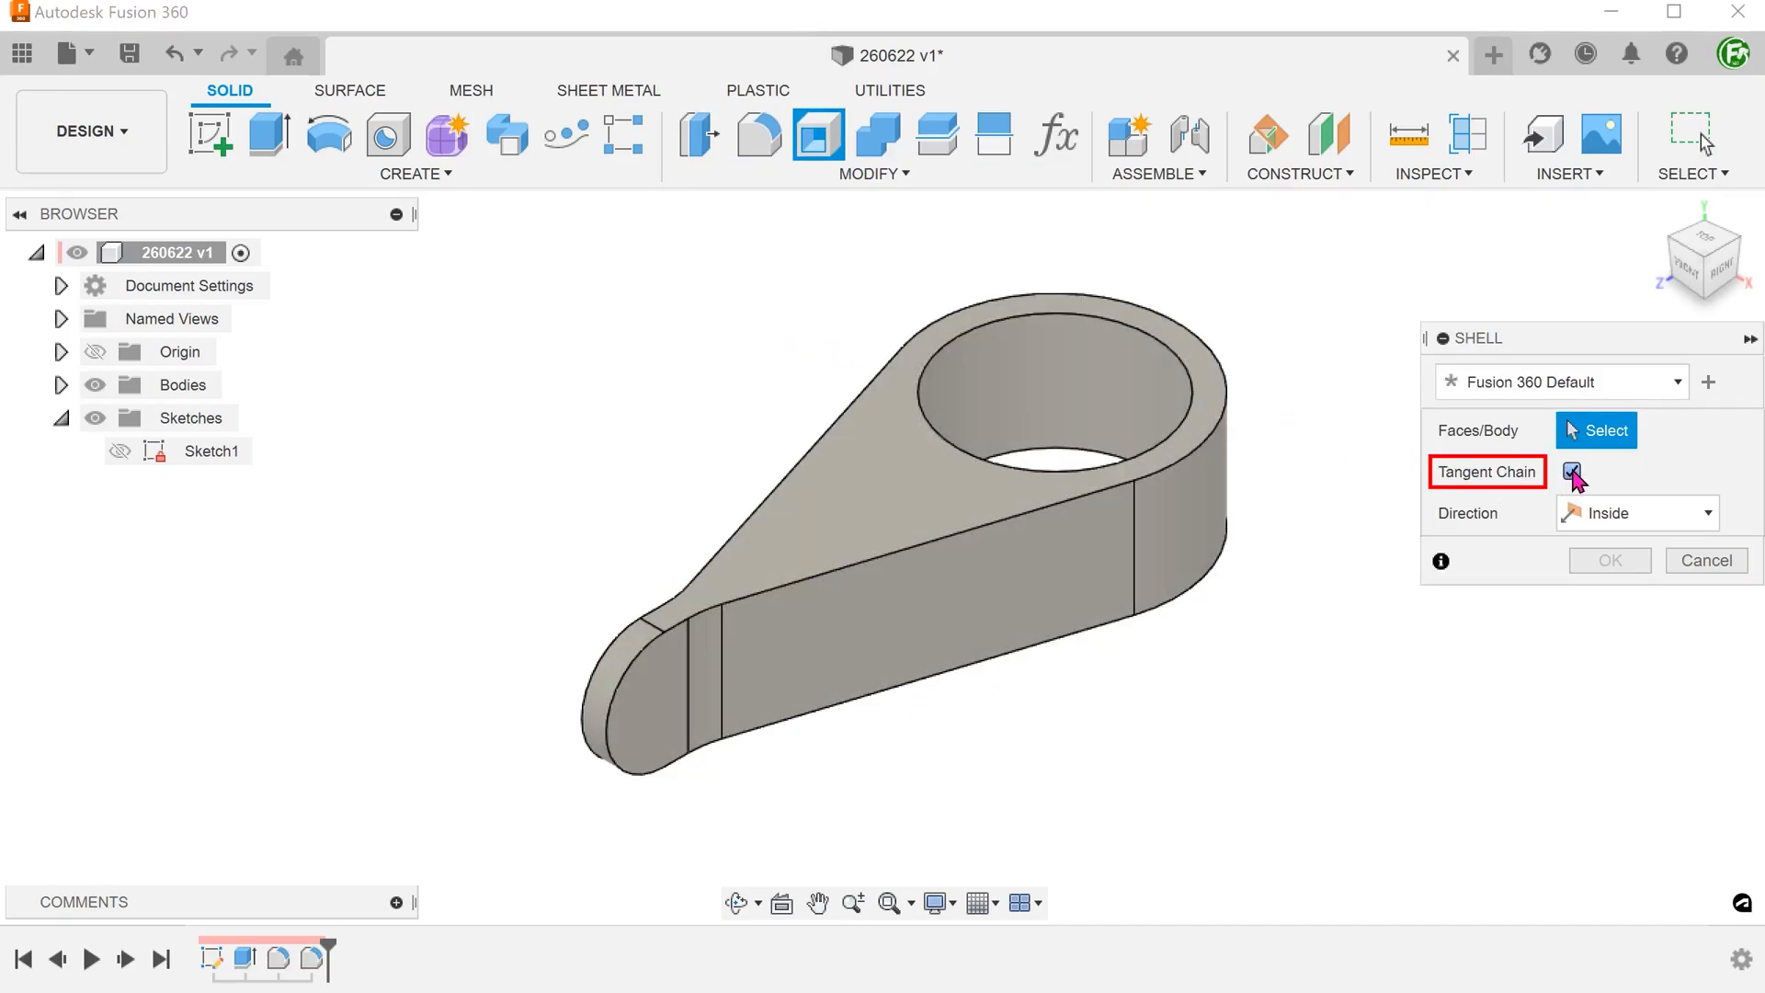
pyautogui.click(1000, 620)
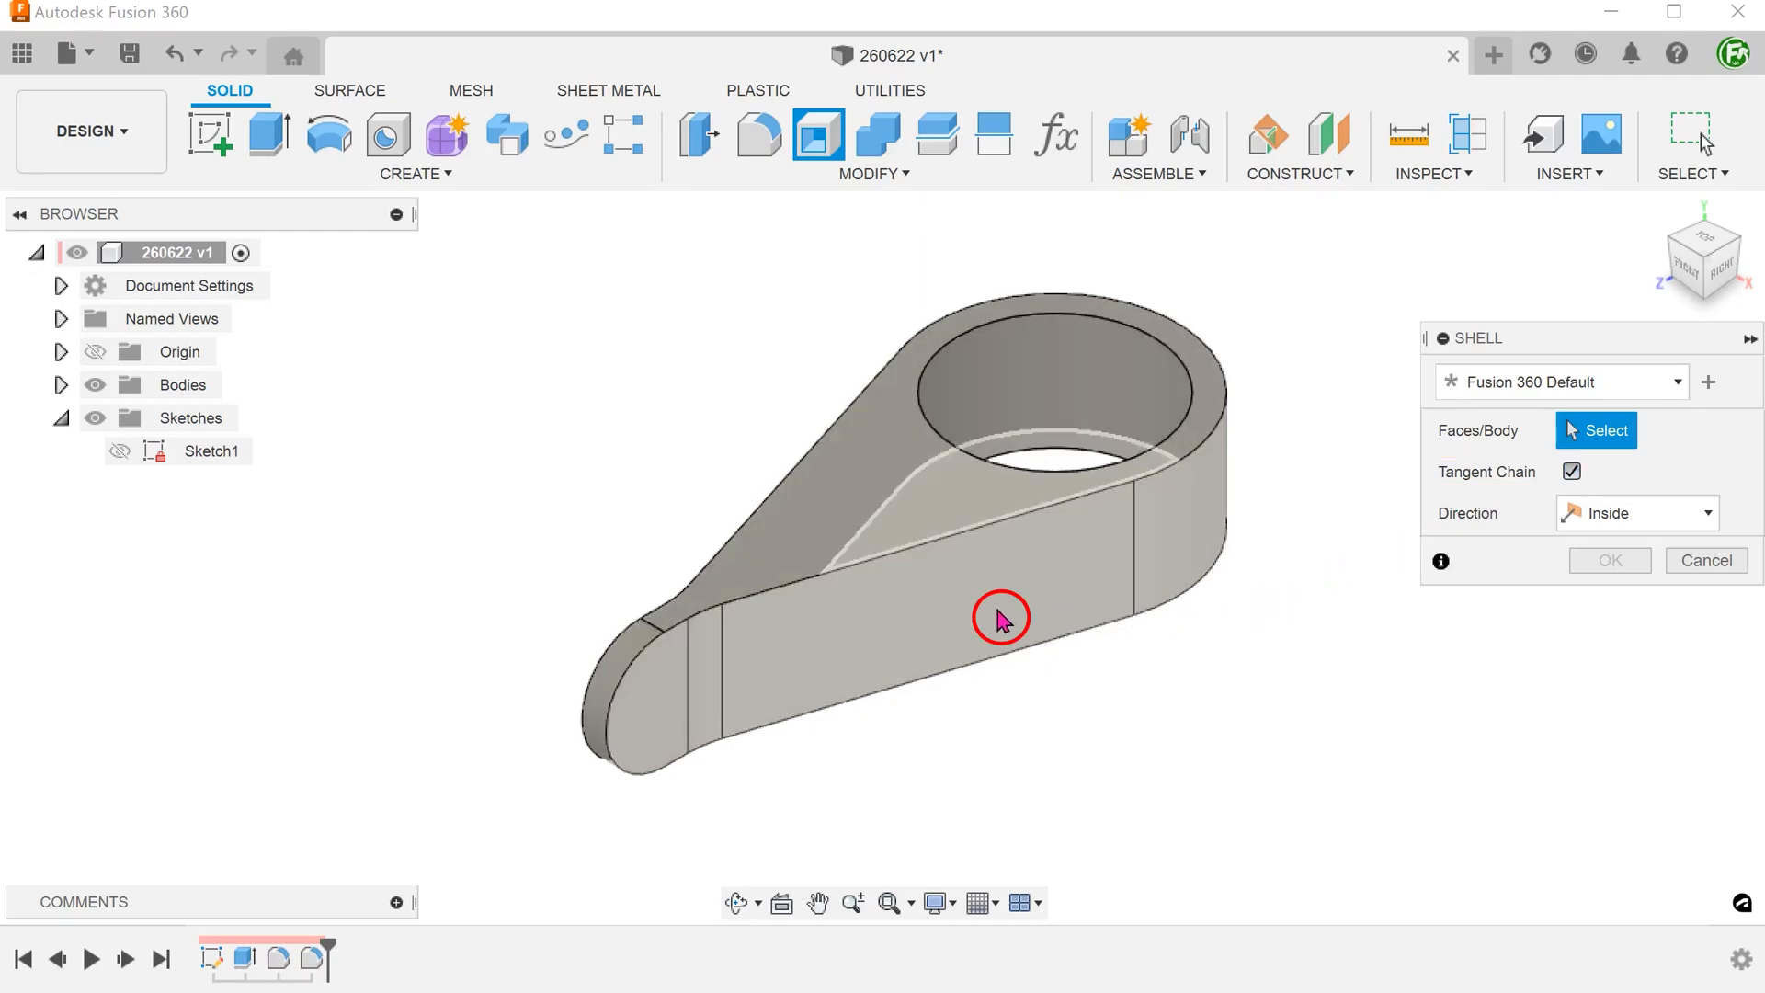
pyautogui.click(1000, 618)
pyautogui.write('5')
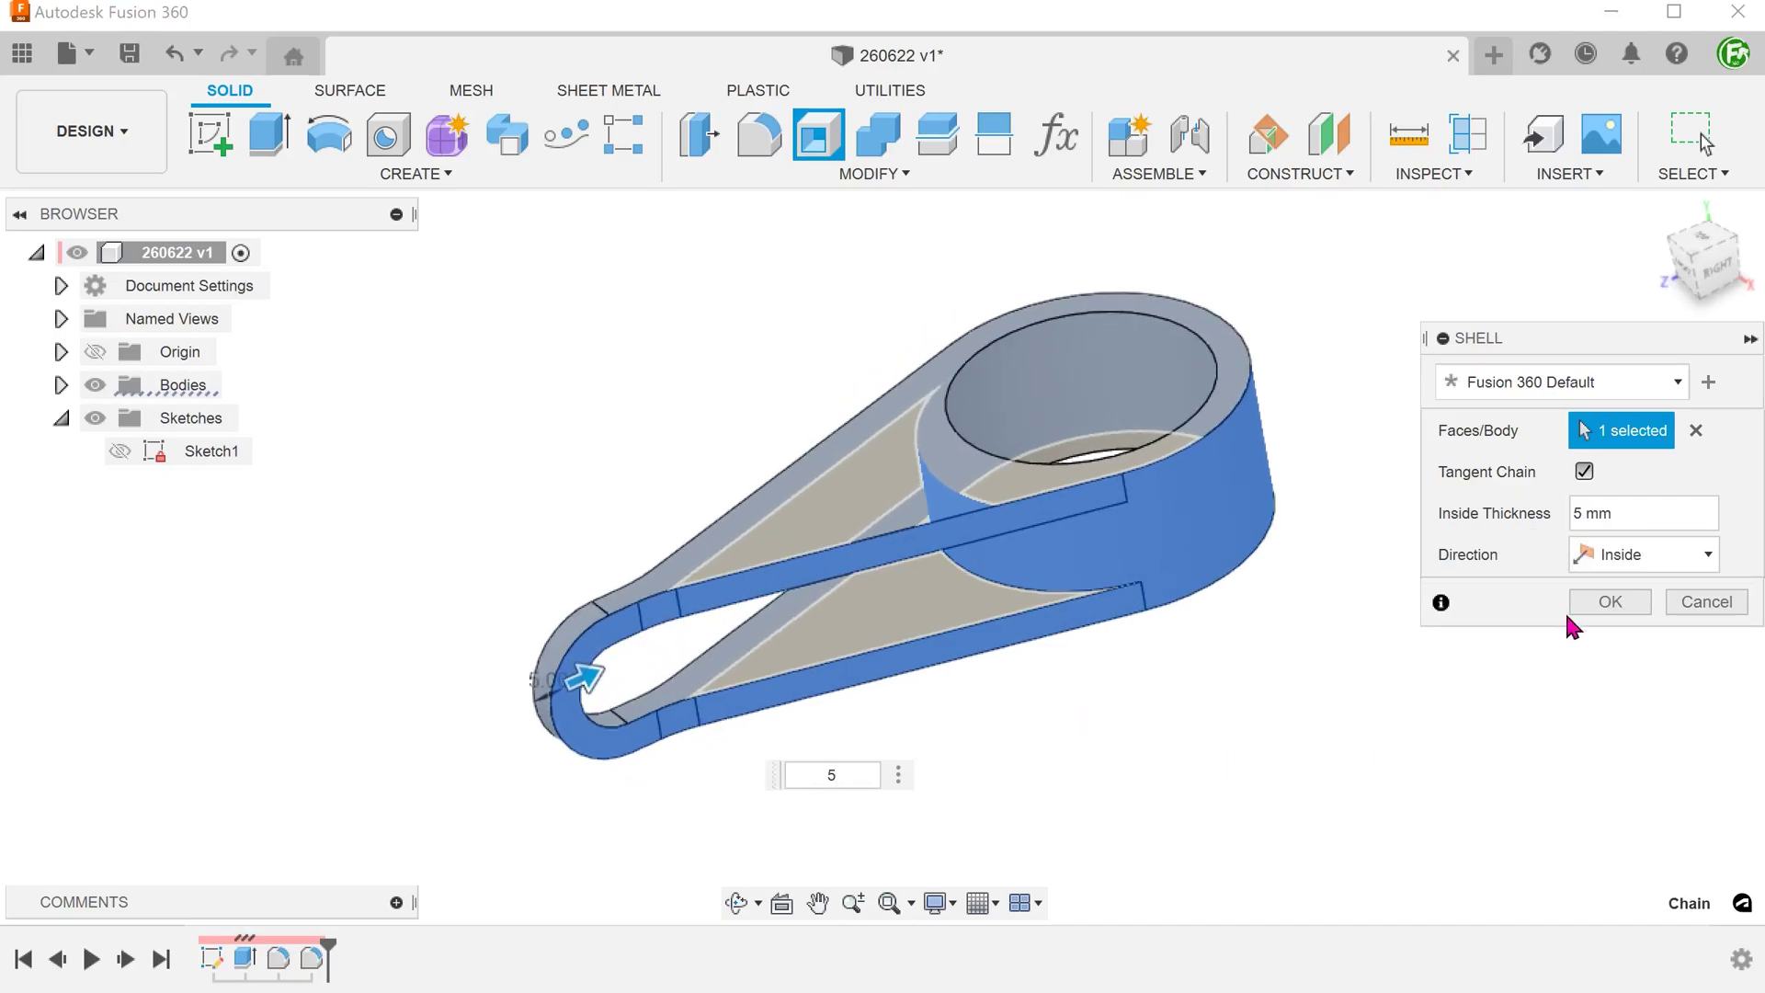
pyautogui.click(1607, 601)
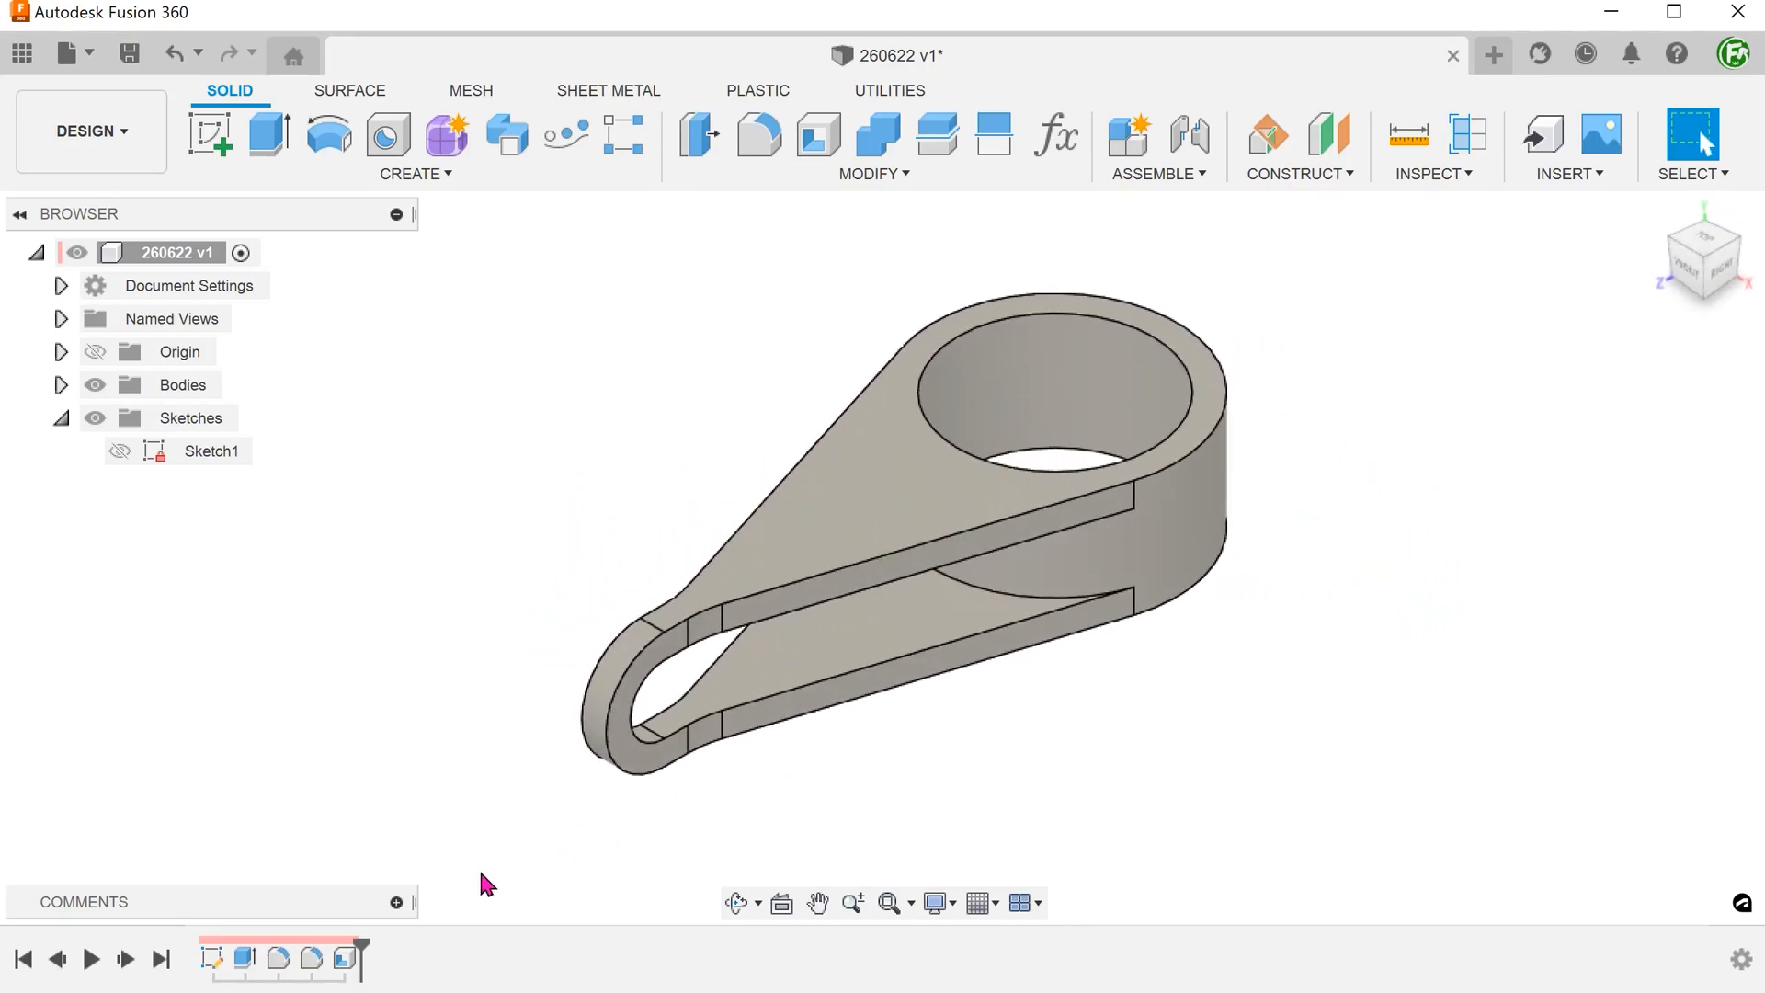
# - Undo the shell, restoring the solid fillet-rounded teardrop
pyautogui.click(344, 958)
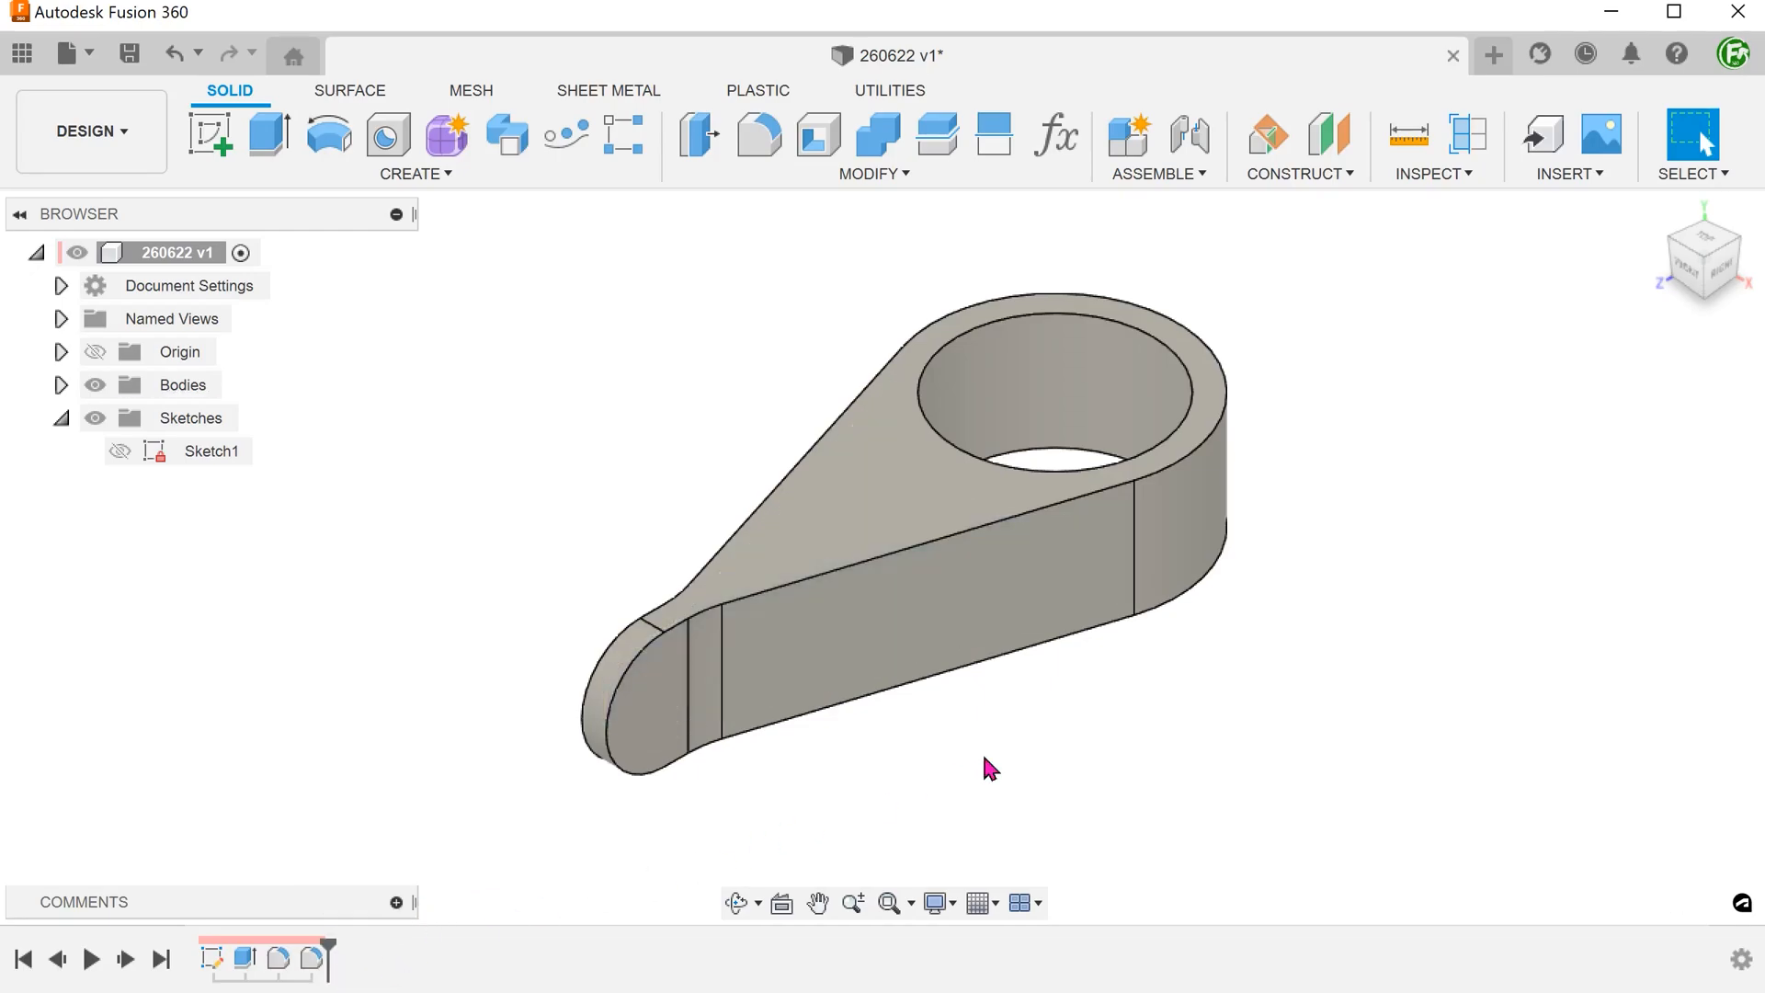
pyautogui.moveTo(1102, 729)
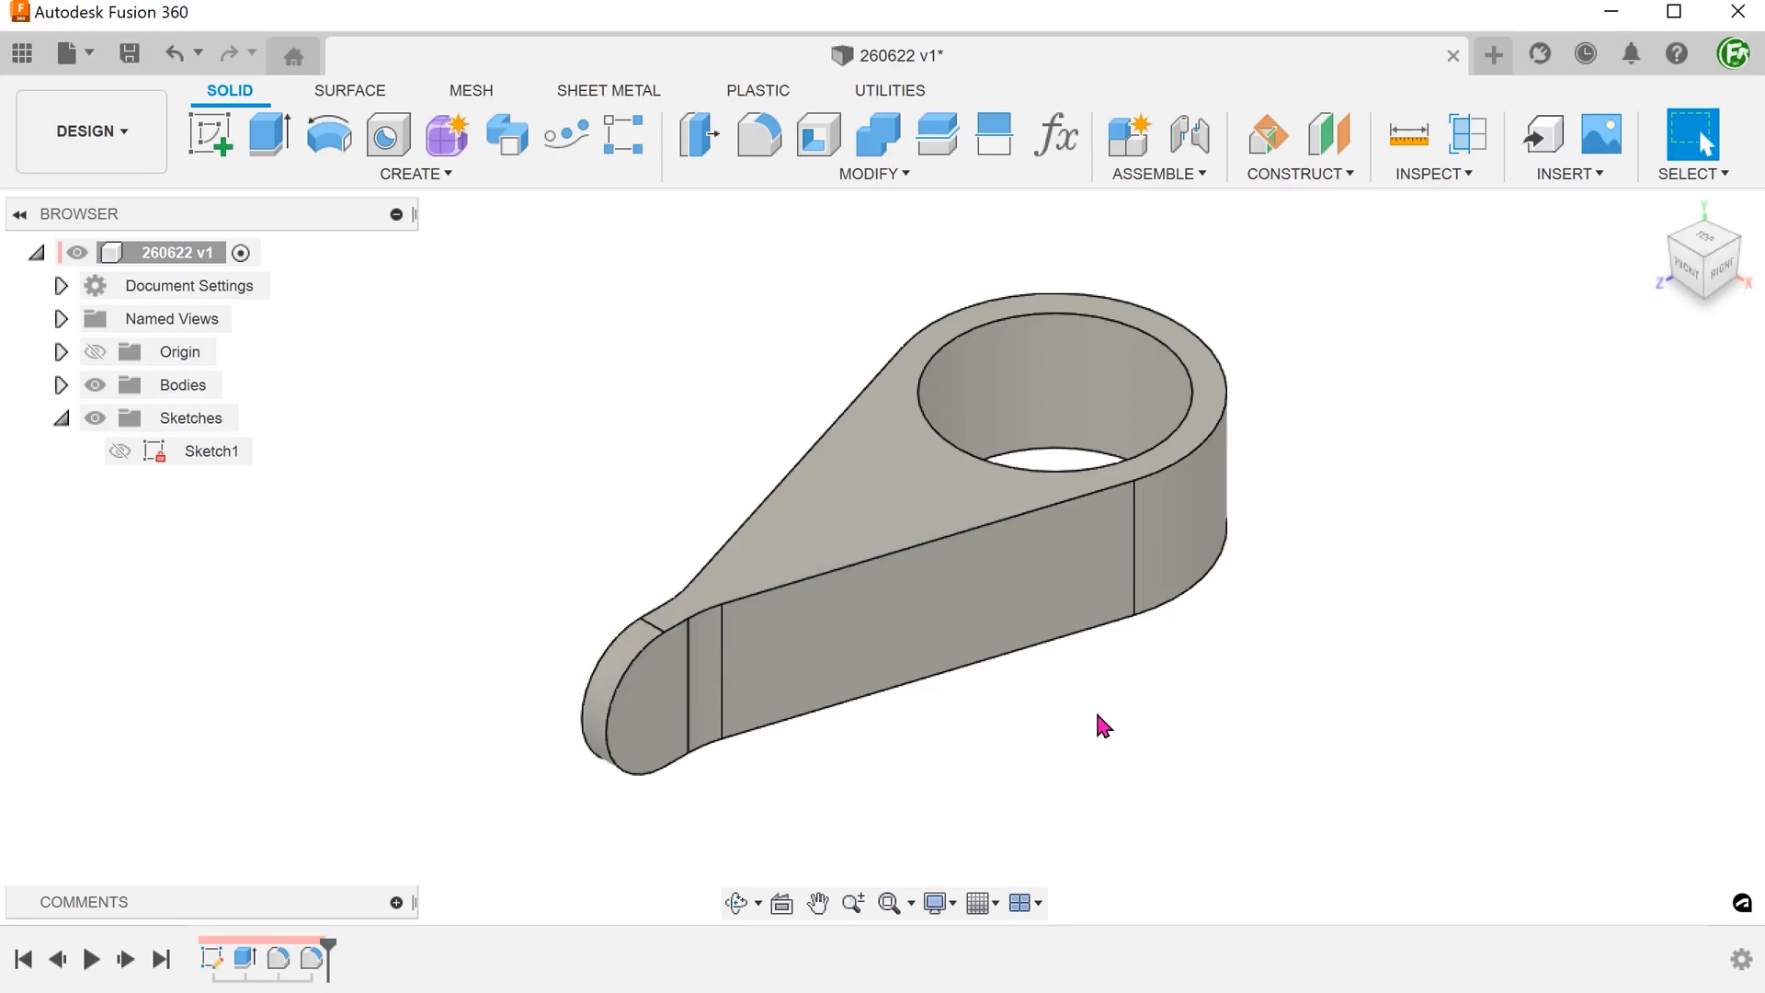
pyautogui.click(873, 173)
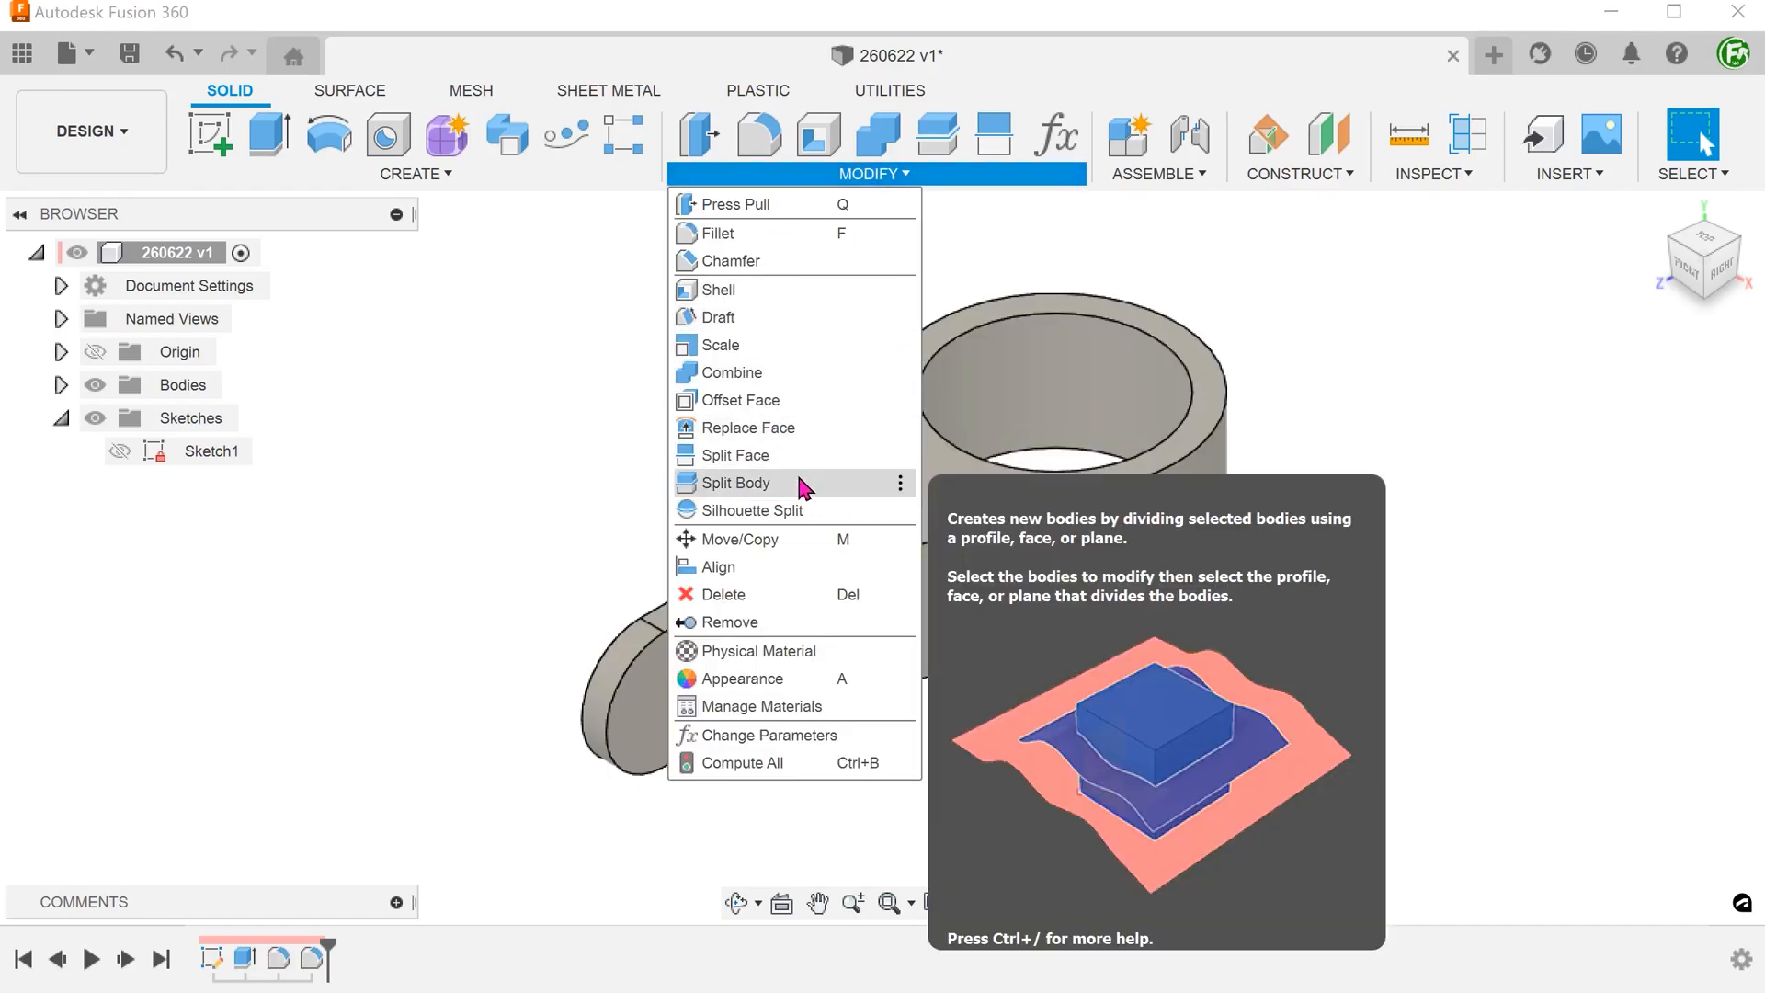
# - Split the bracket with an origin plane through its axis into Body1 and Body4, then highlight one half
pyautogui.click(736, 483)
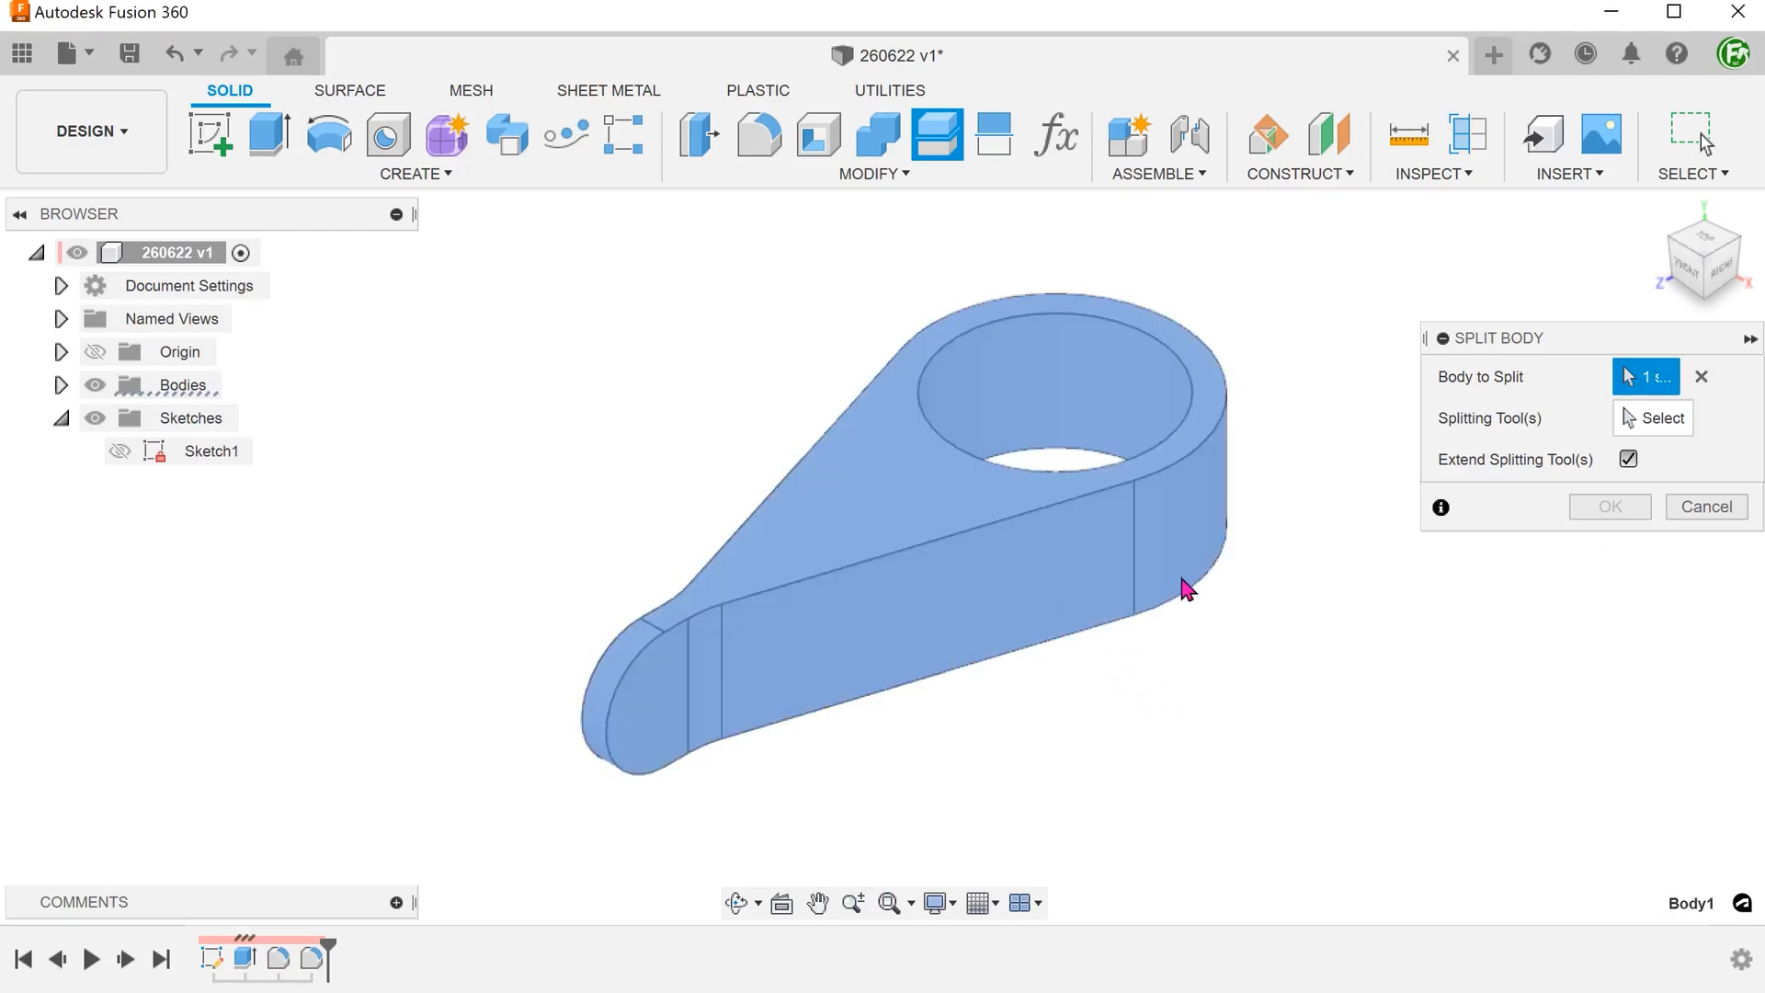
pyautogui.click(1653, 417)
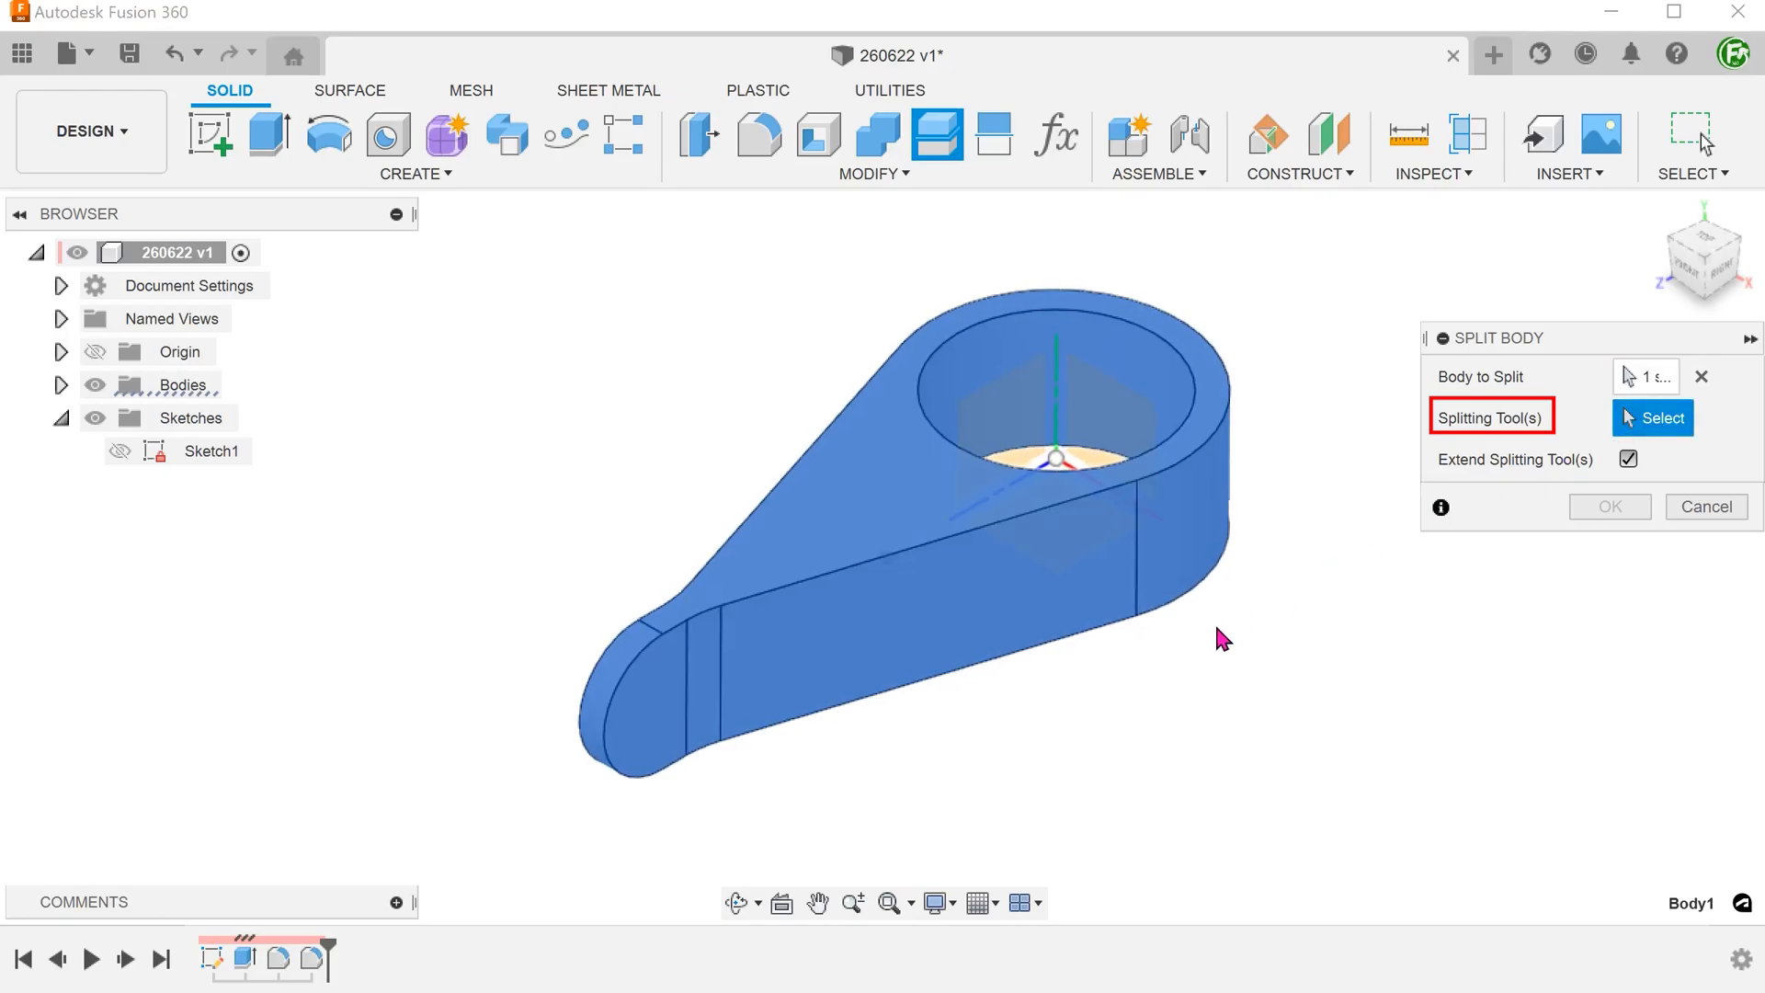
pyautogui.click(1059, 434)
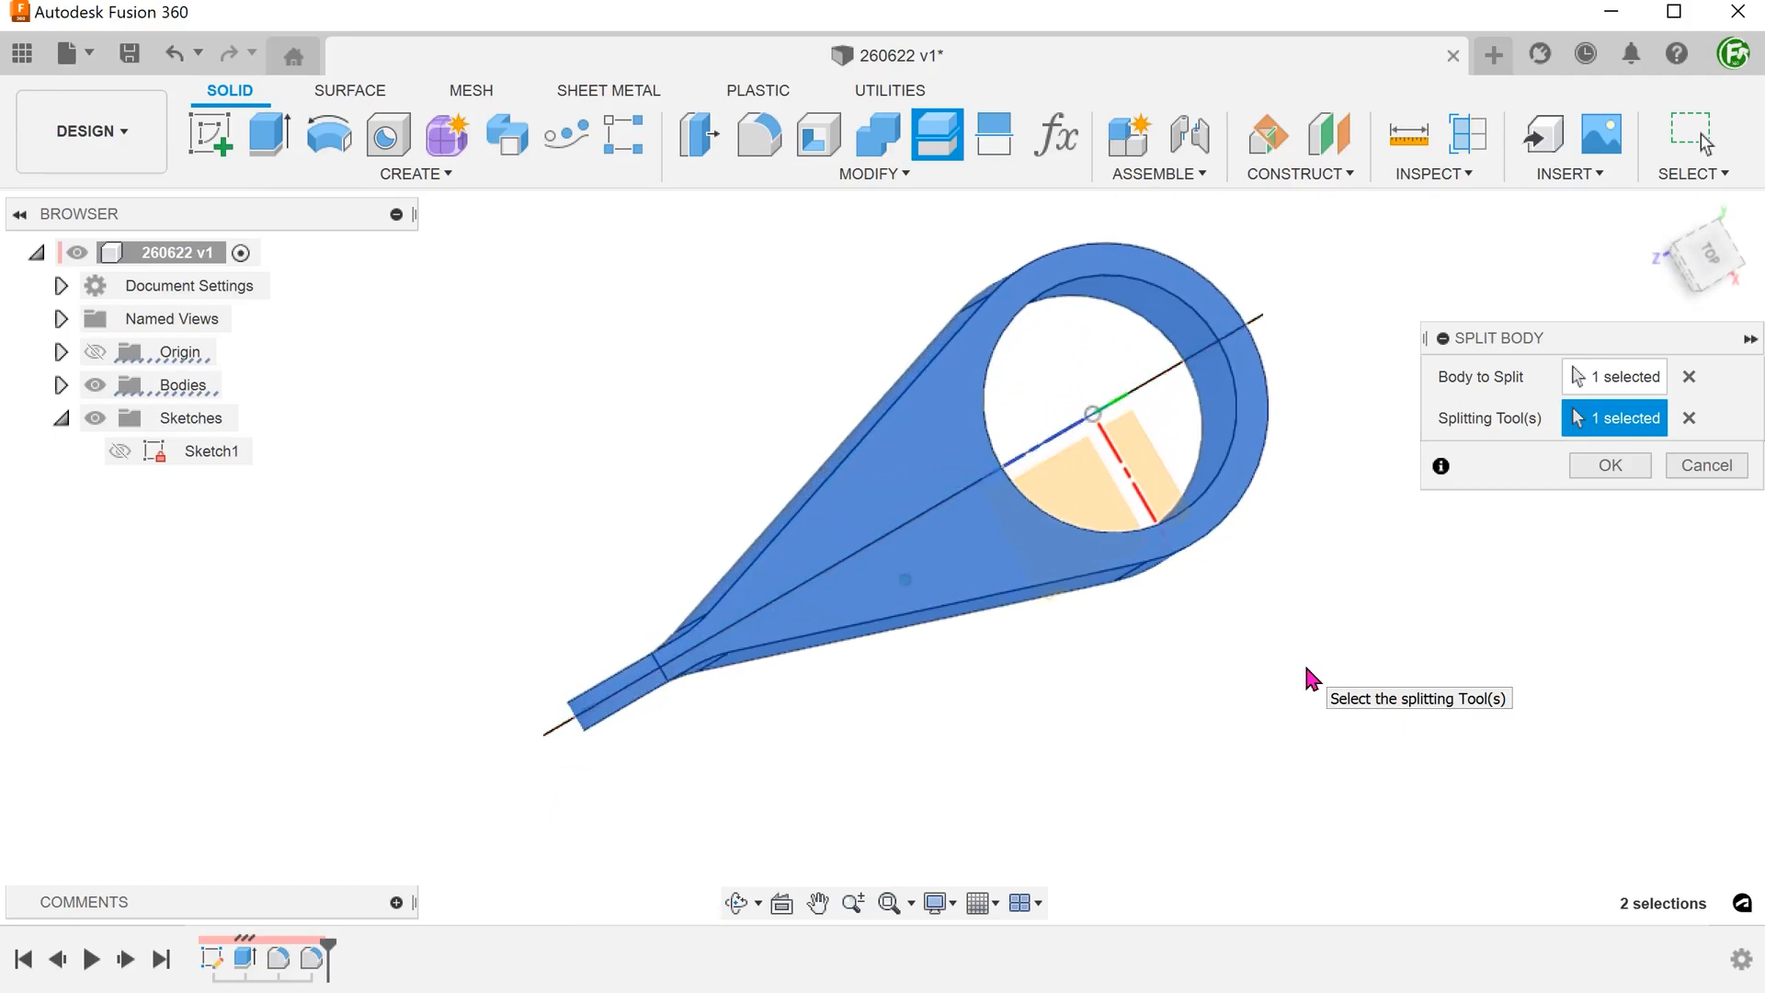
pyautogui.click(1609, 465)
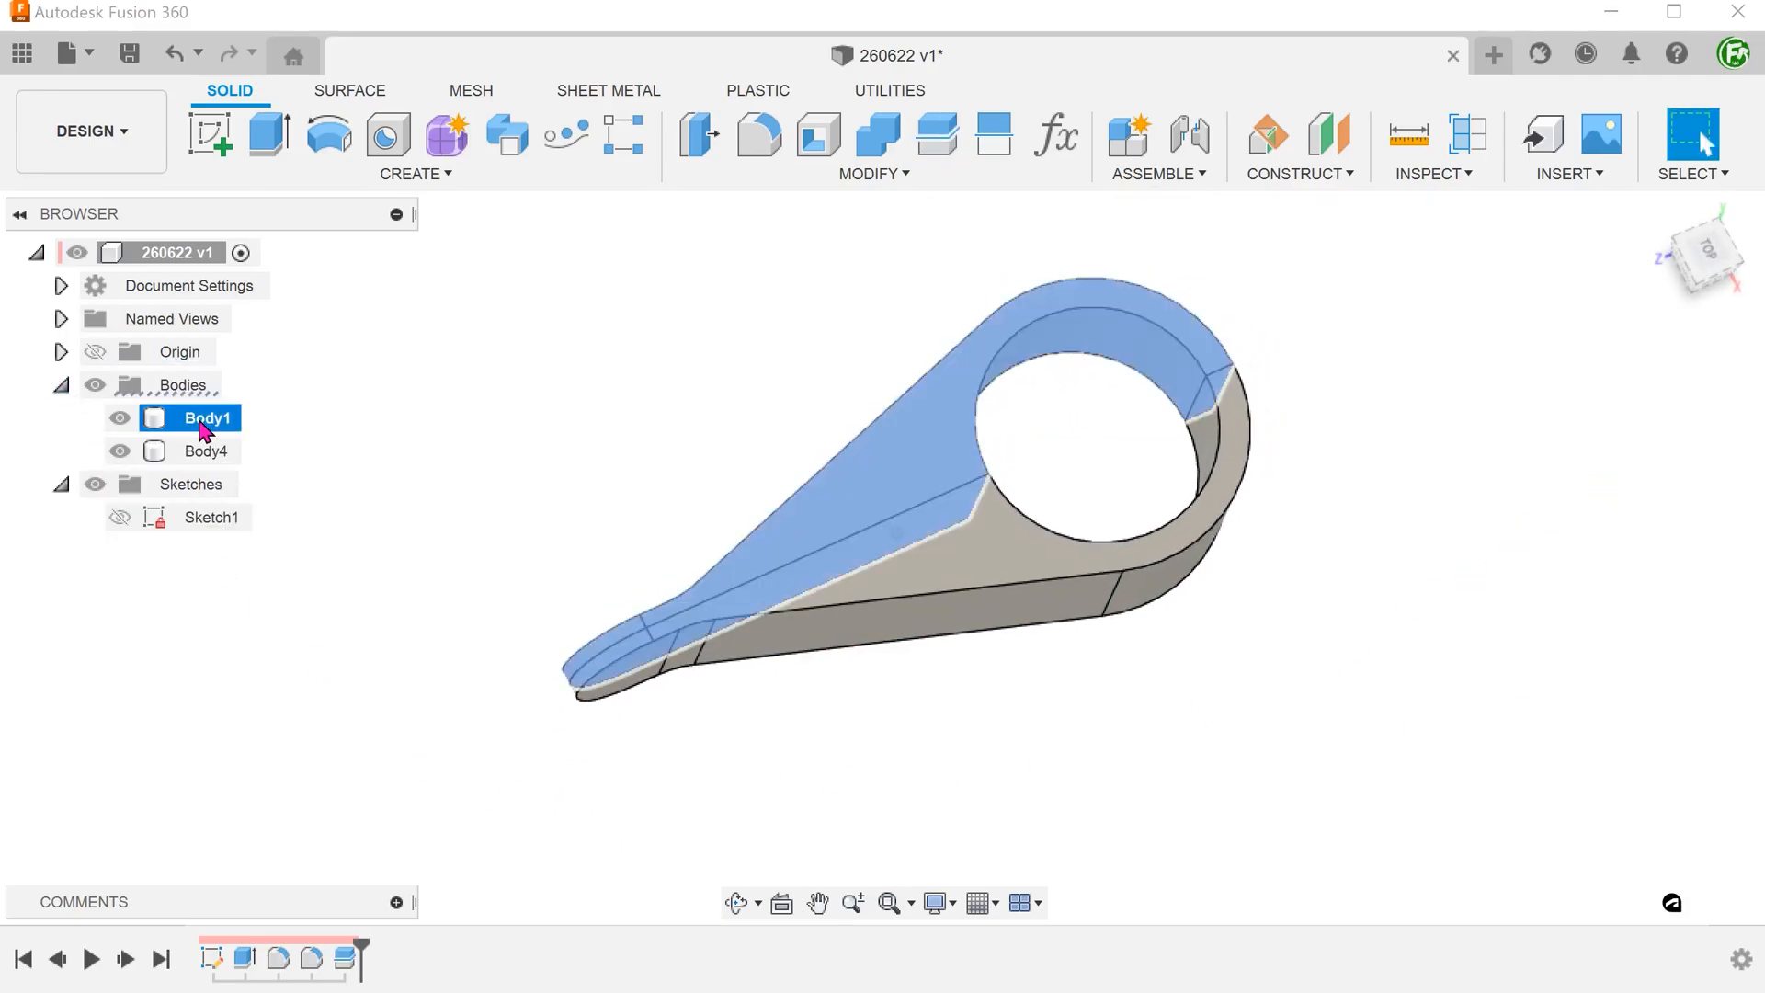
pyautogui.click(208, 450)
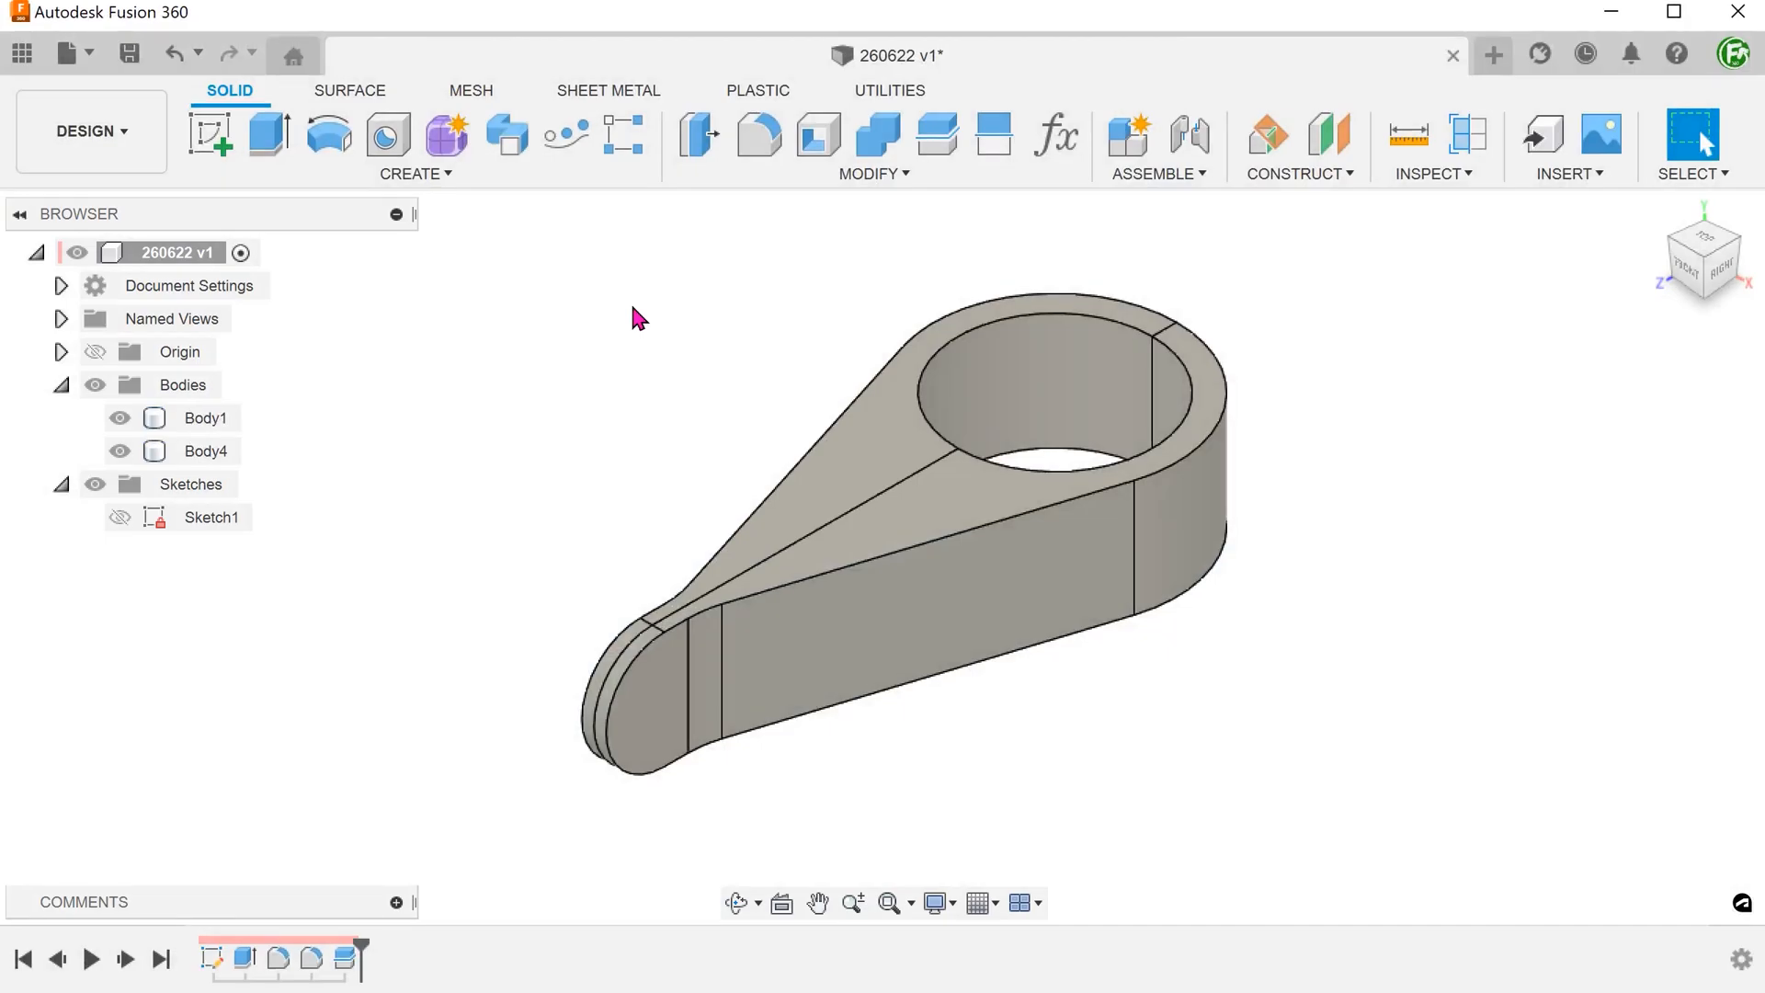
# - Shell Body4 inward to 5 mm walls, removing its long side face
pyautogui.click(874, 147)
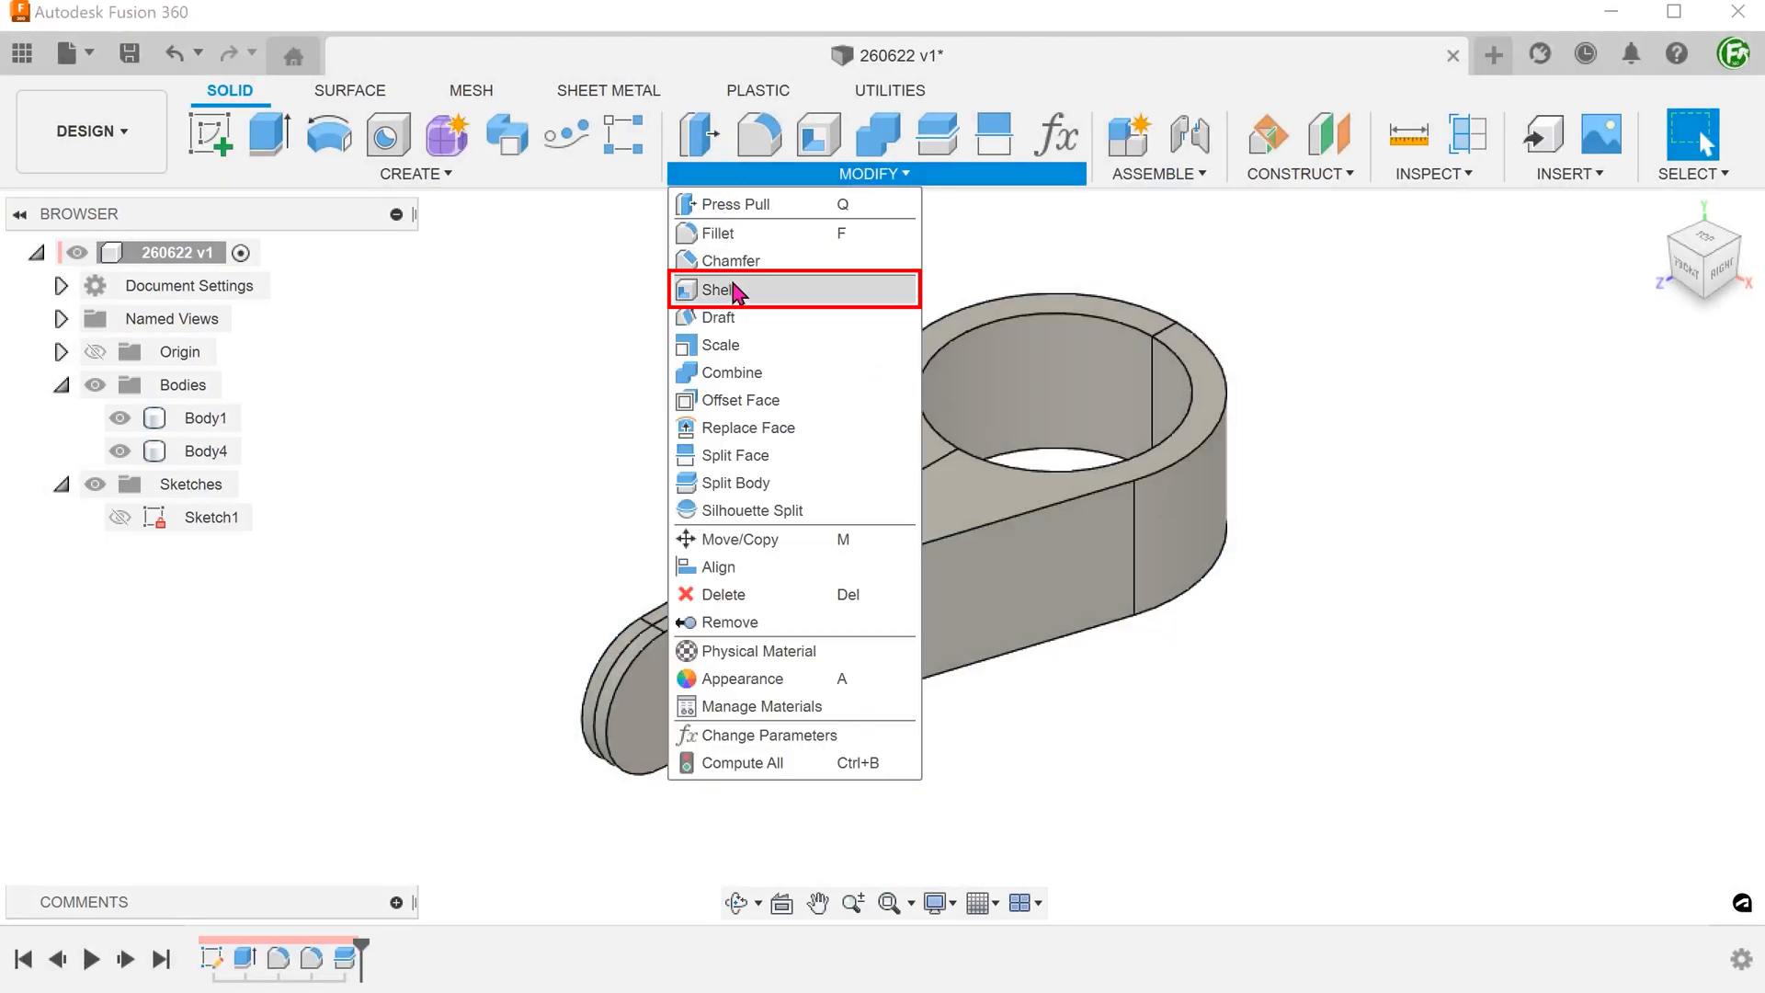
pyautogui.click(721, 289)
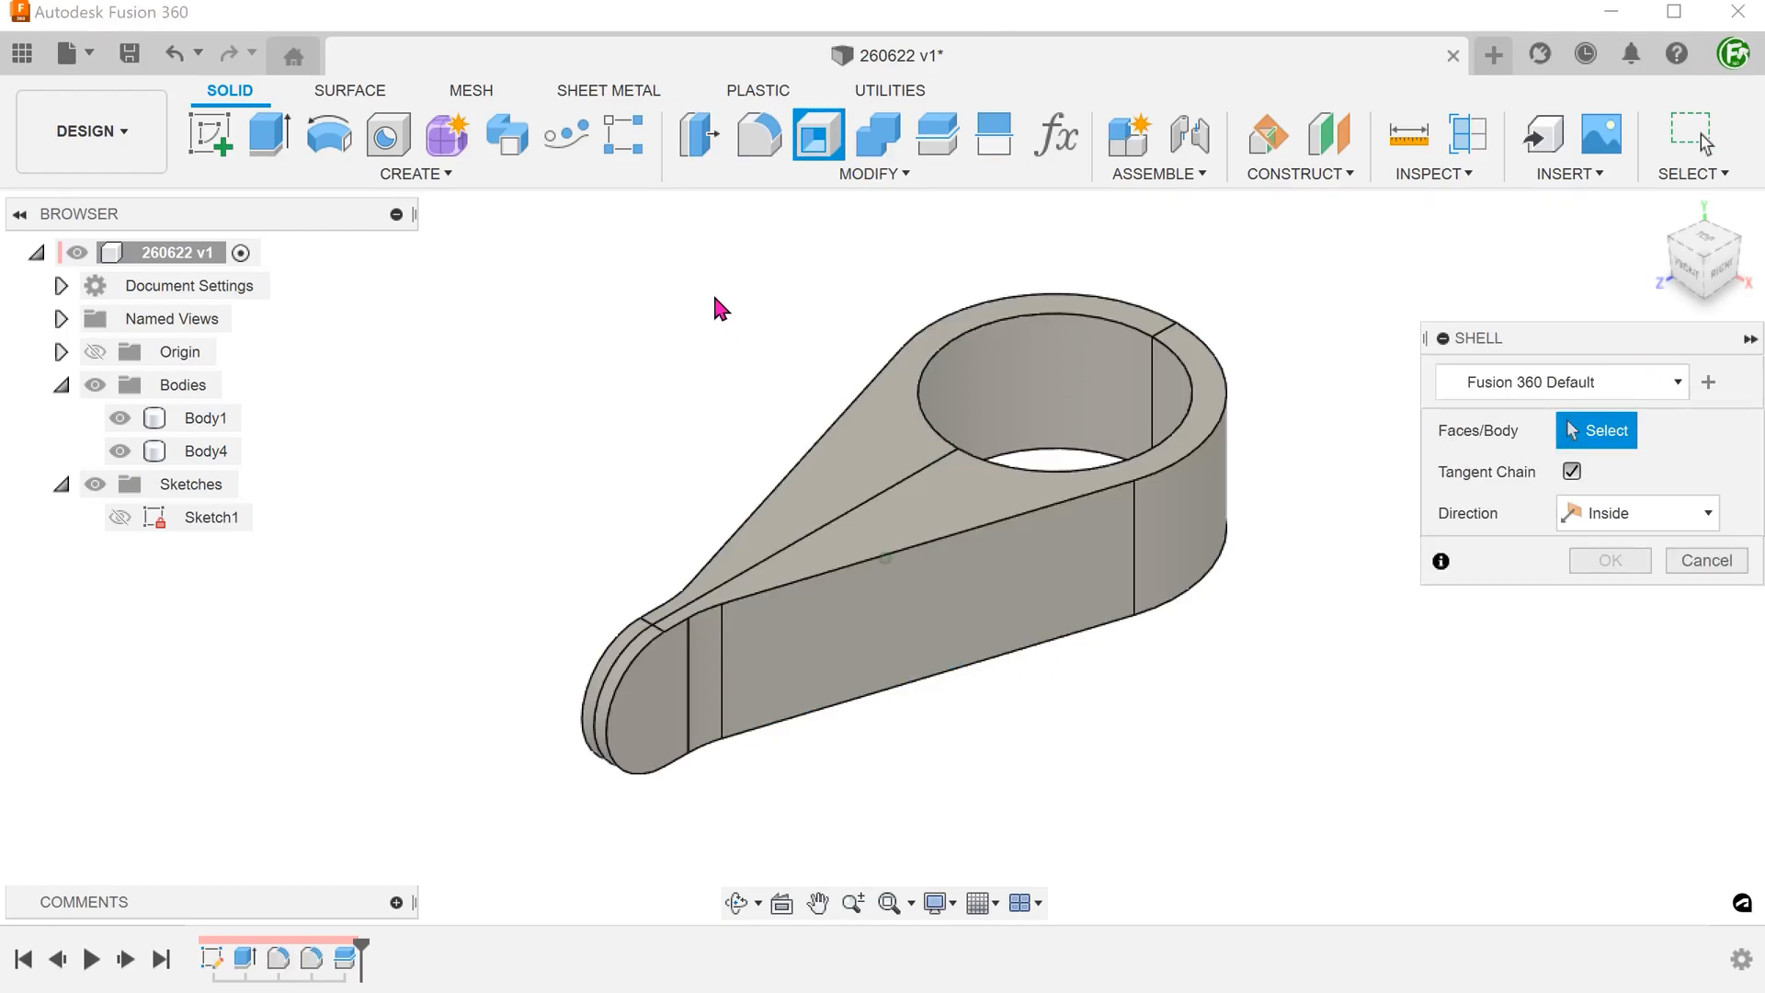
pyautogui.click(951, 574)
pyautogui.write('5')
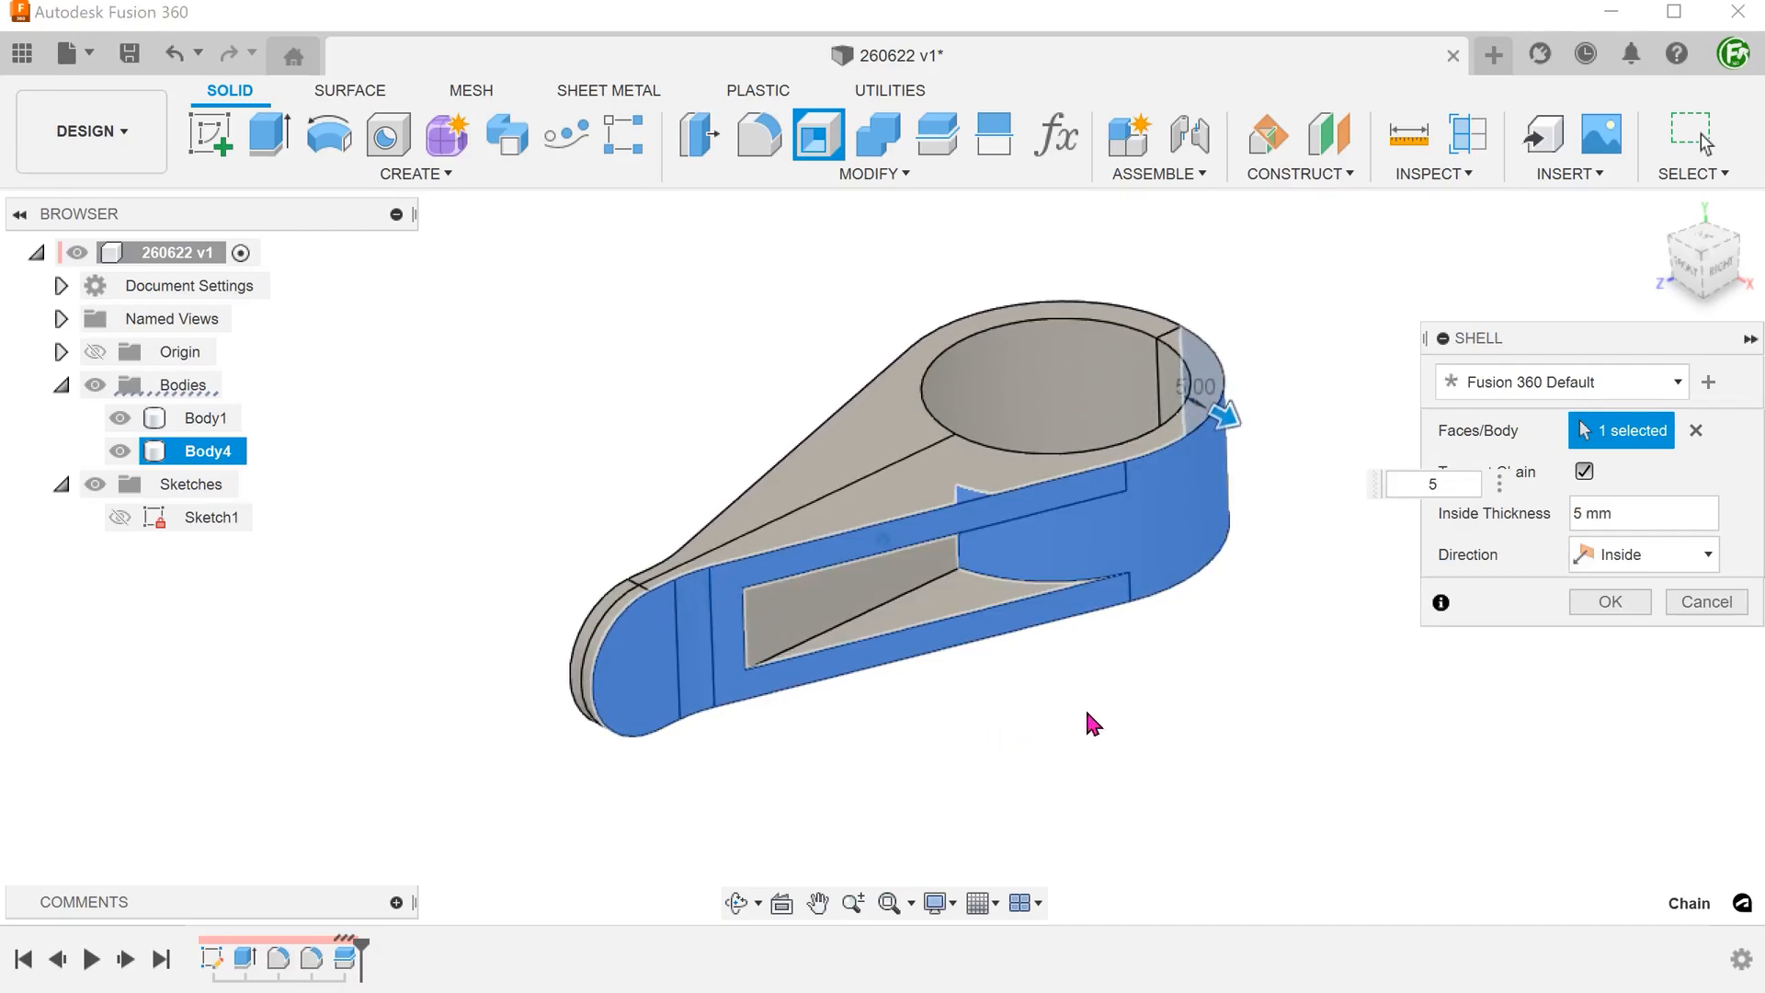
pyautogui.click(1608, 601)
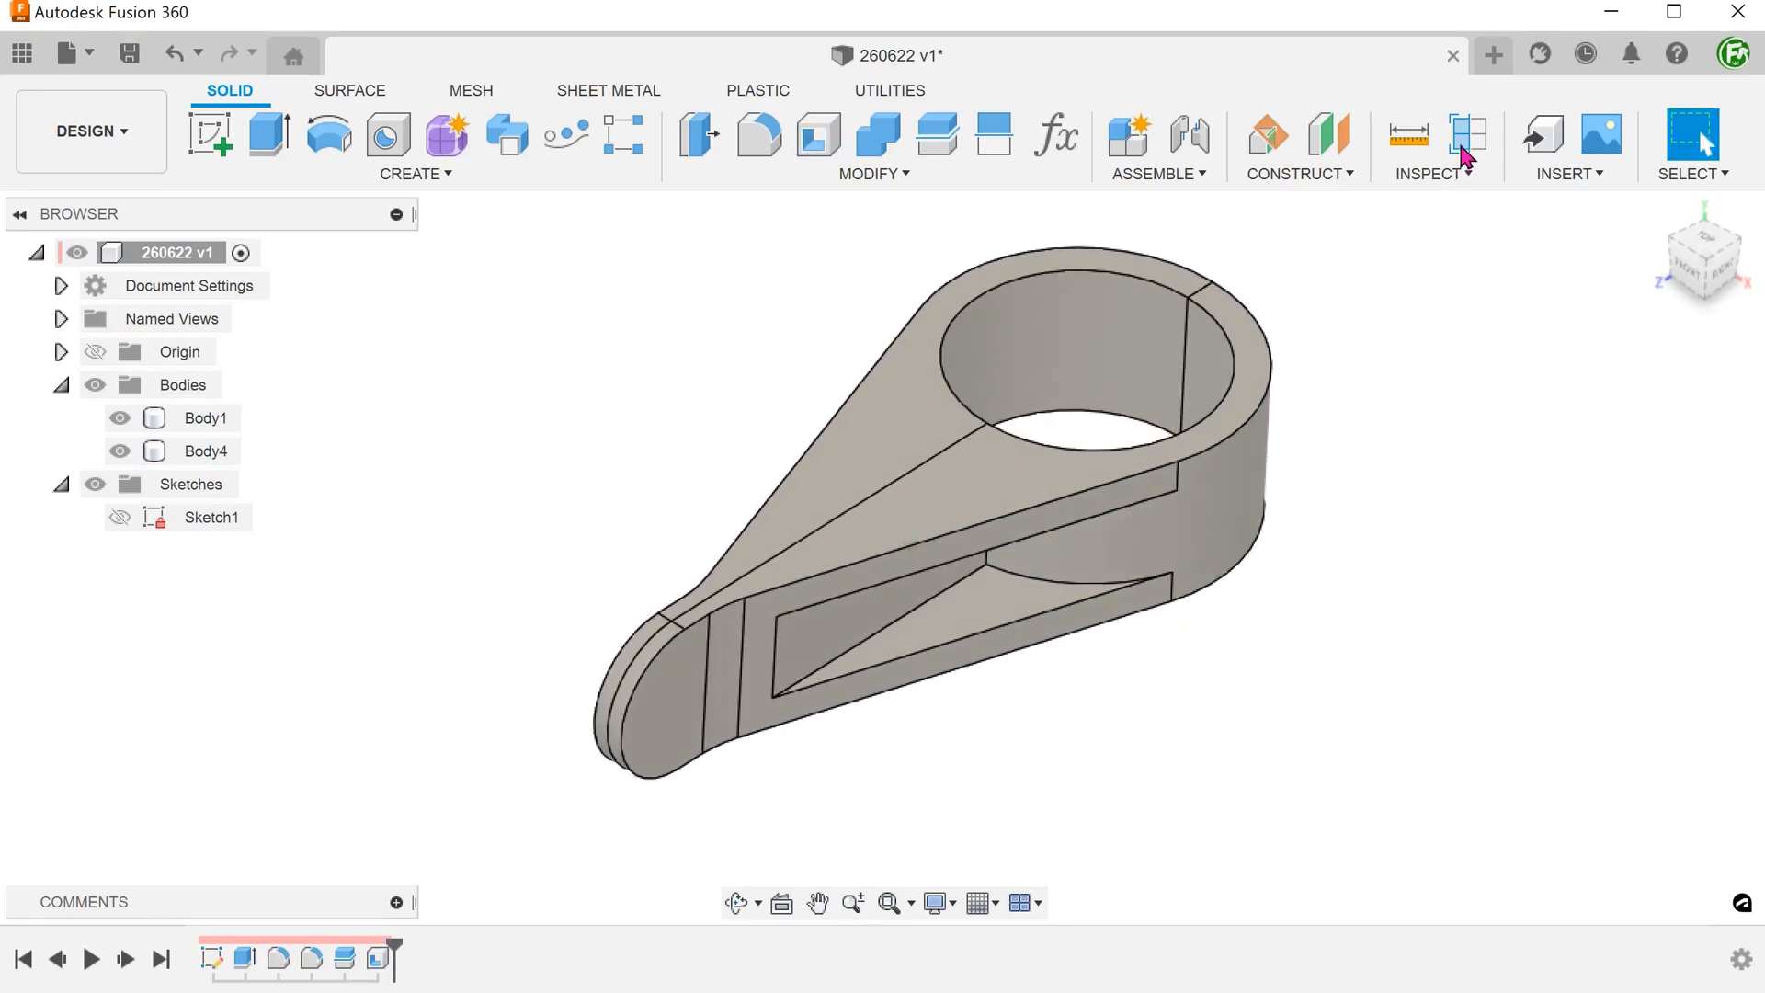
pyautogui.click(1467, 135)
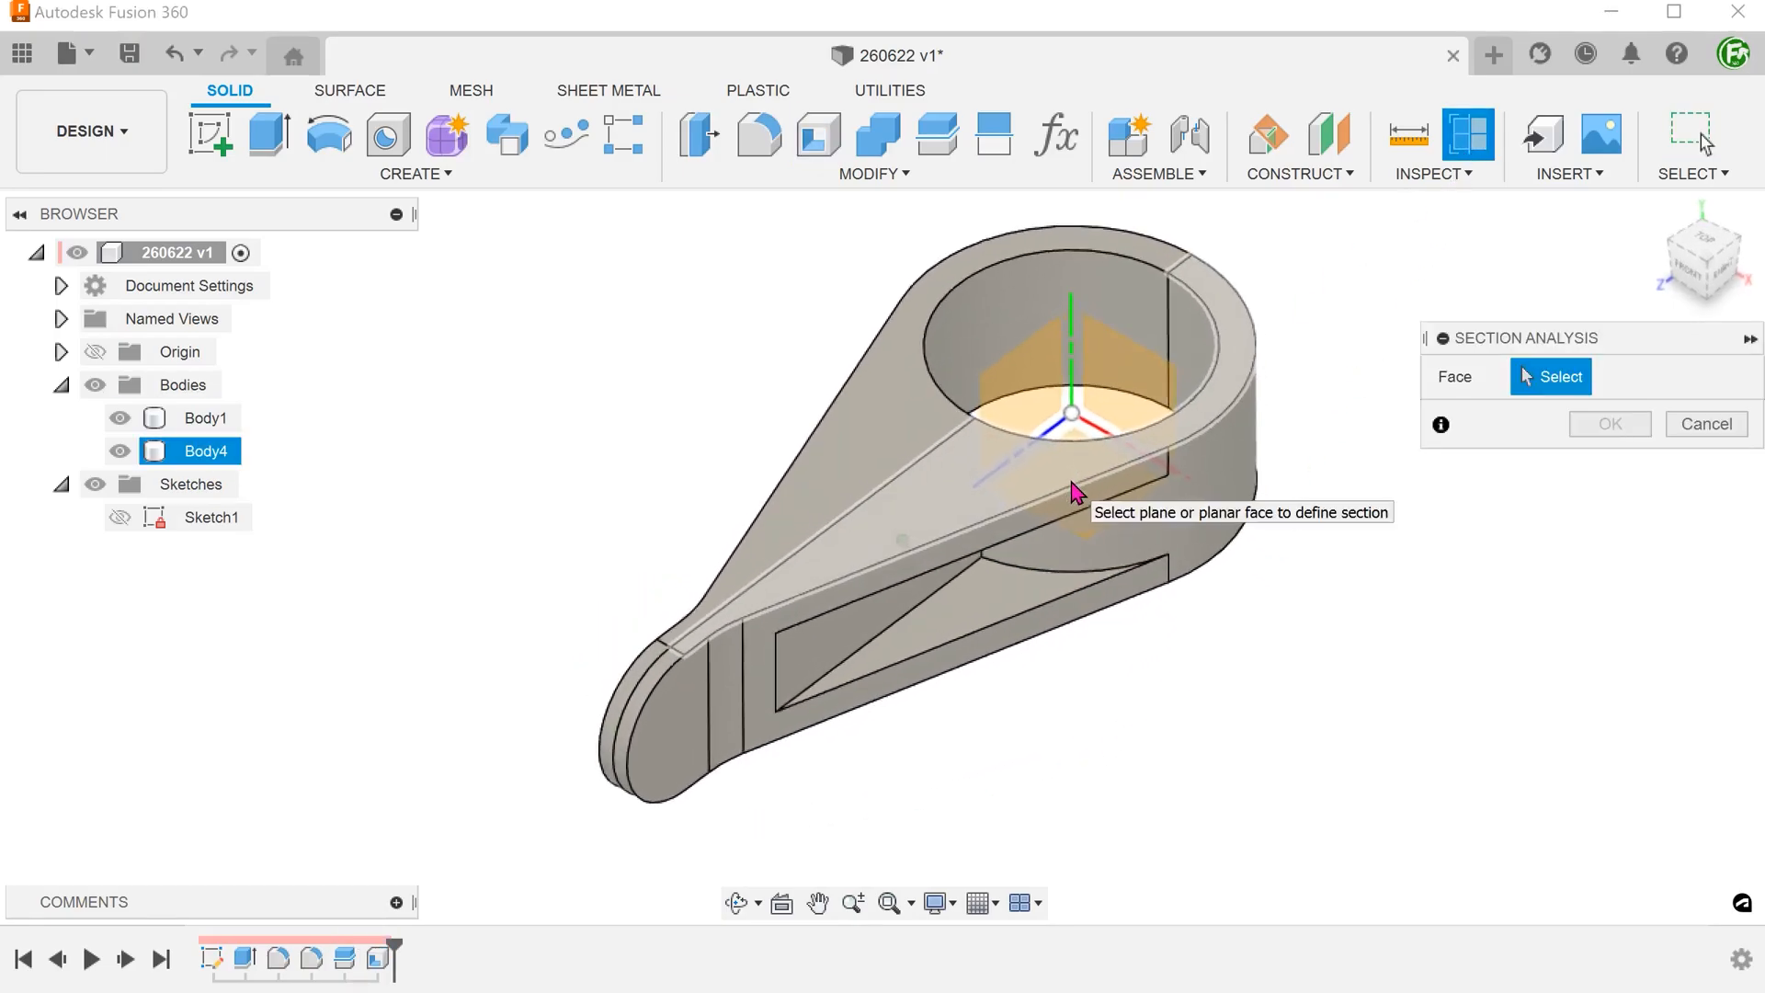
pyautogui.click(1070, 410)
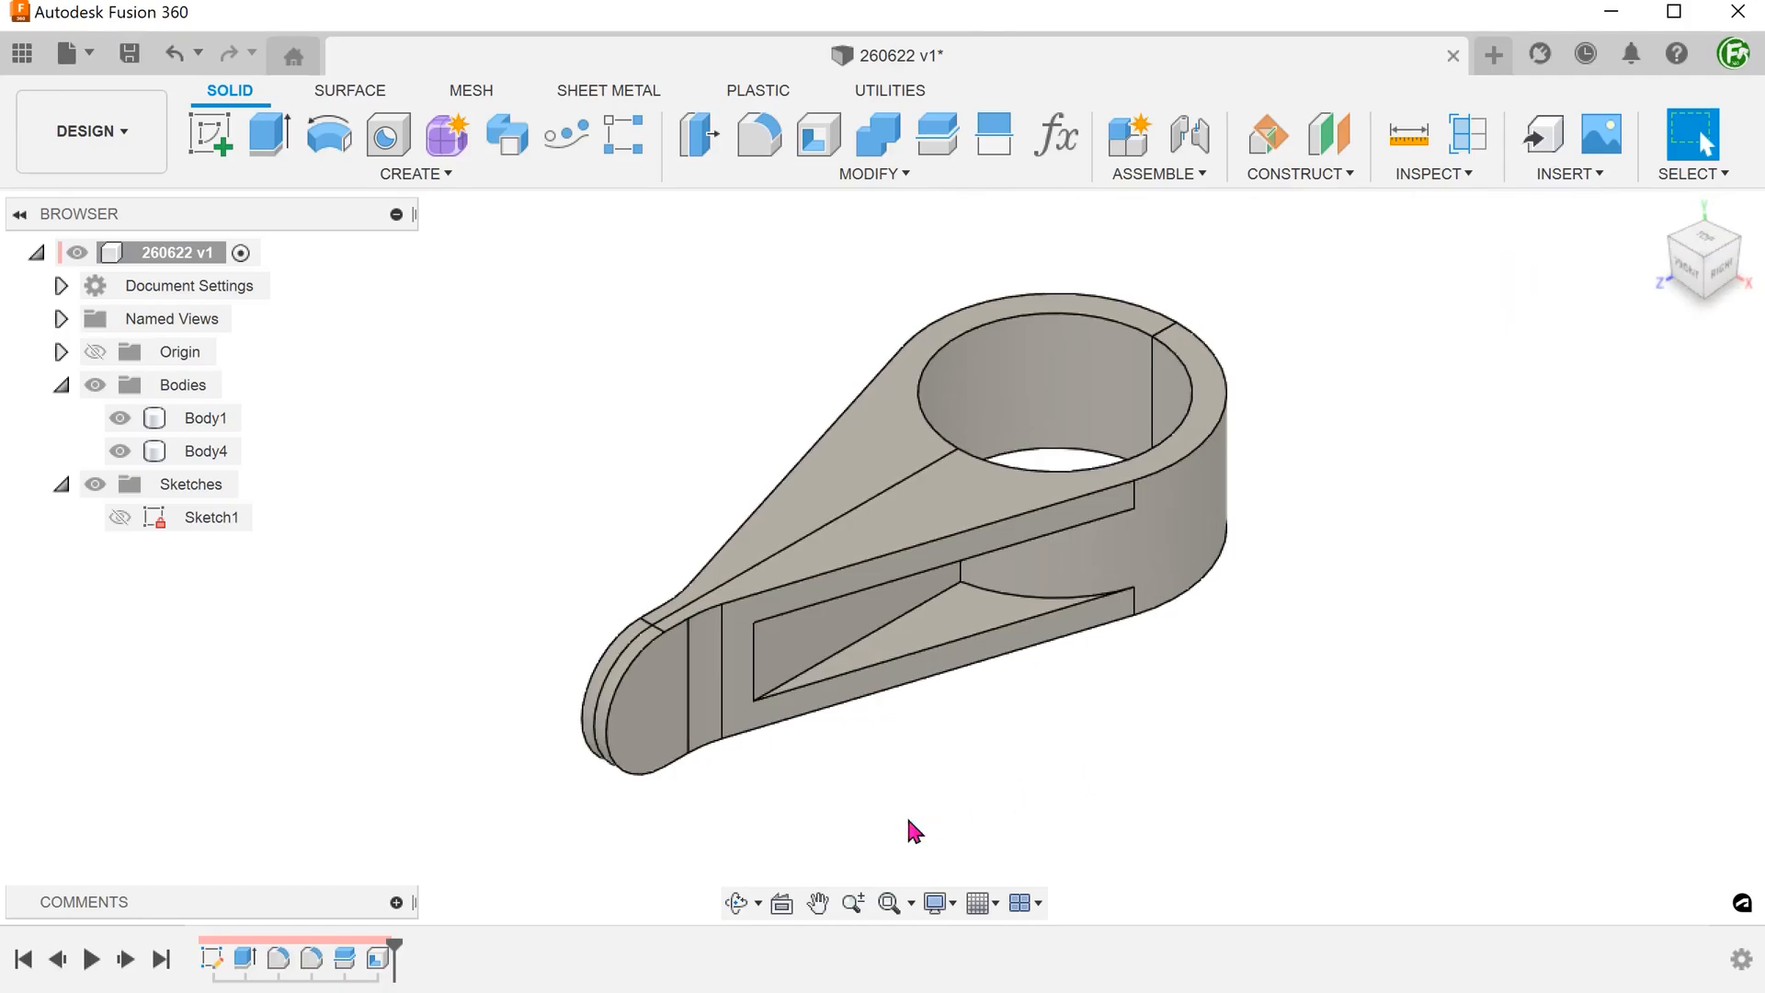
pyautogui.moveTo(375, 958)
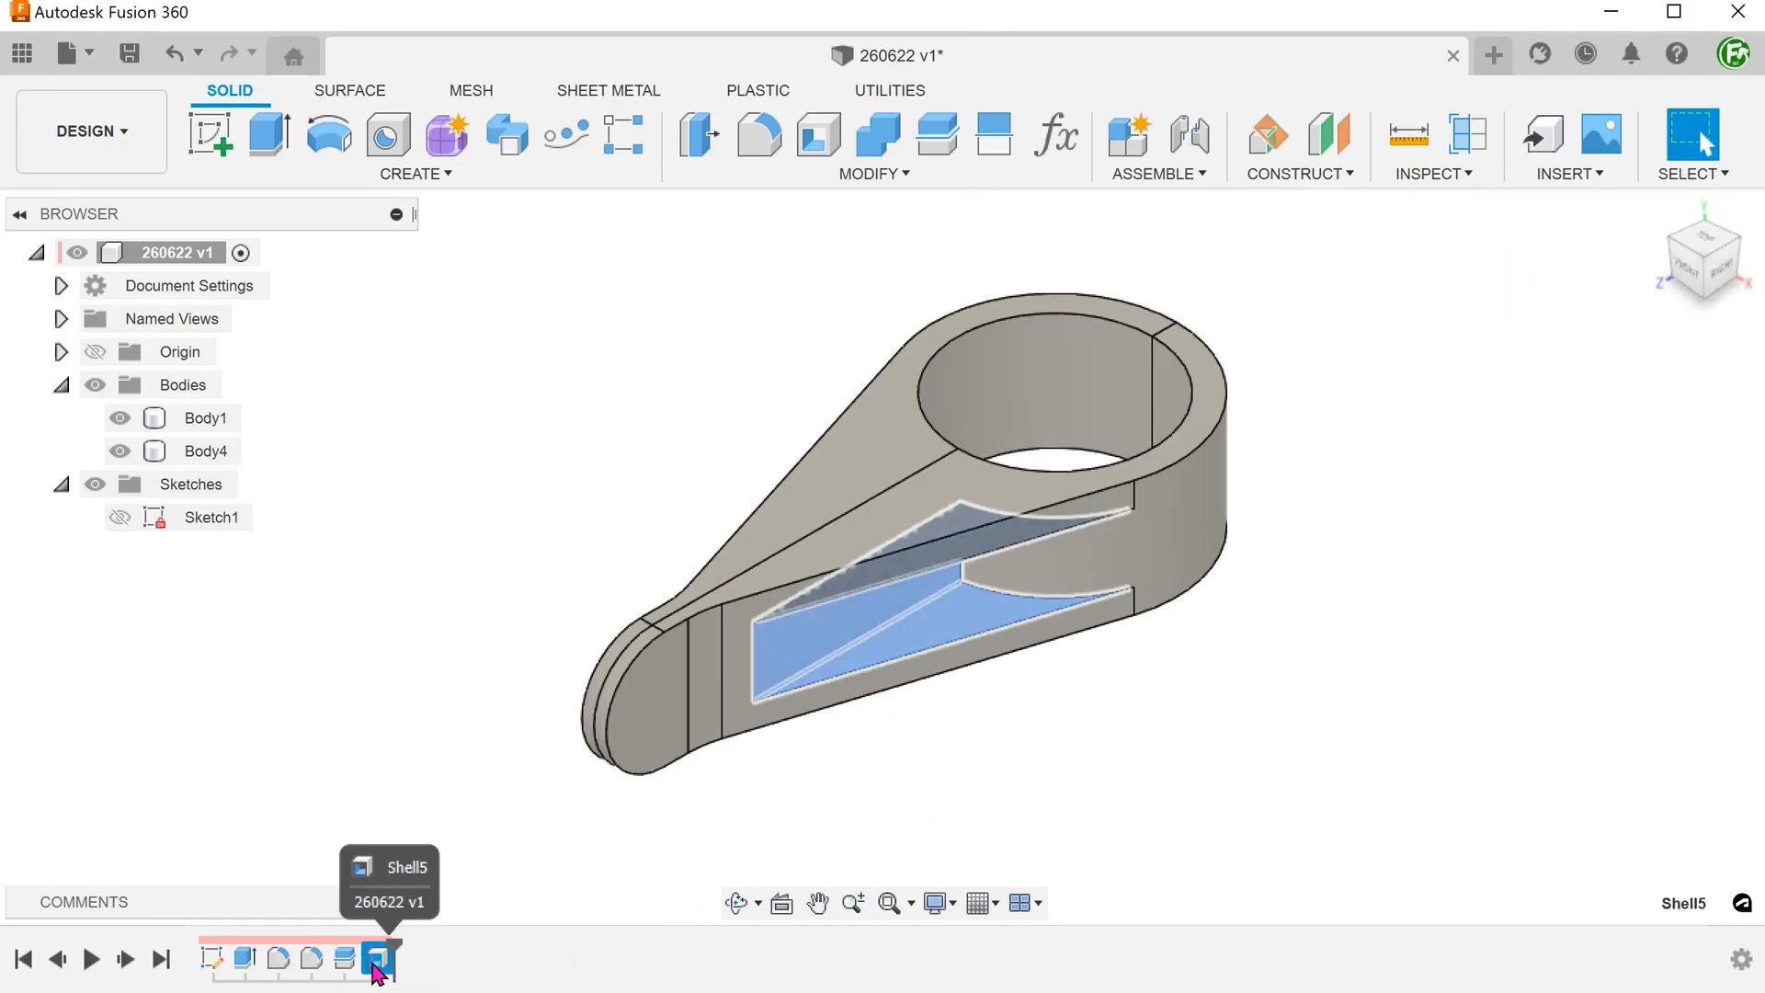
# - Roll the timeline back at Shell5 to remove the split and Body4 shell
pyautogui.click(344, 960)
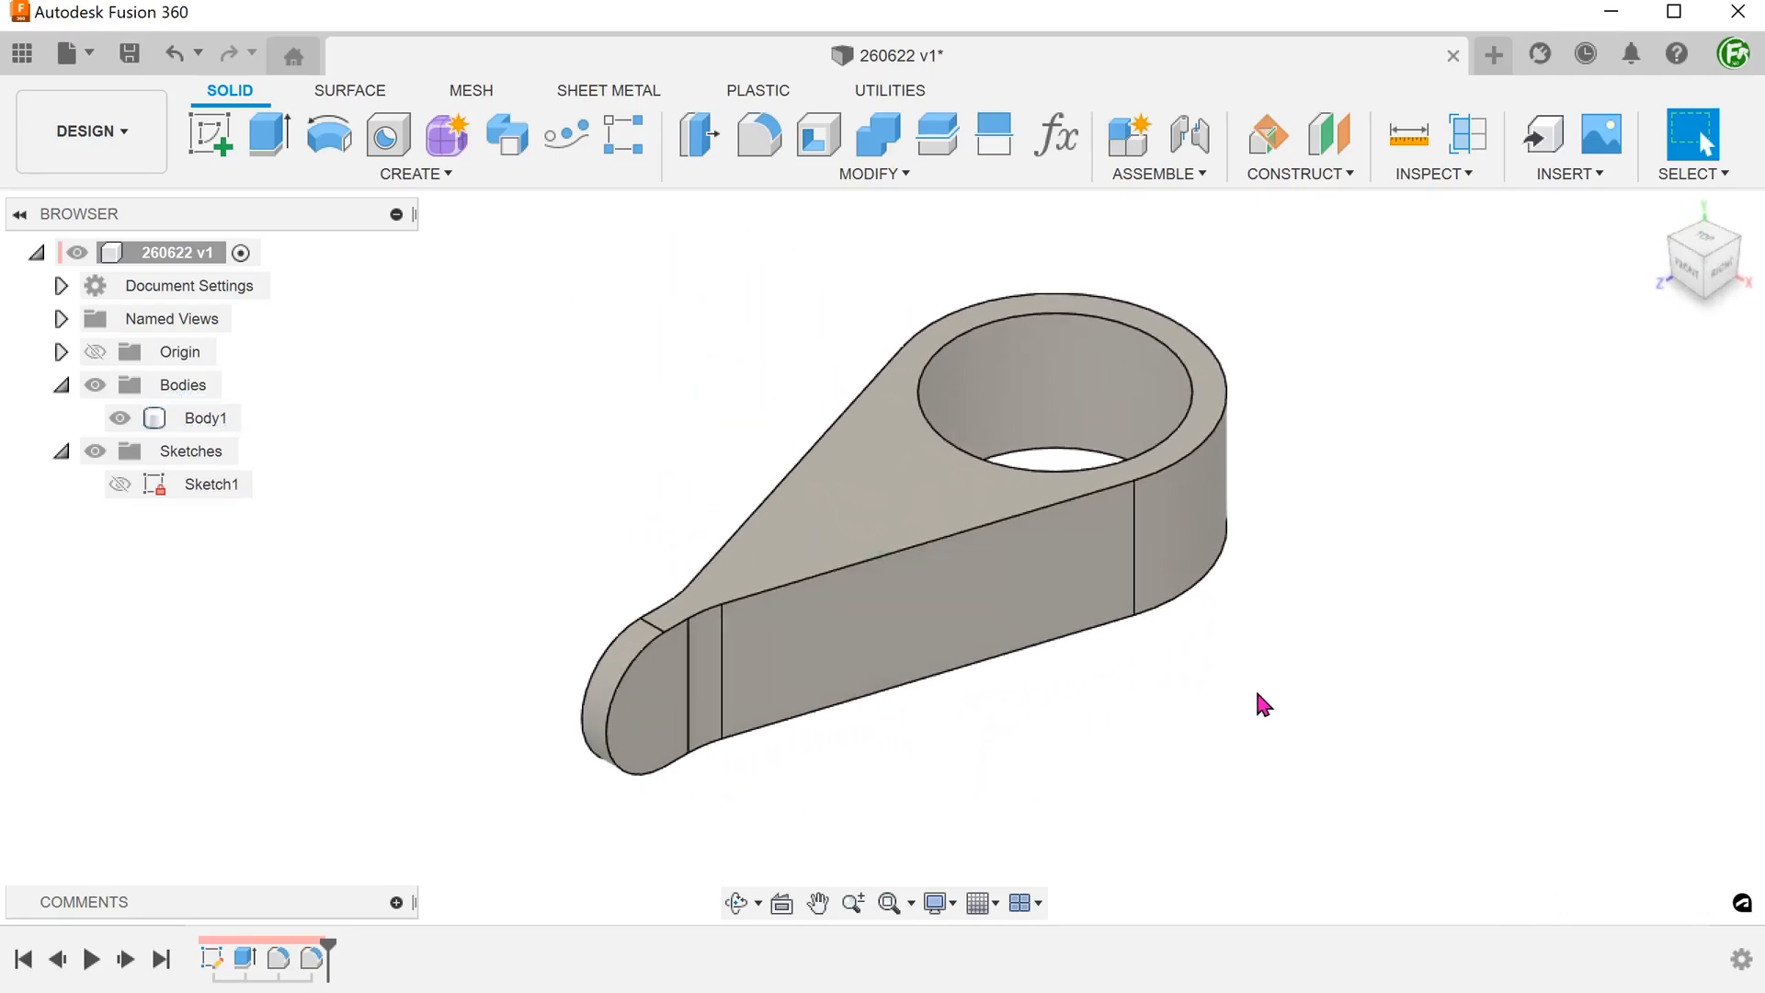
# - Split Body1 lengthwise through the ring into Body1 and Body5, then highlight each half to compare
pyautogui.click(871, 172)
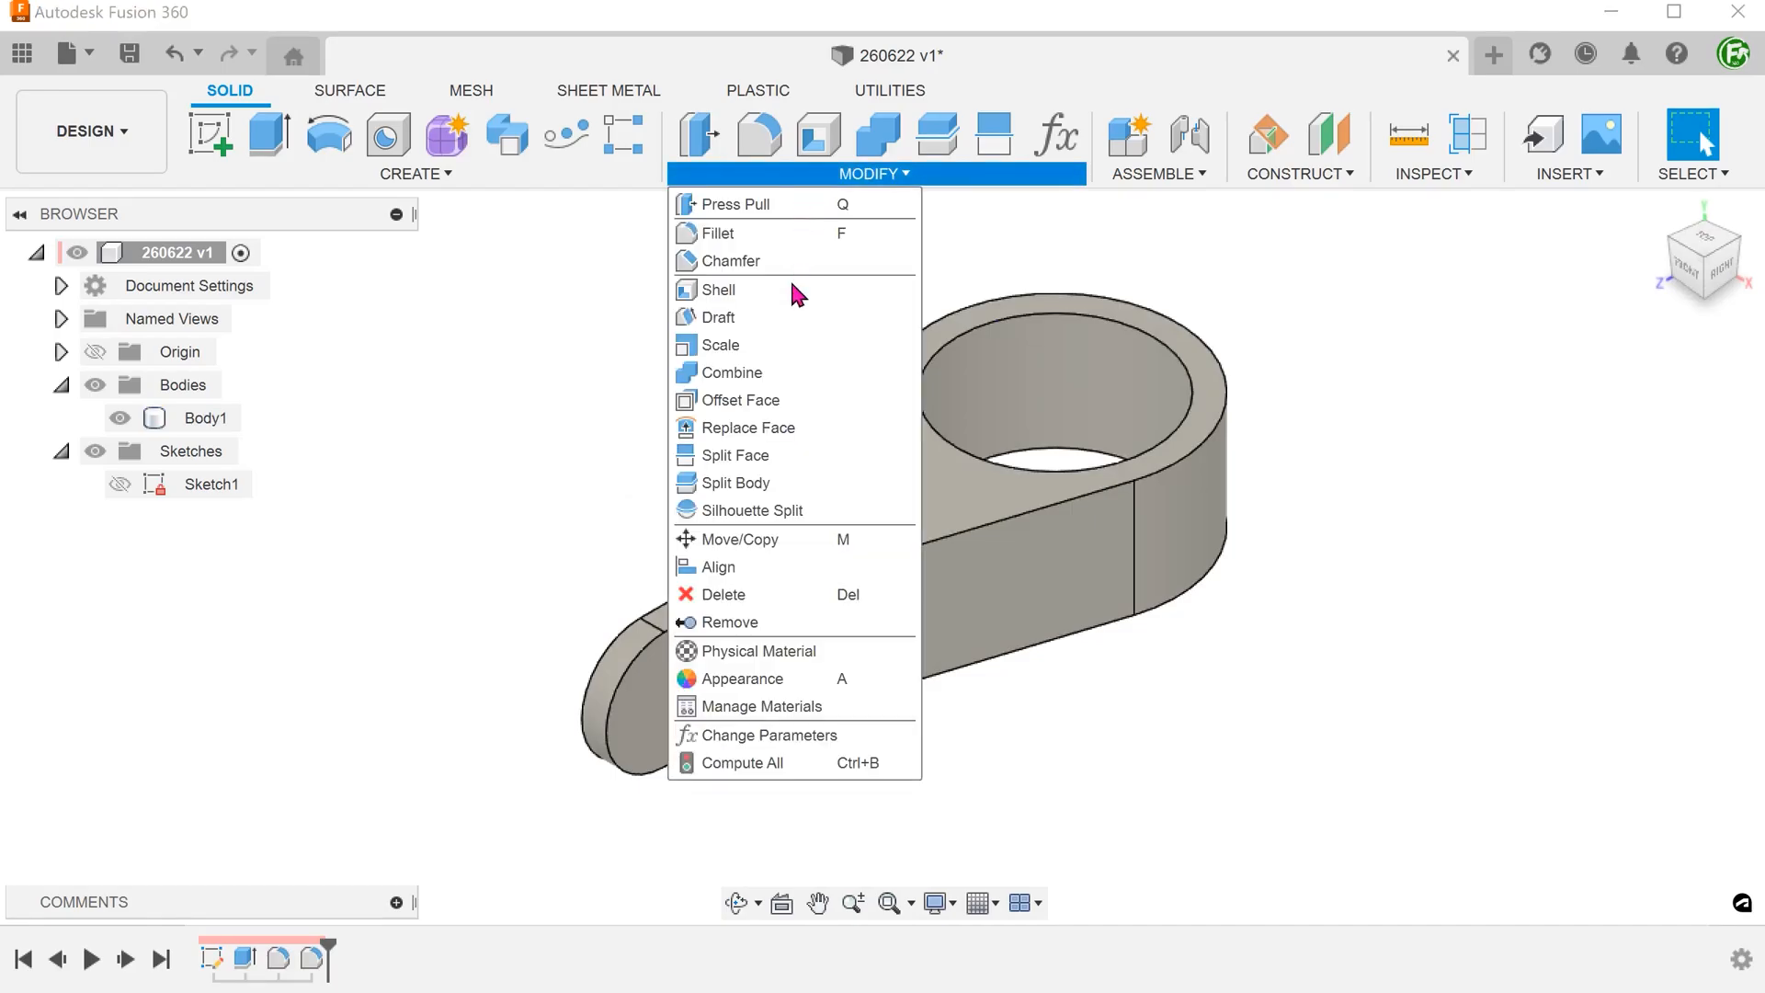
pyautogui.moveTo(789, 481)
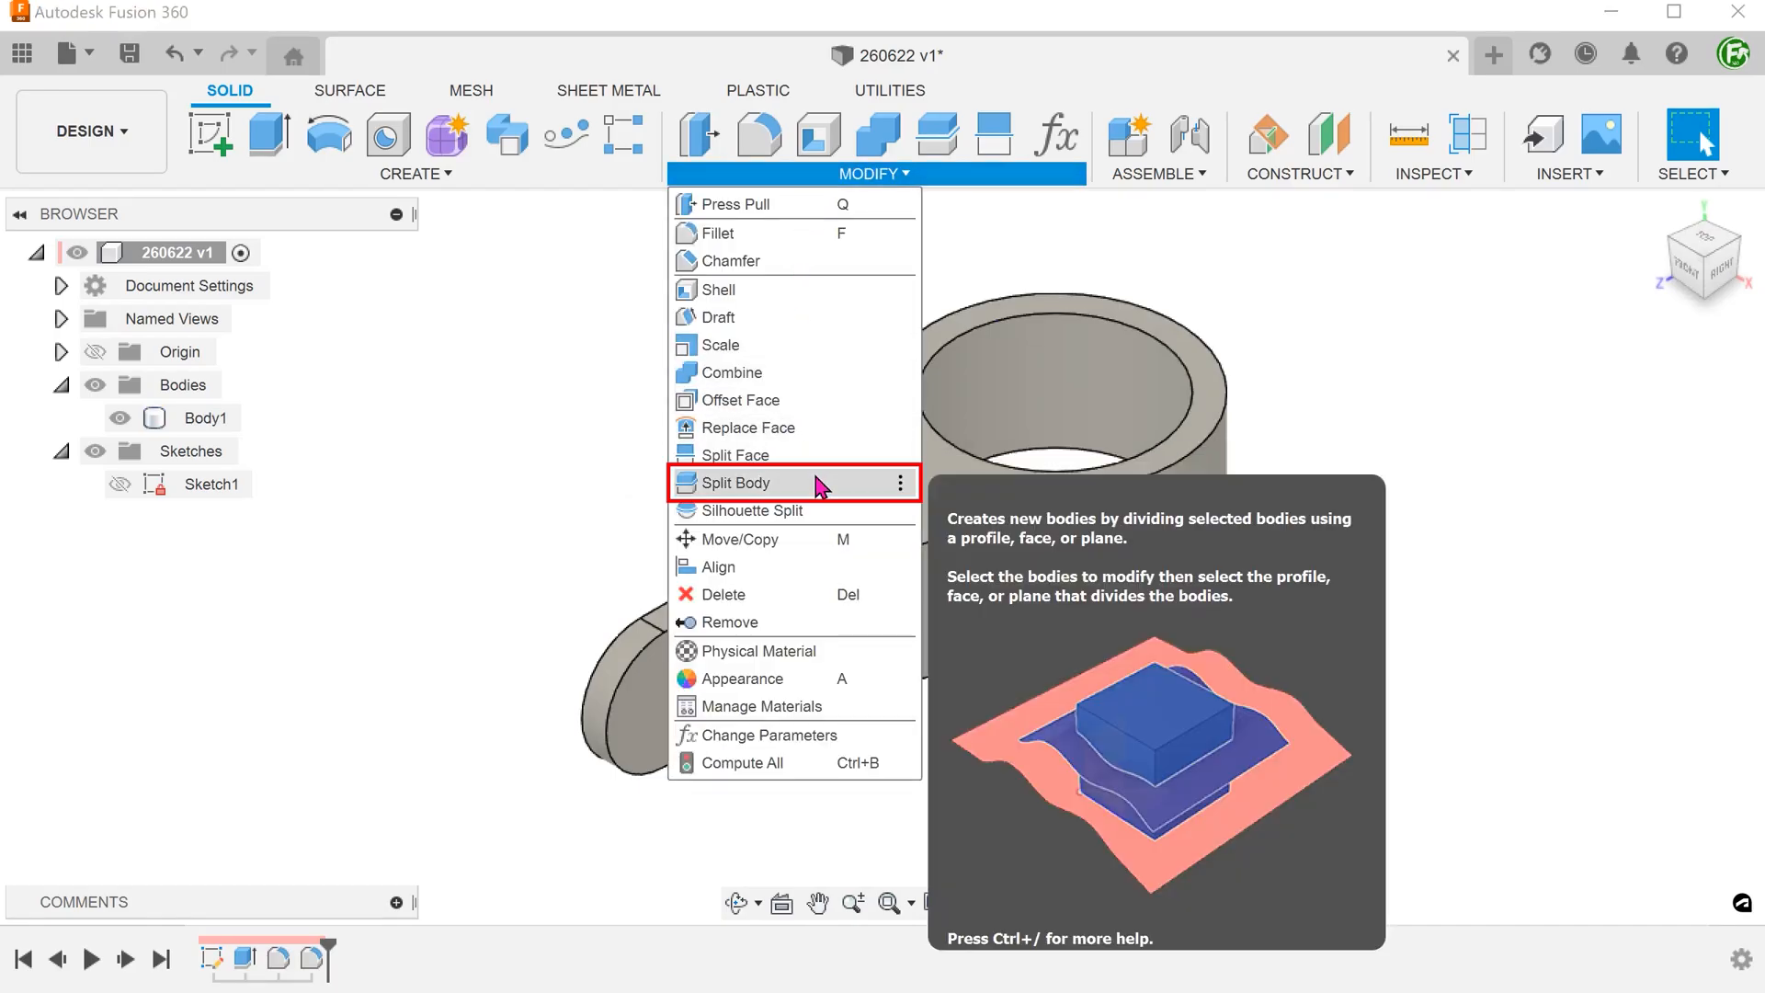
pyautogui.click(734, 481)
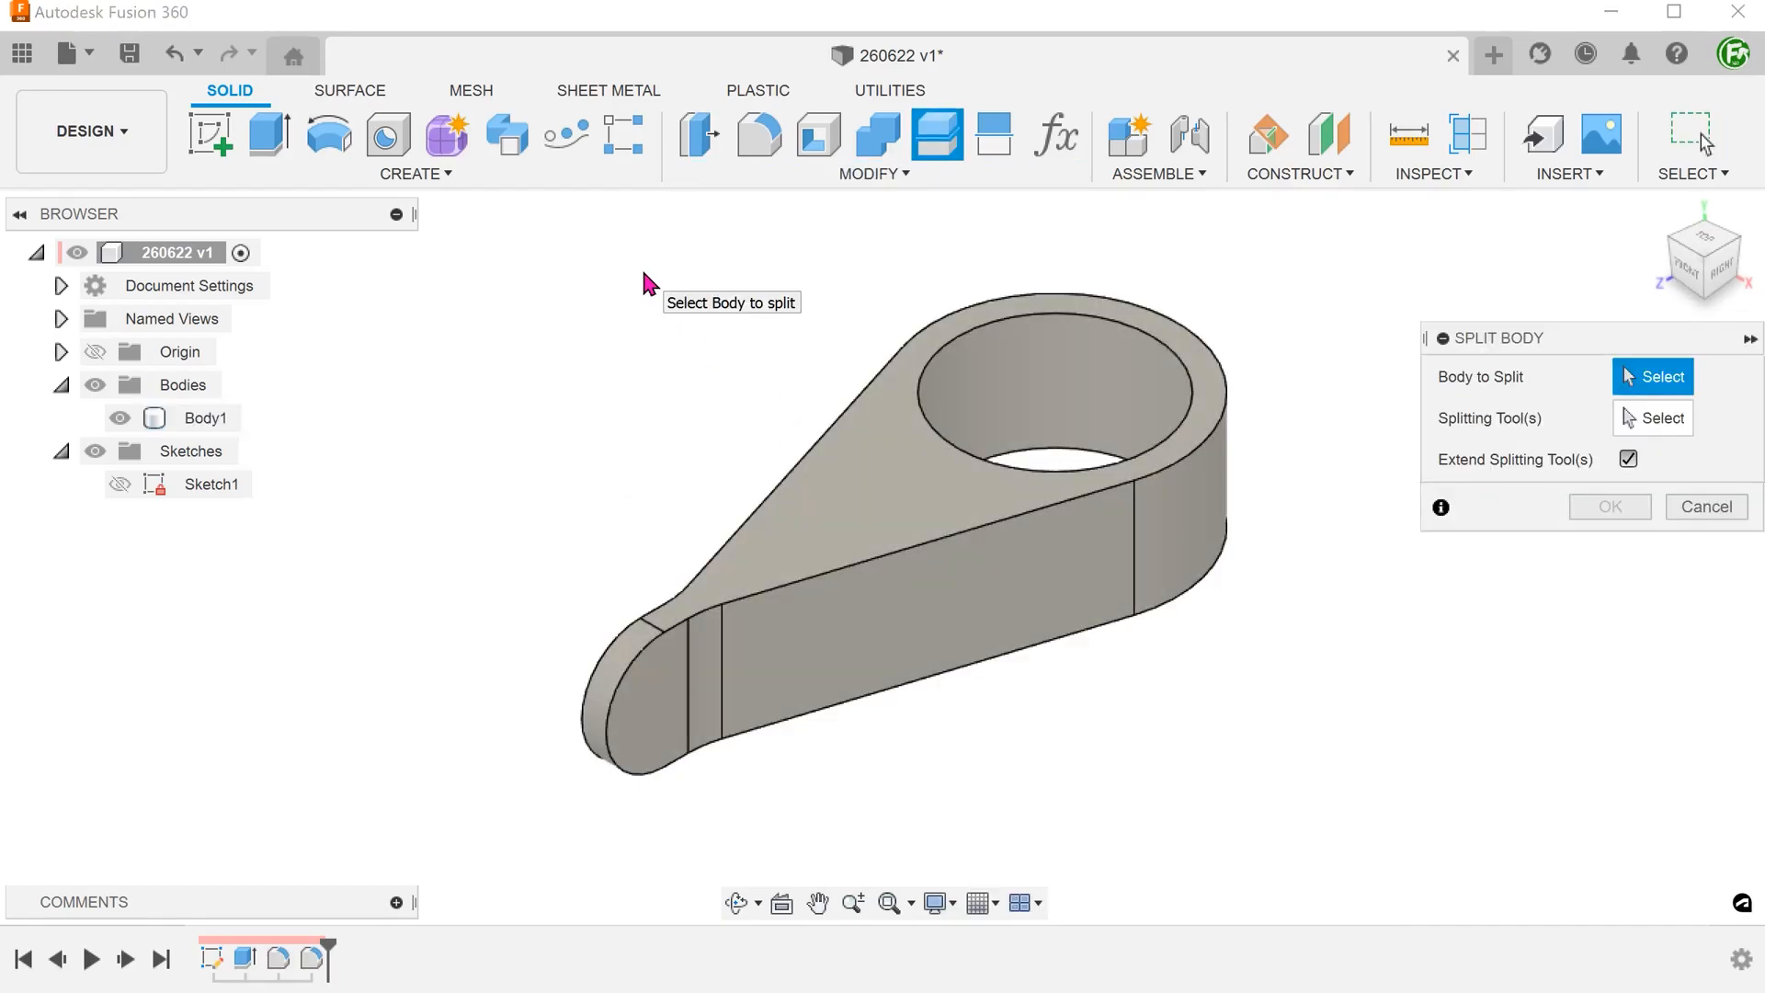
pyautogui.click(861, 473)
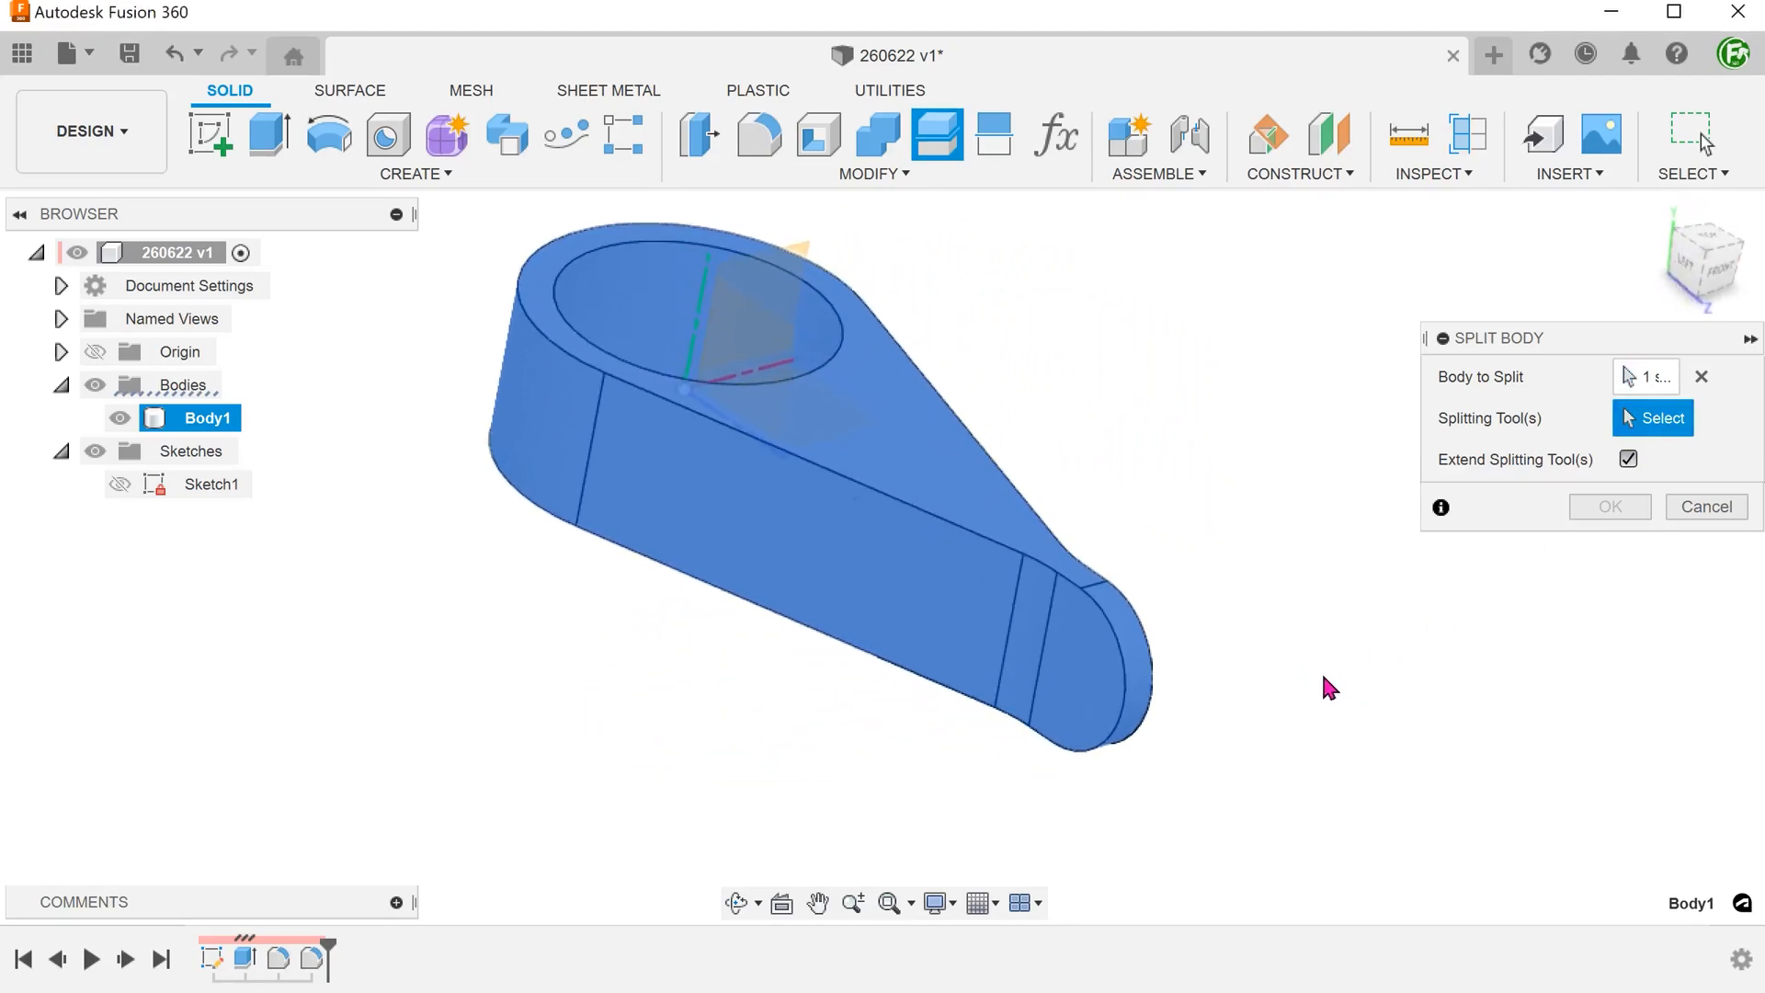
pyautogui.moveTo(1090, 705)
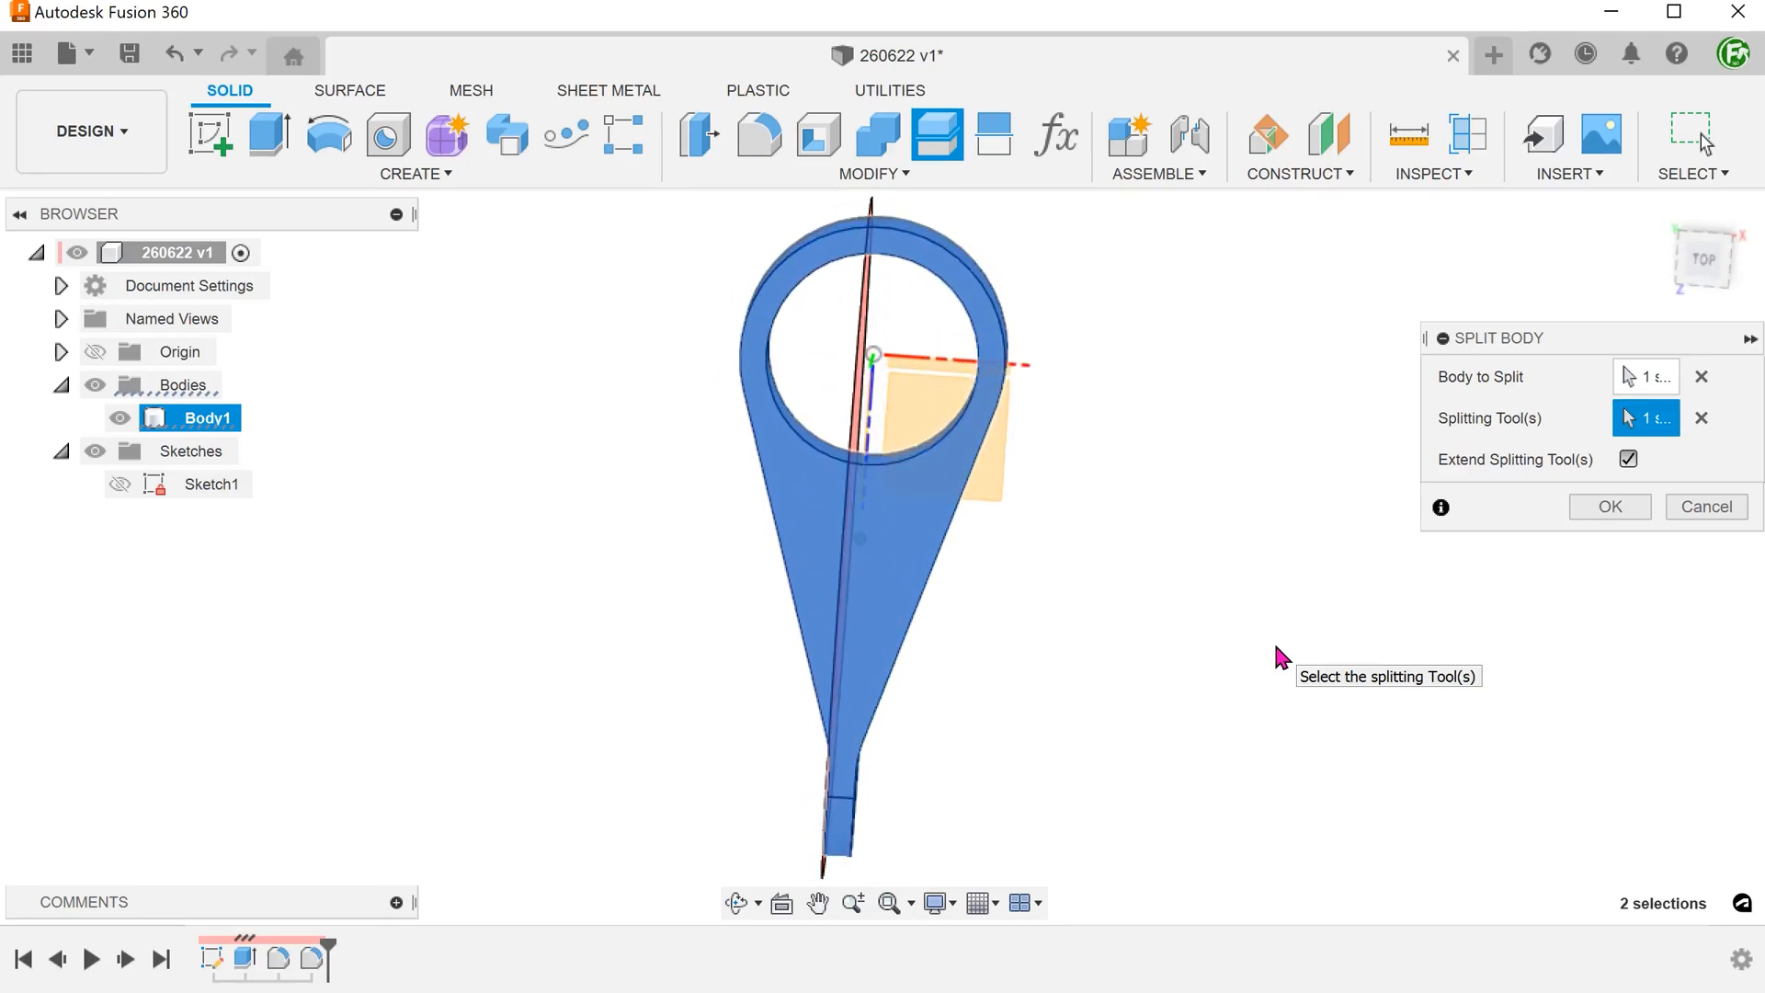
pyautogui.scroll(3)
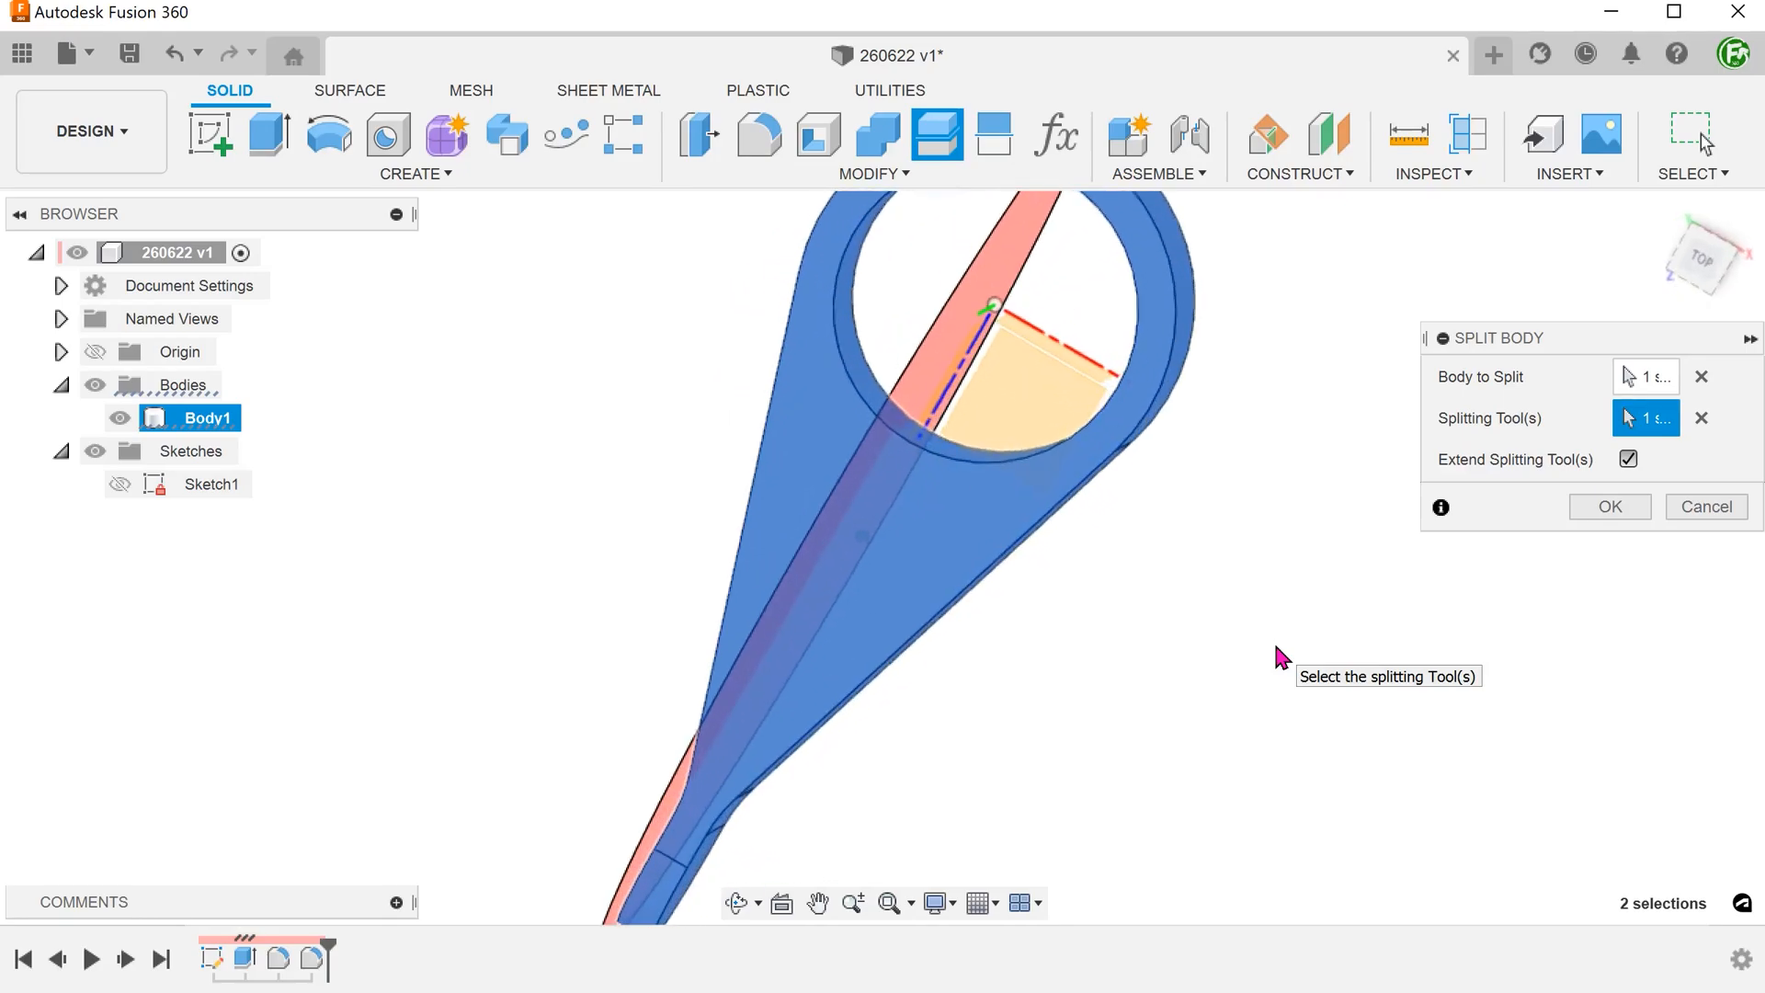
pyautogui.click(1607, 507)
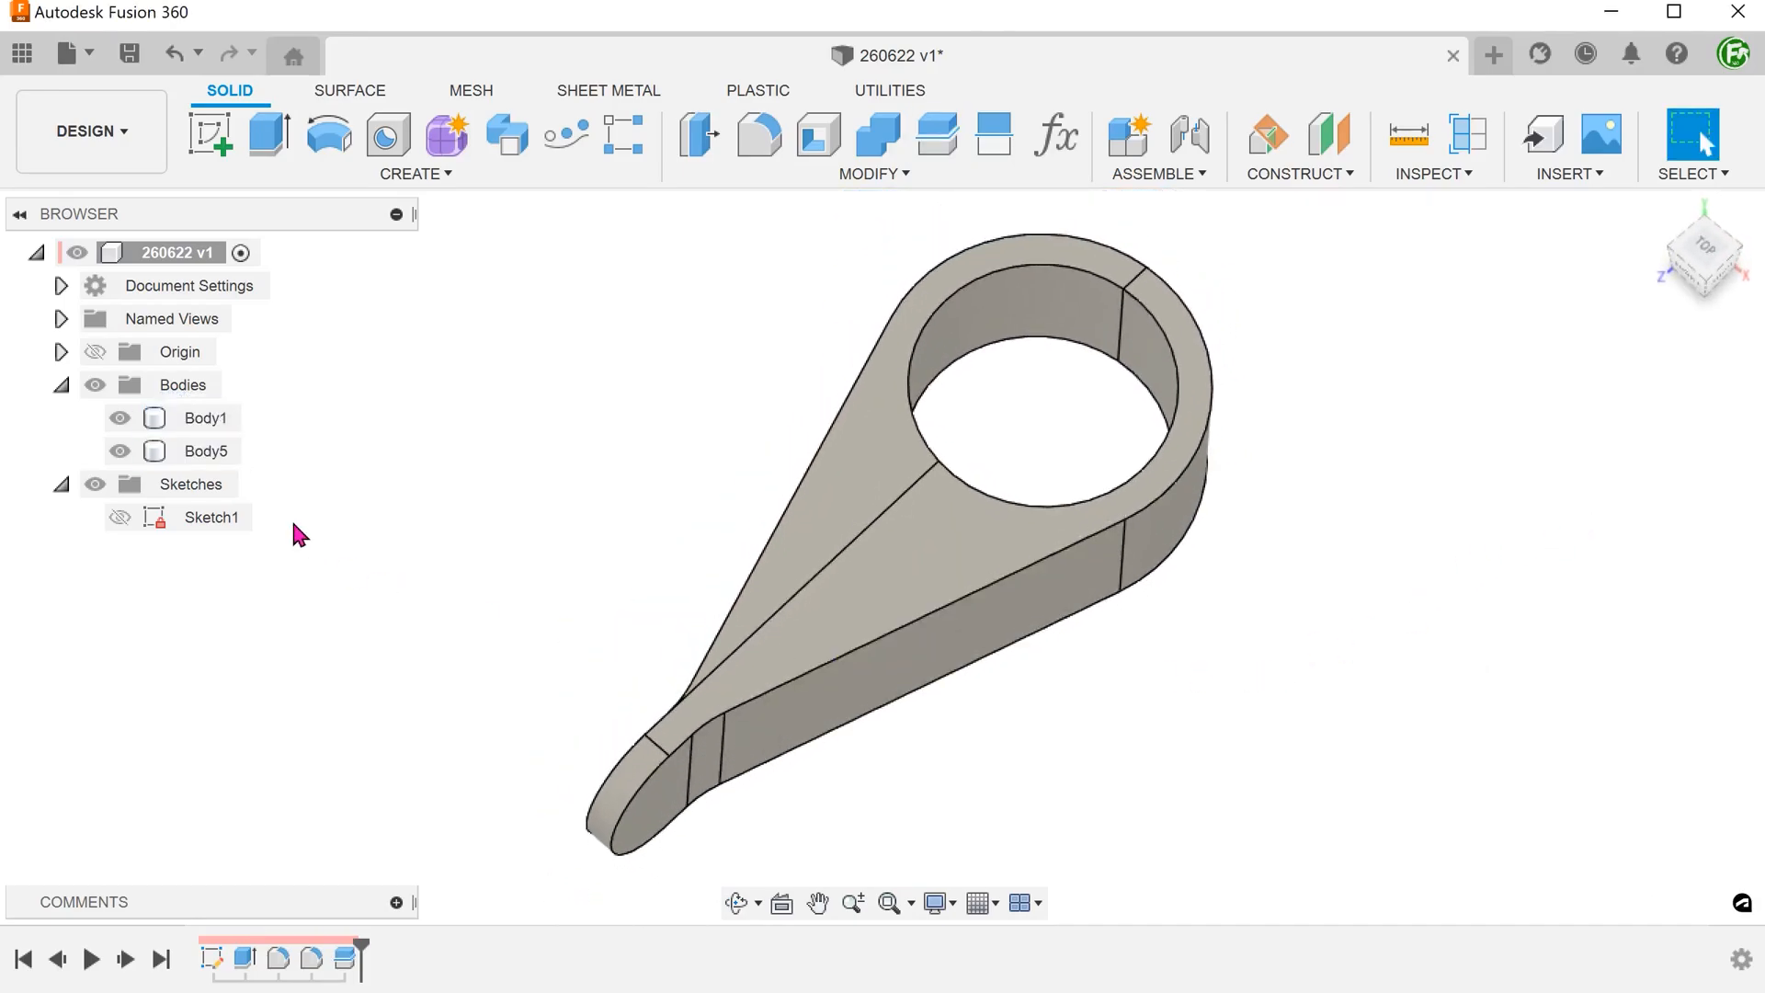
pyautogui.click(206, 450)
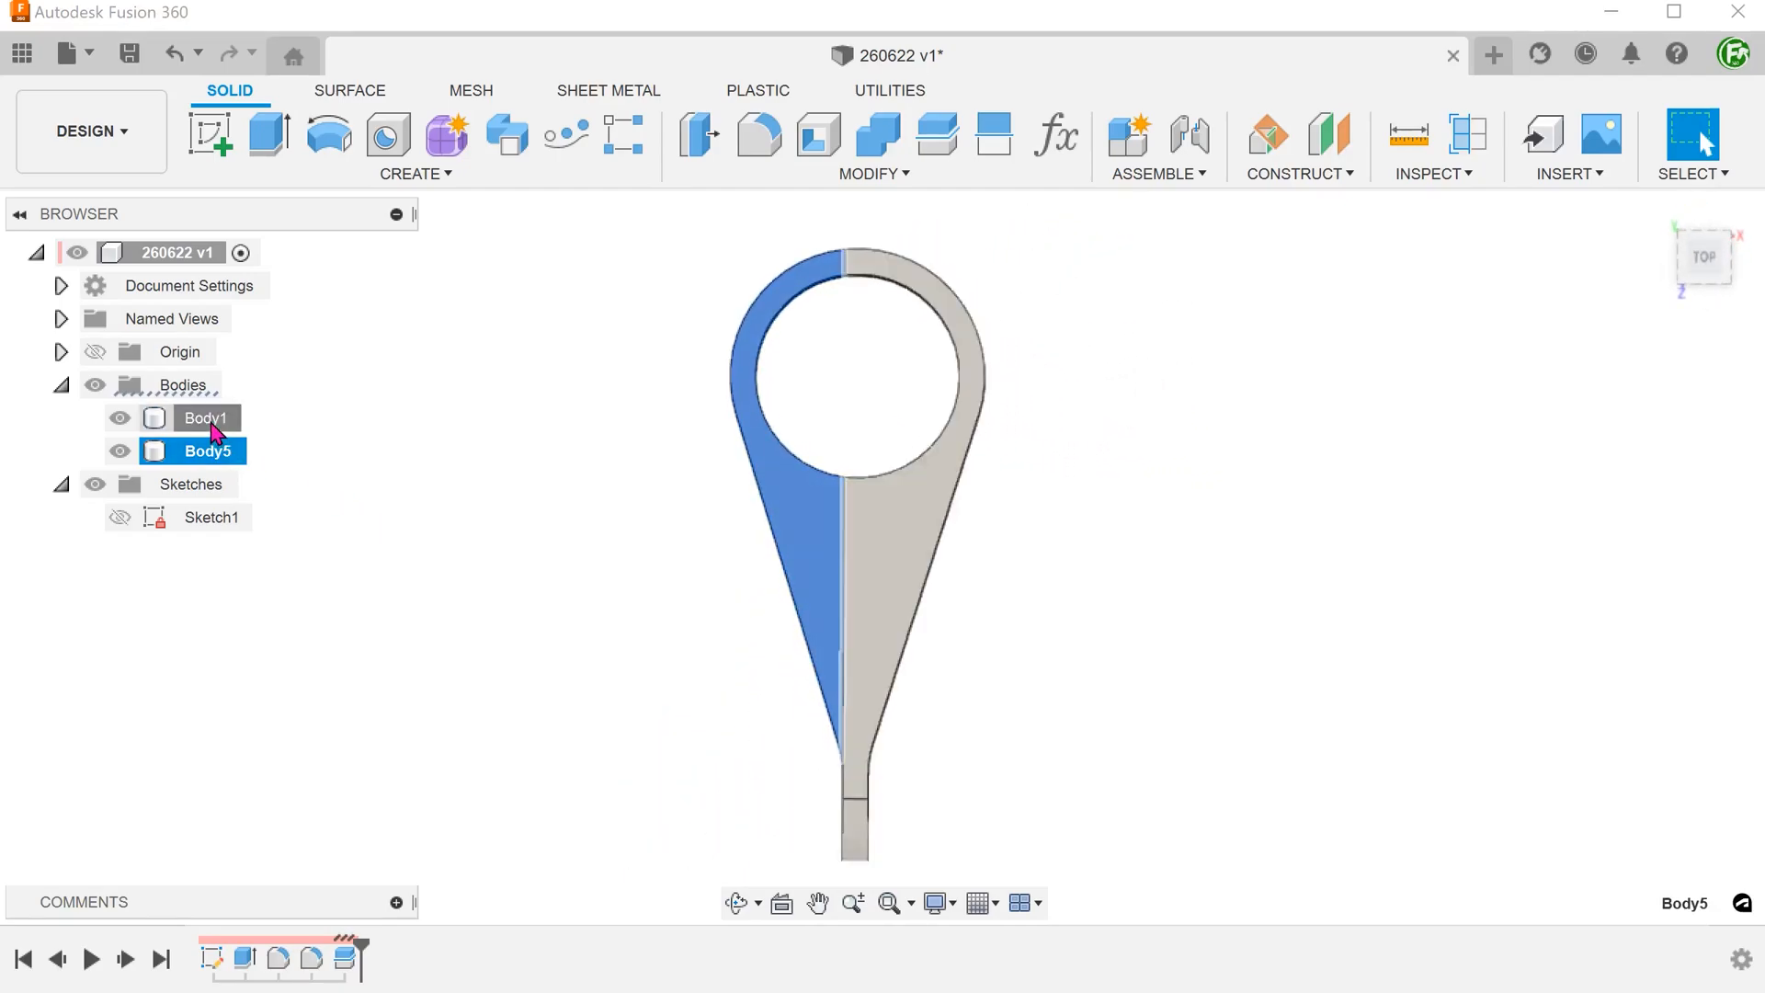
pyautogui.click(206, 417)
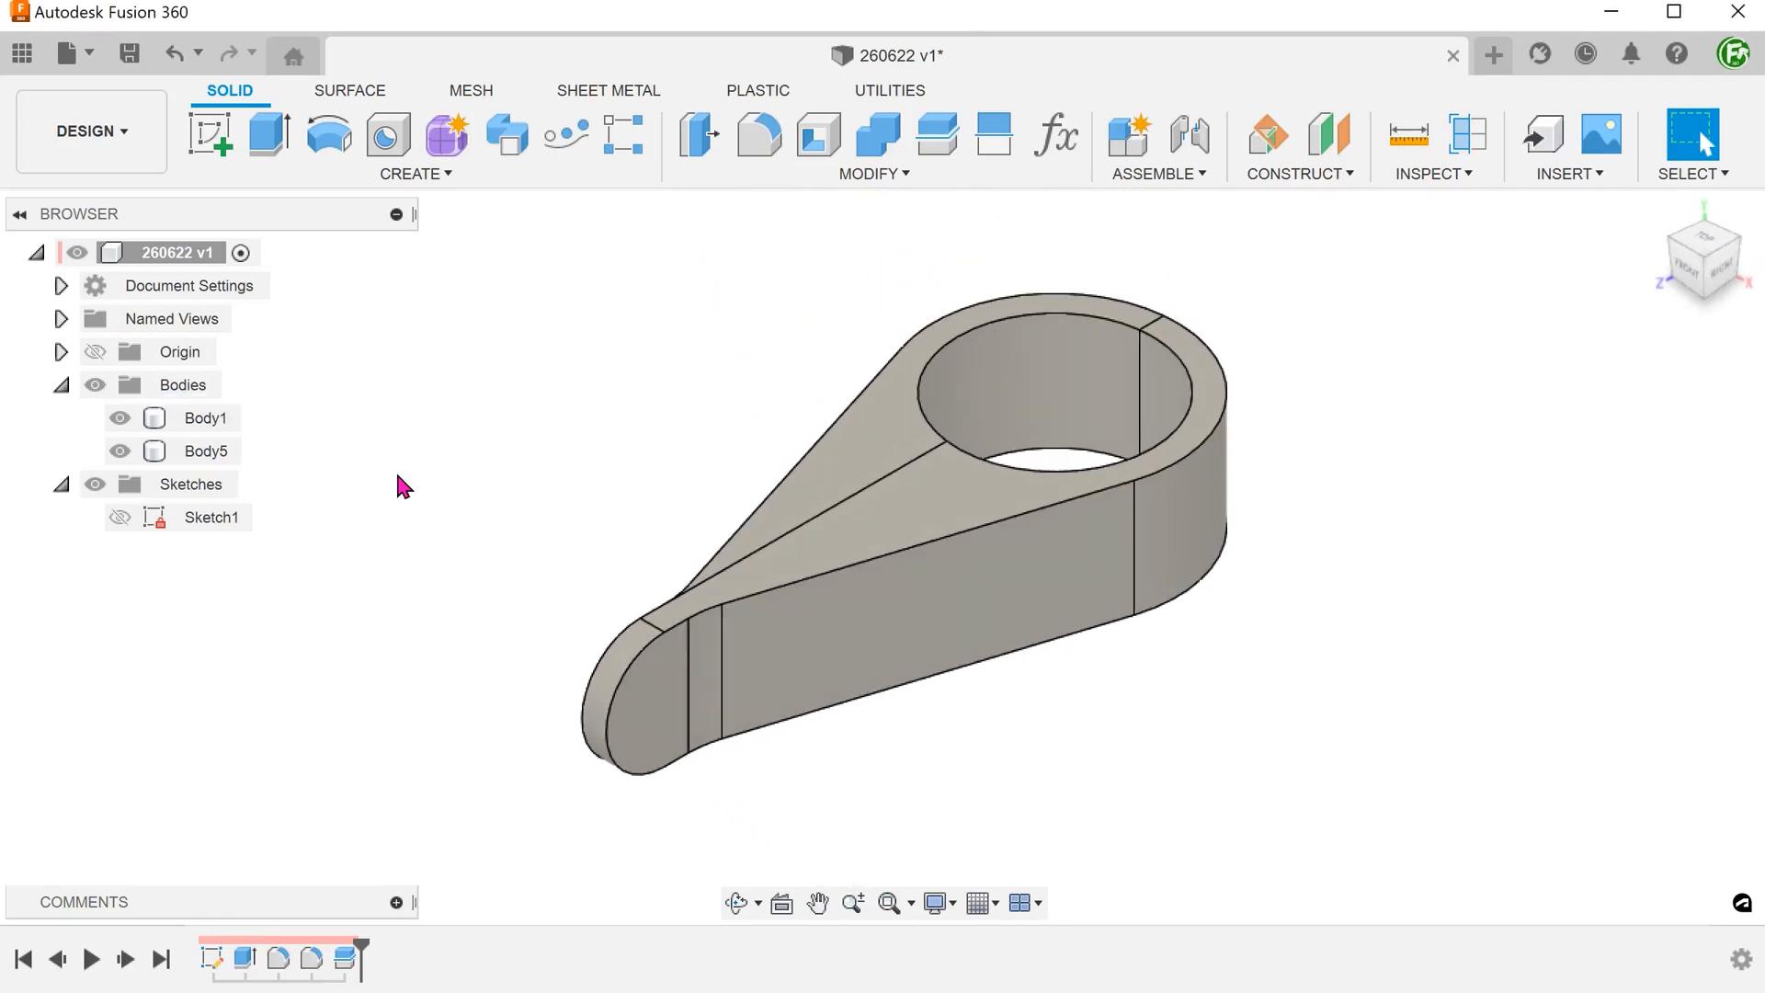
# - Shell Body1 inward, removing its long side face to leave an open pocket
pyautogui.click(872, 172)
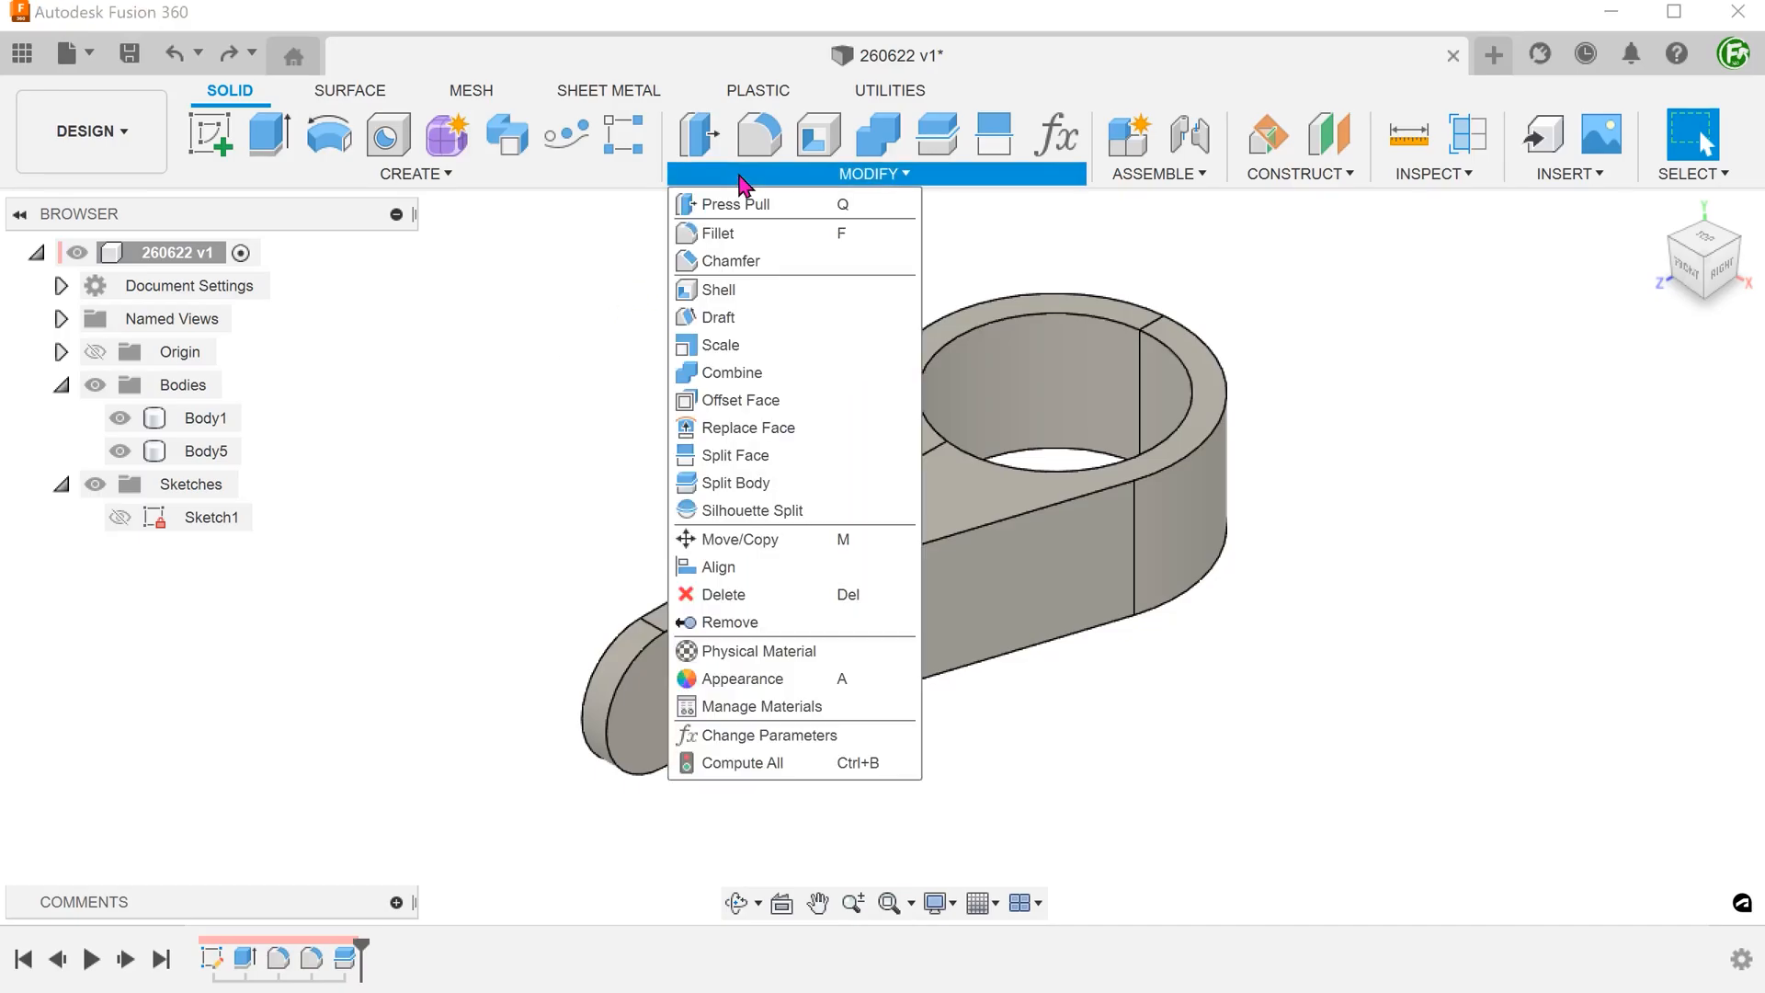
pyautogui.moveTo(774, 289)
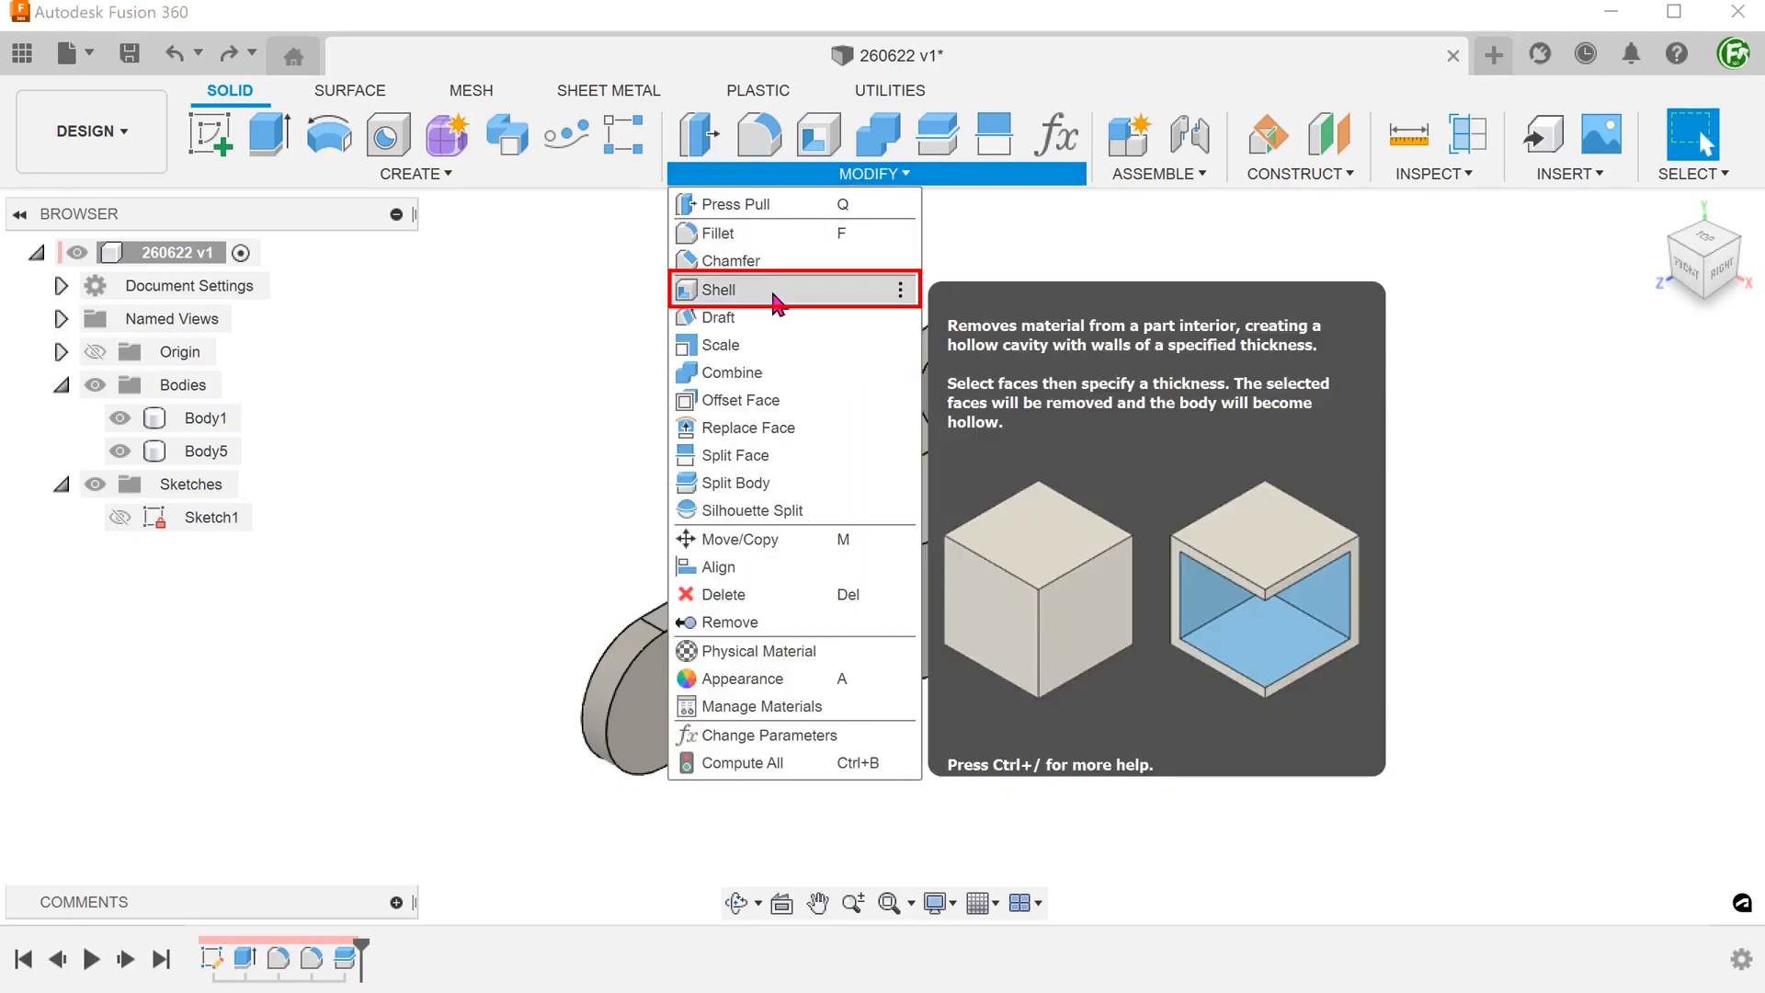
pyautogui.click(719, 288)
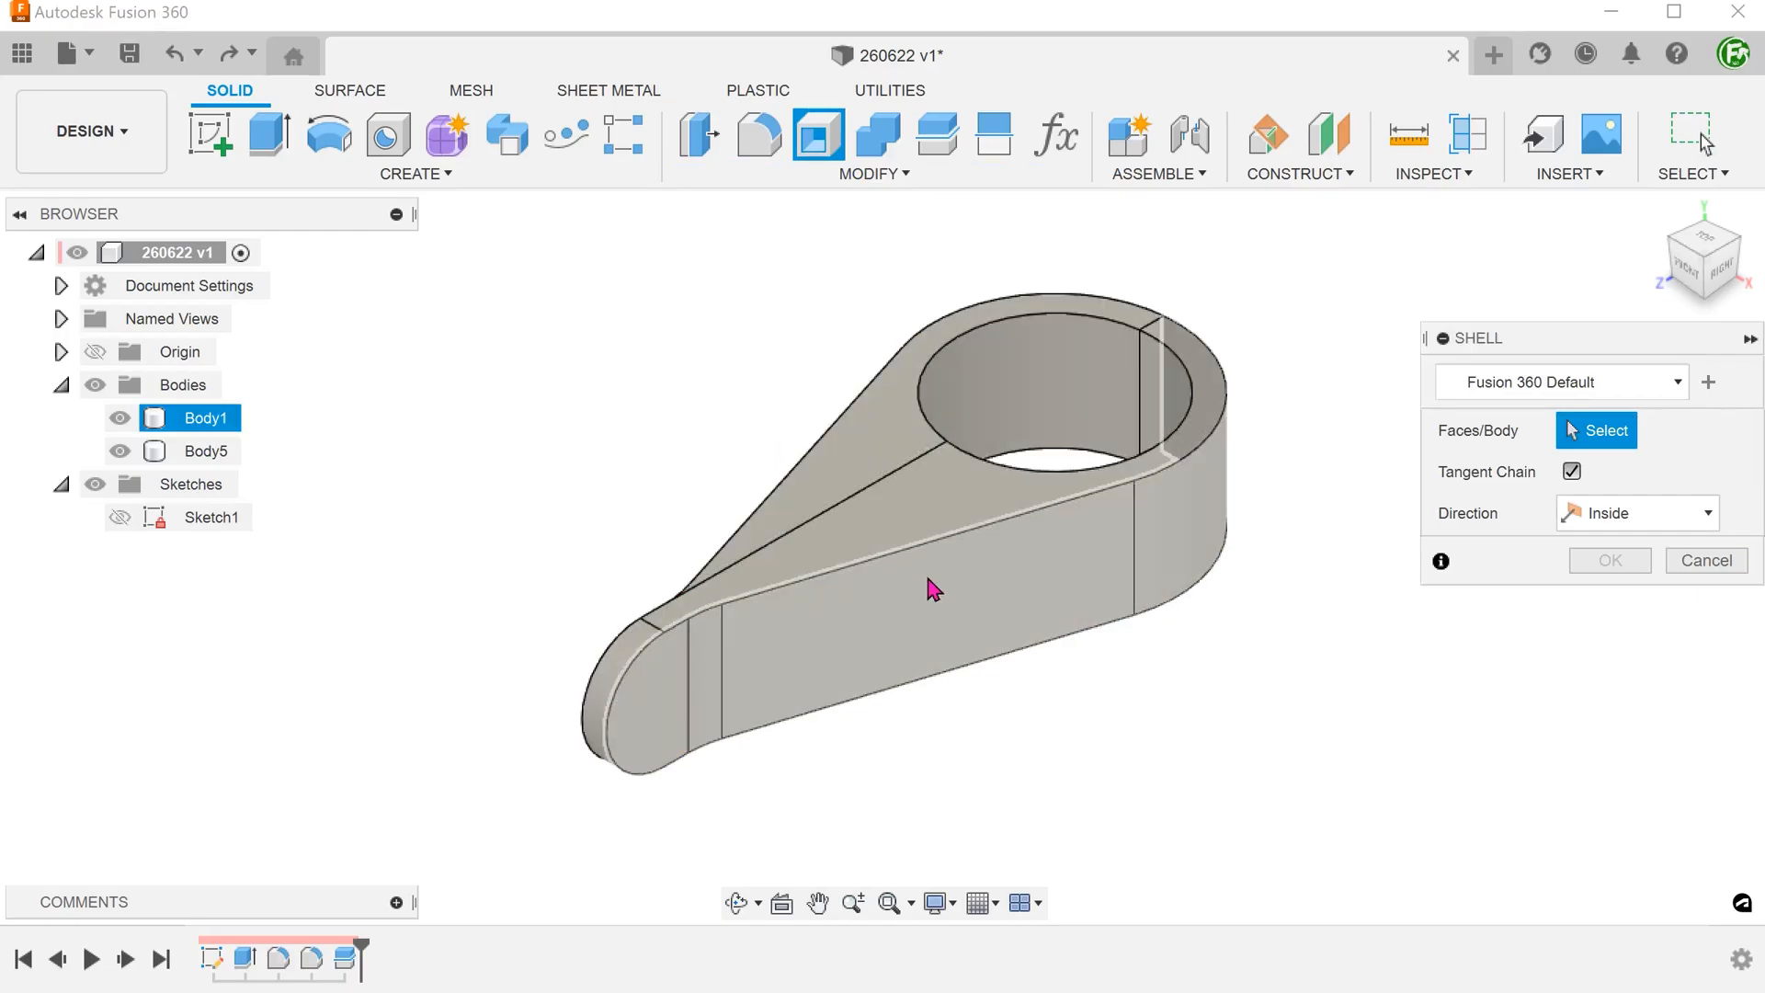
pyautogui.click(901, 585)
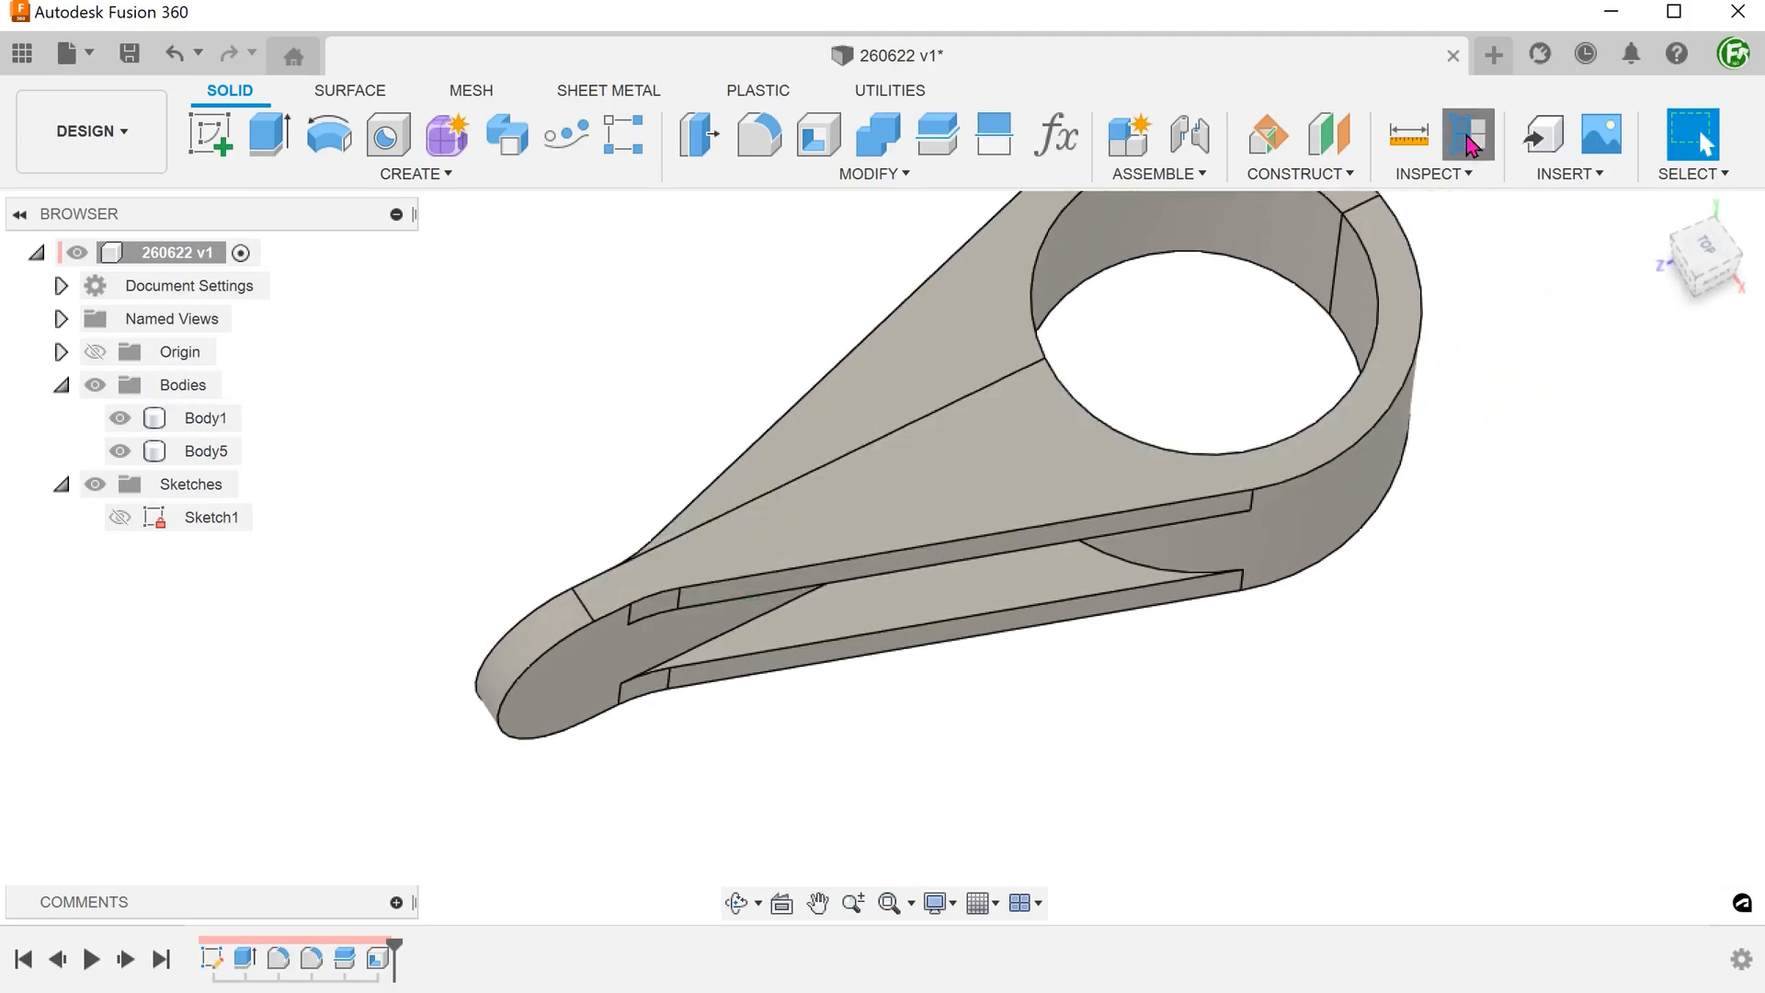
pyautogui.click(1467, 134)
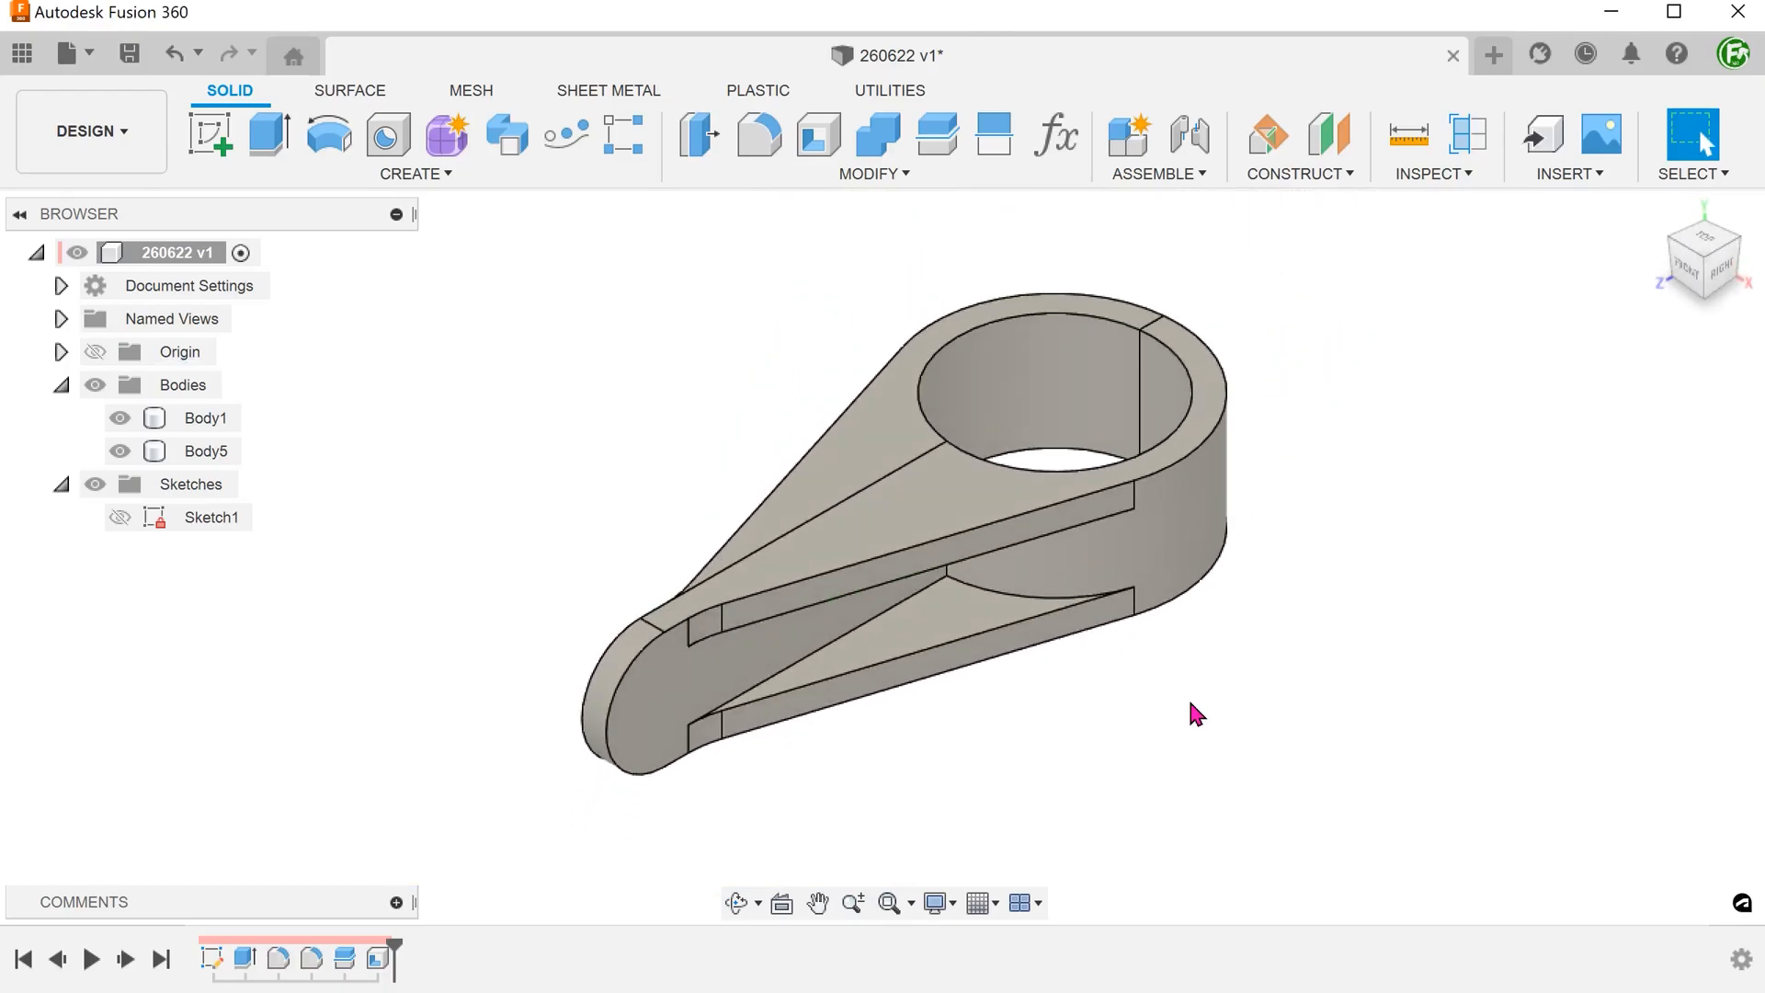
# - Combine Body1 with Body5 using Join into a single body, Body5
pyautogui.click(871, 173)
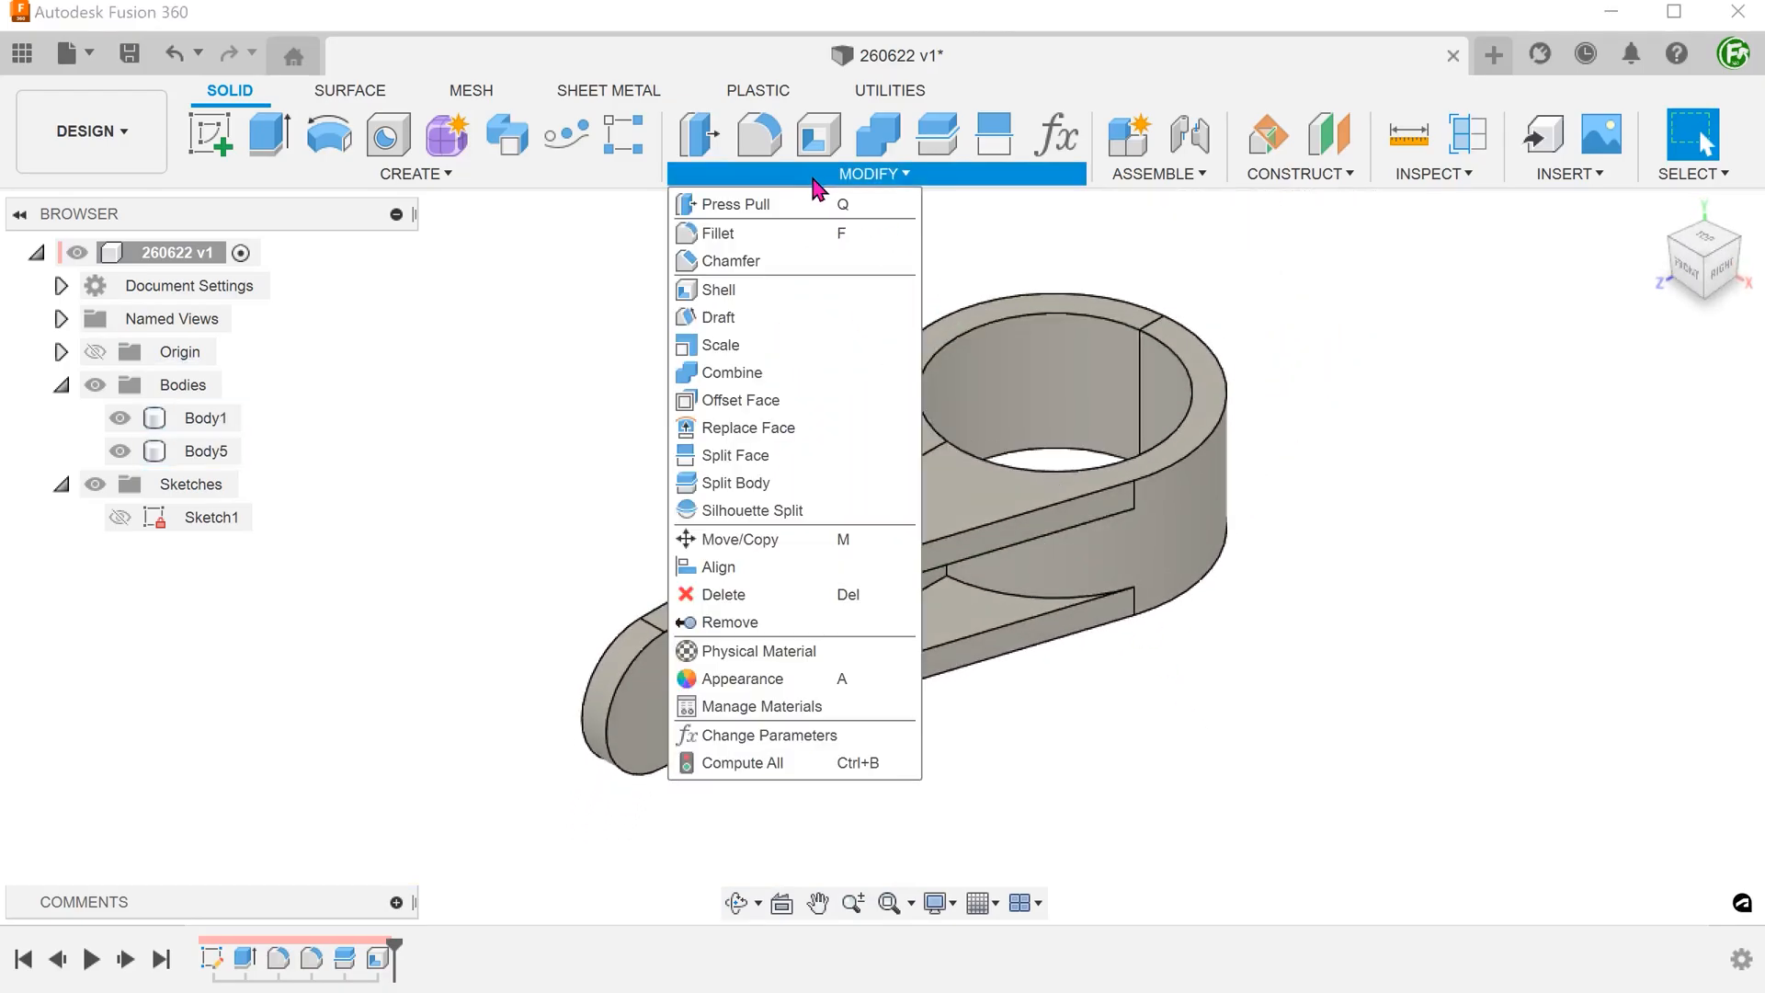
pyautogui.moveTo(785, 373)
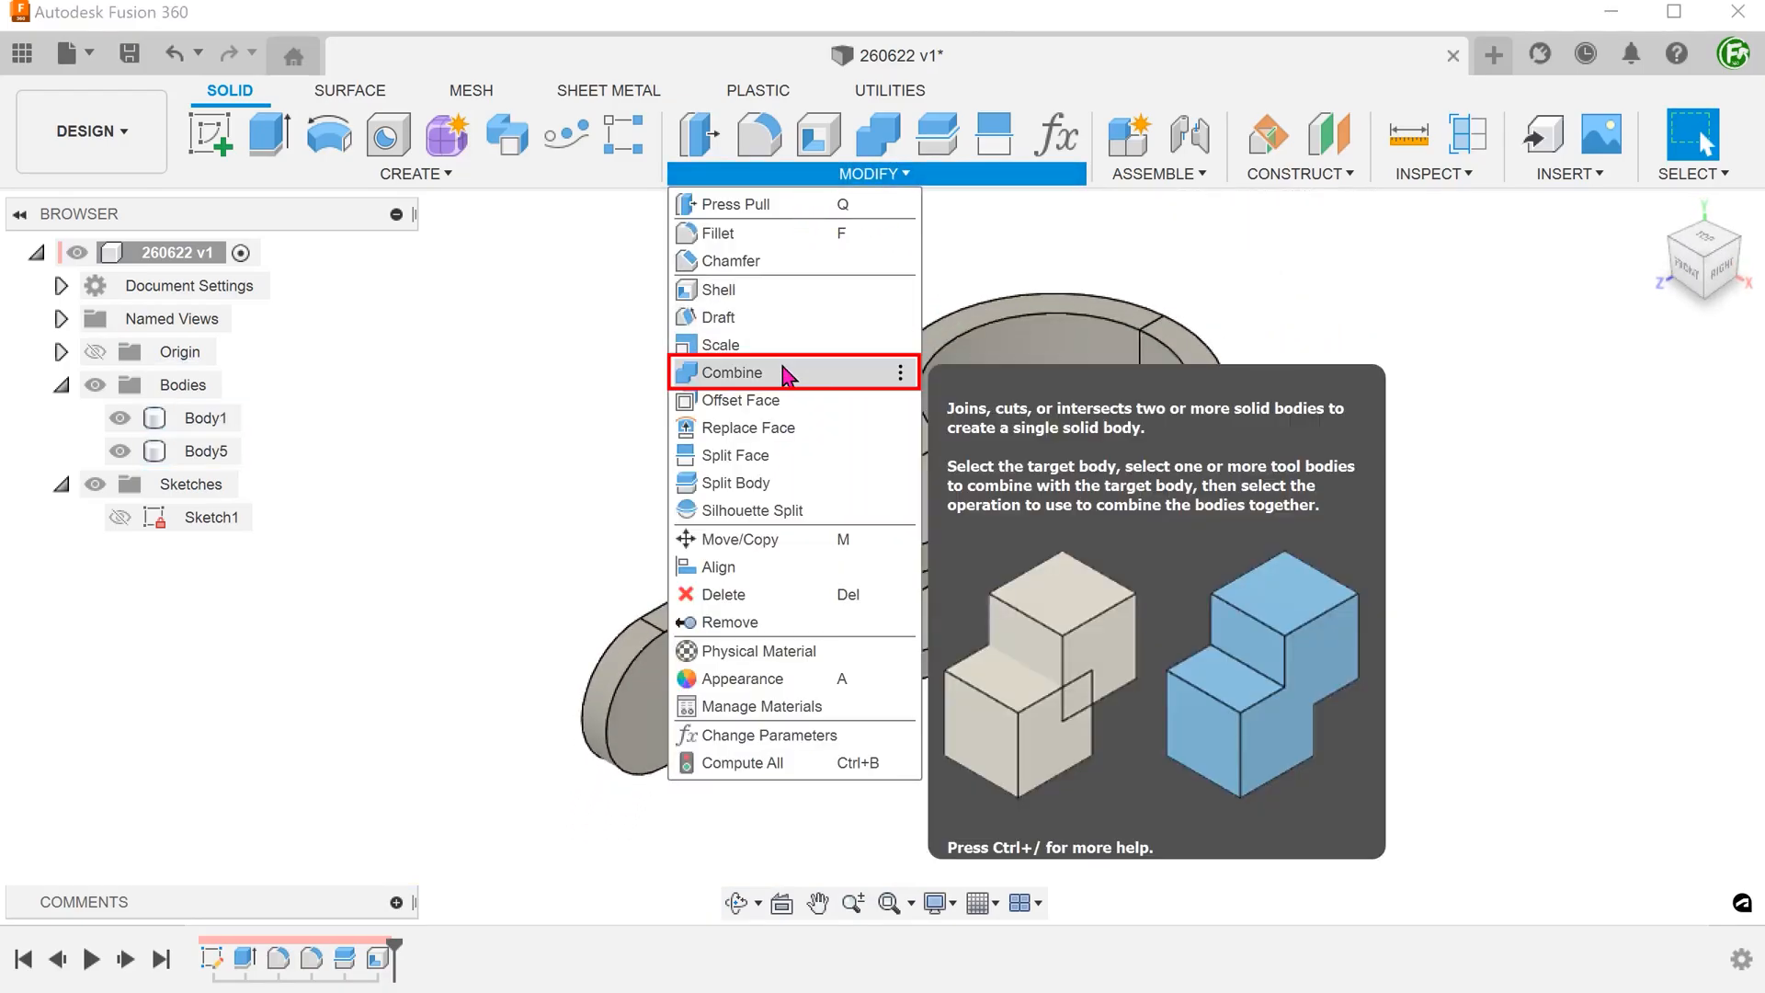
pyautogui.click(734, 374)
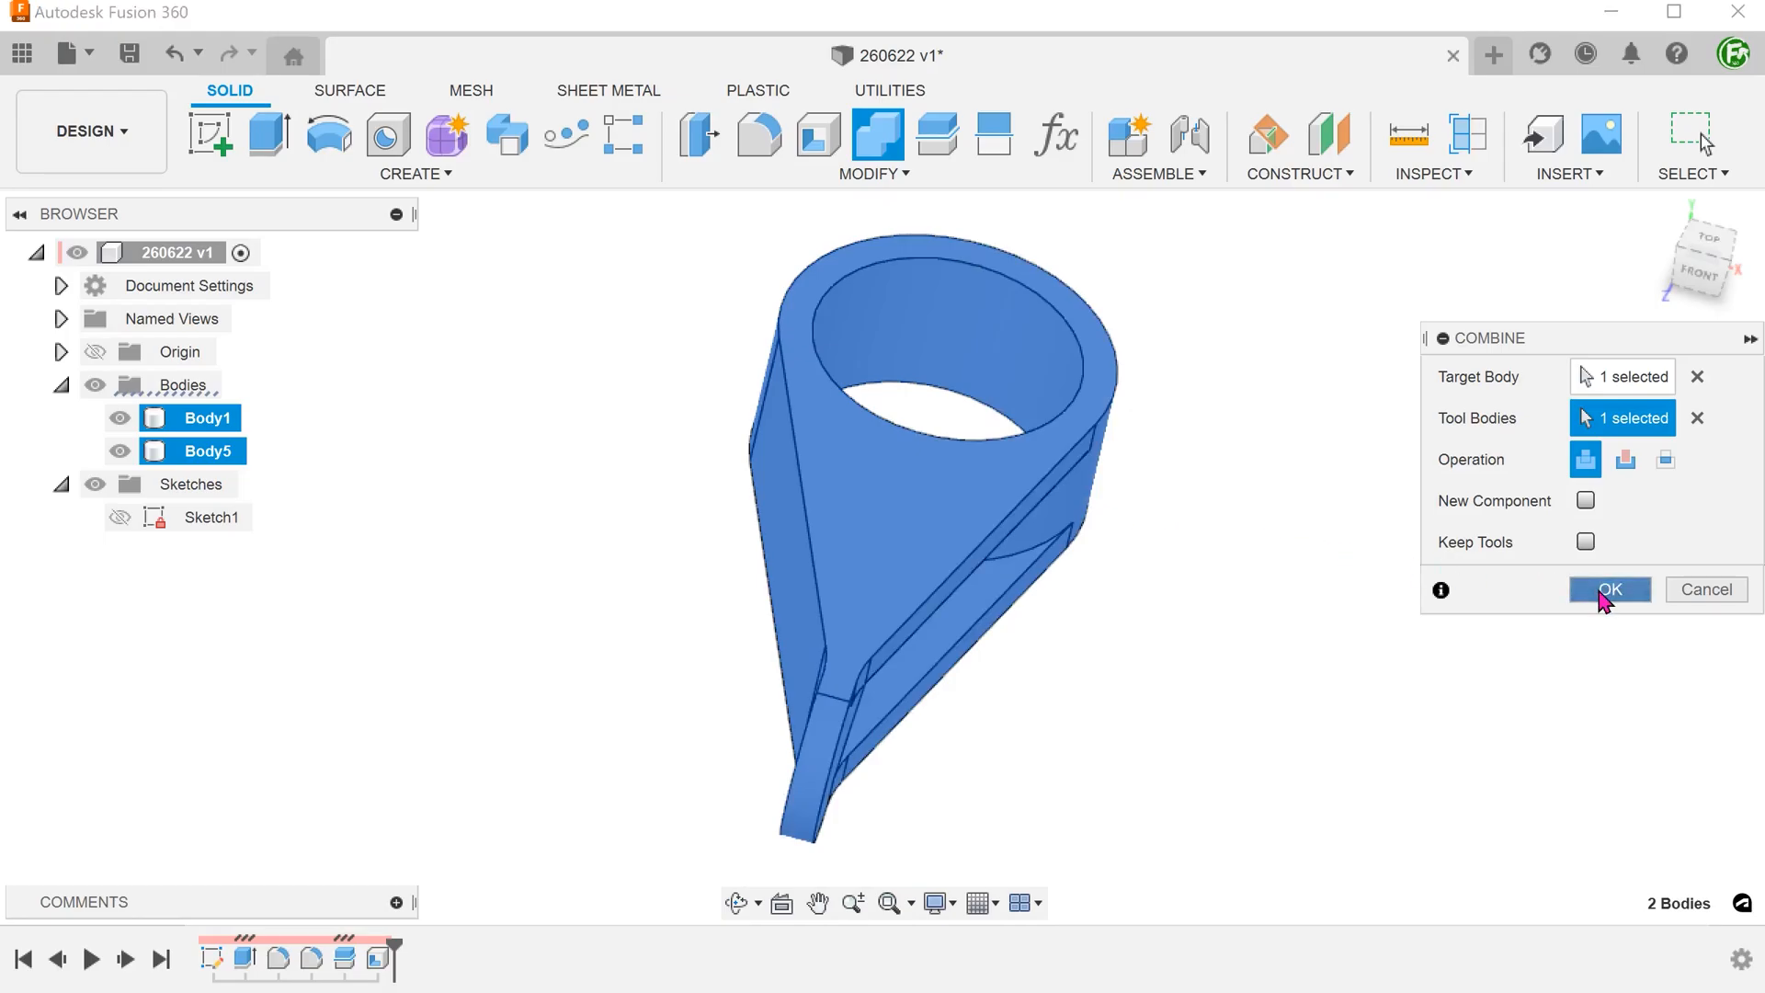
pyautogui.click(1609, 588)
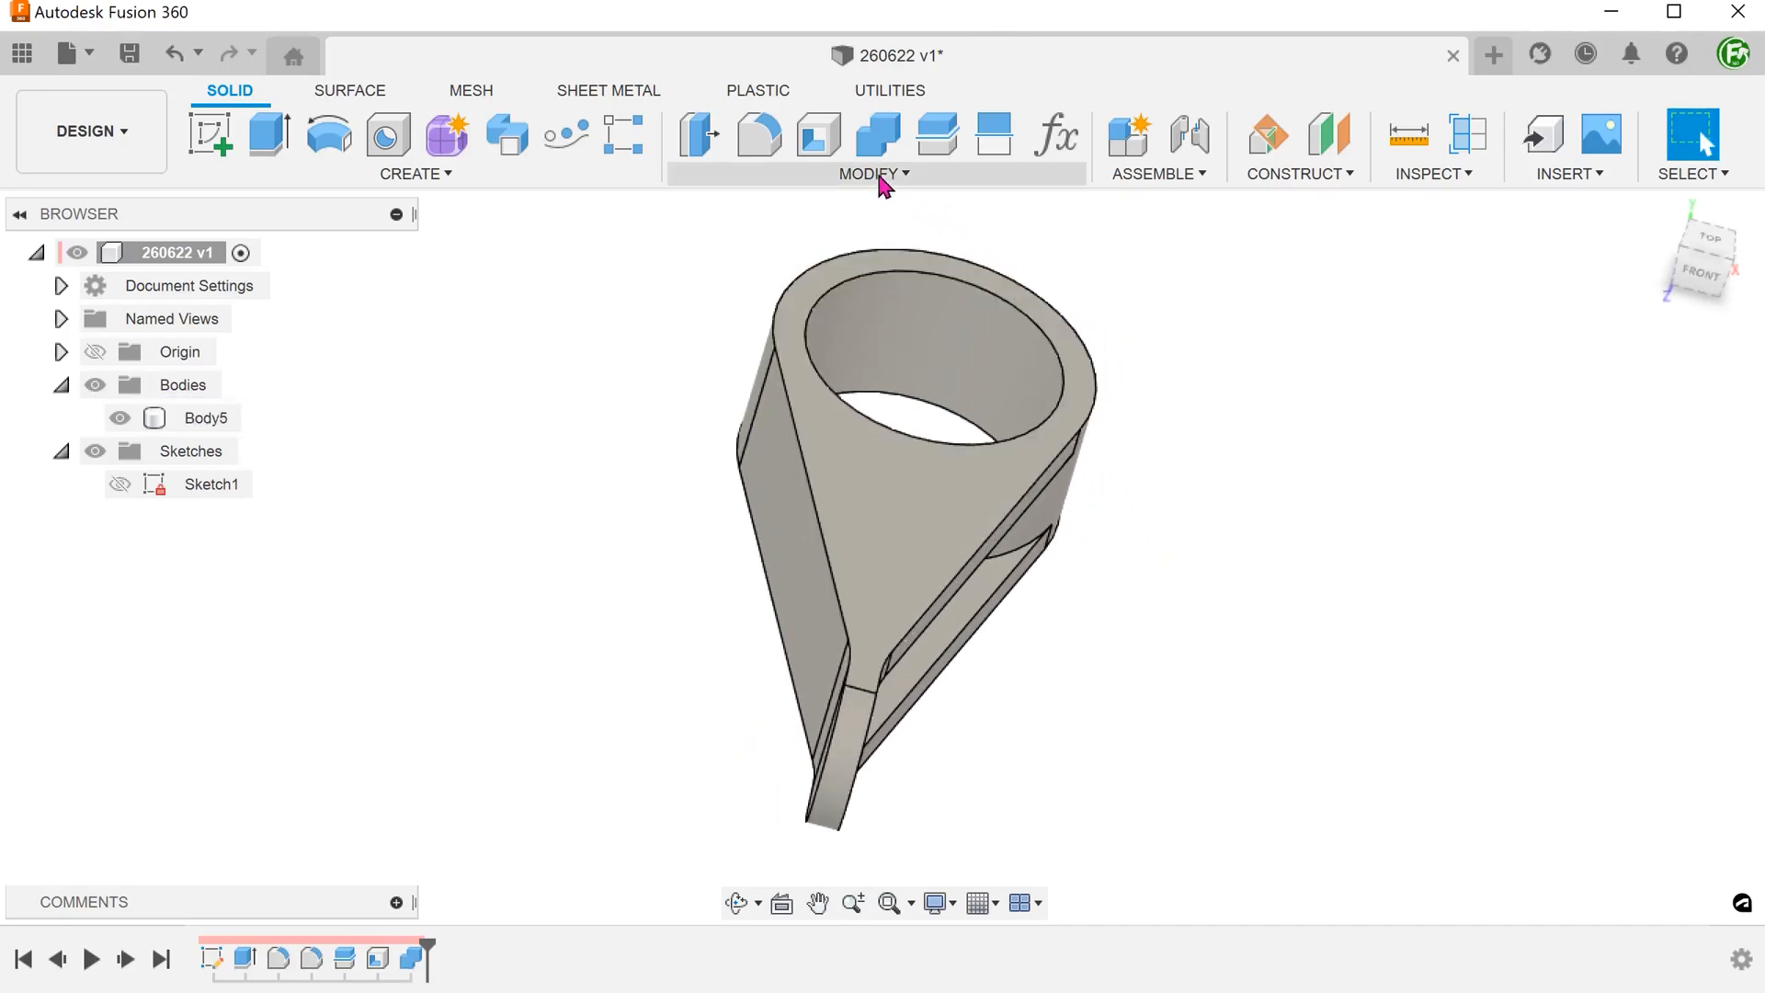
# - Start a Shell on Body5 with Tangent Chain off, selecting the narrow tab's end face for removal
pyautogui.click(871, 173)
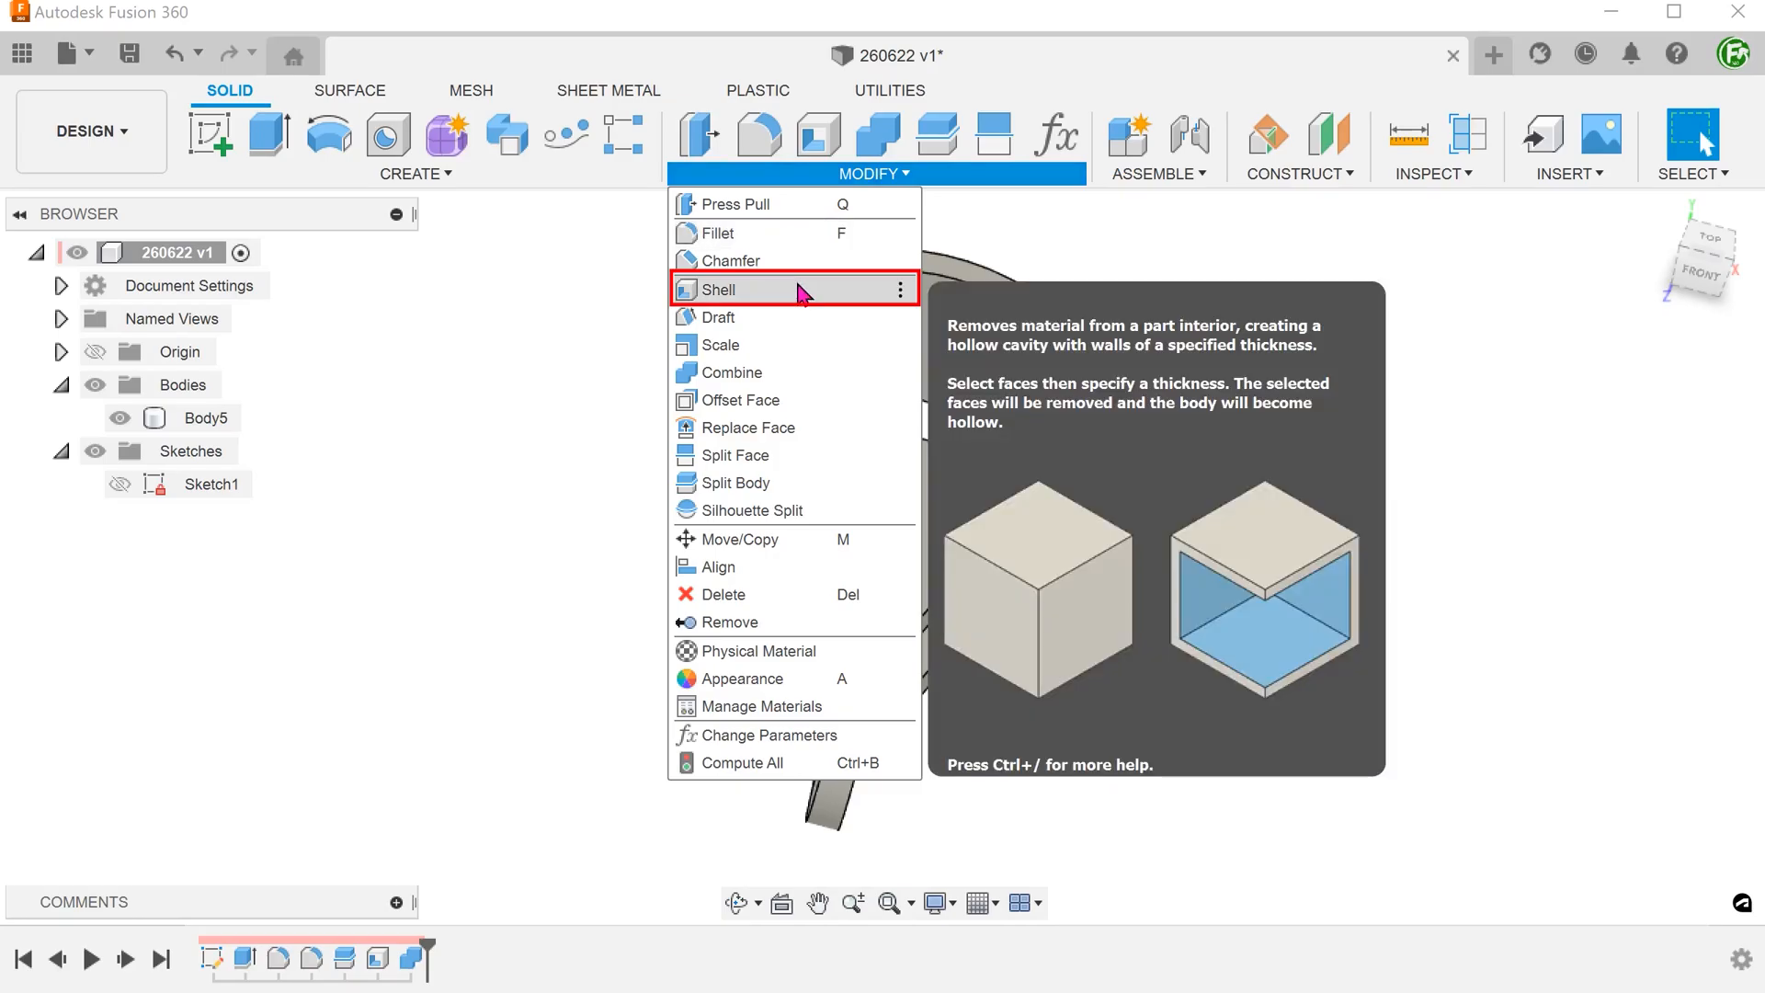
pyautogui.click(725, 289)
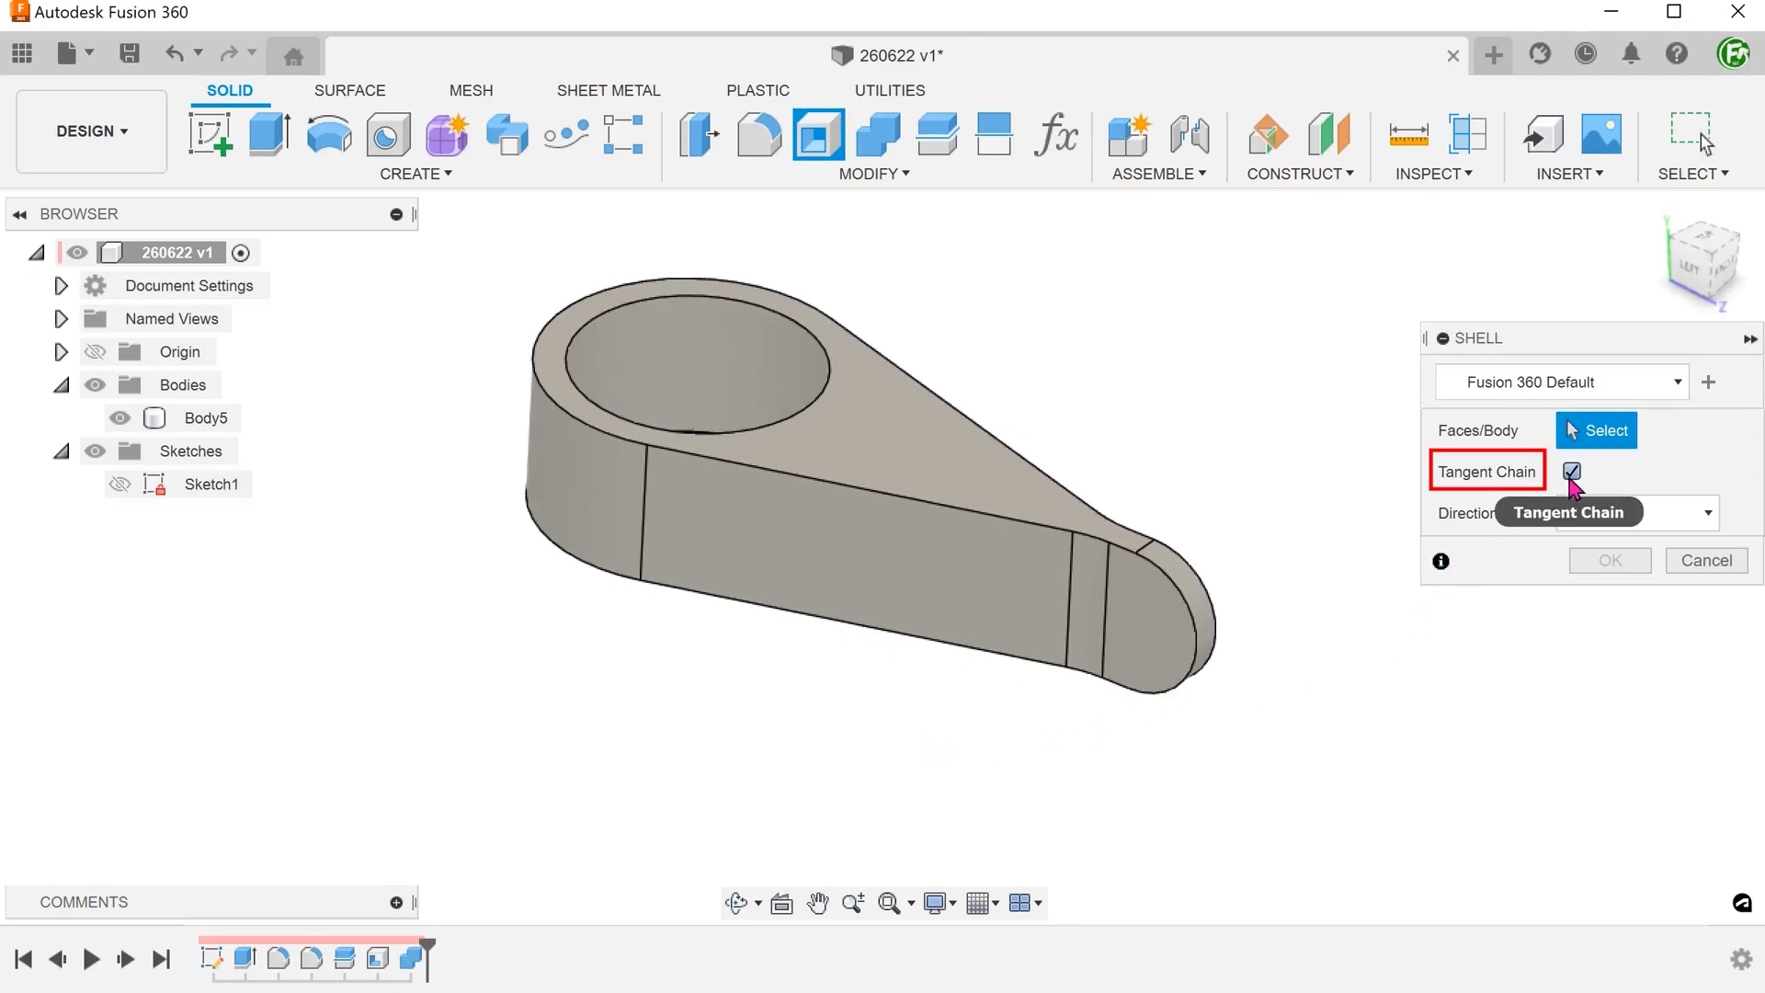
pyautogui.click(1572, 471)
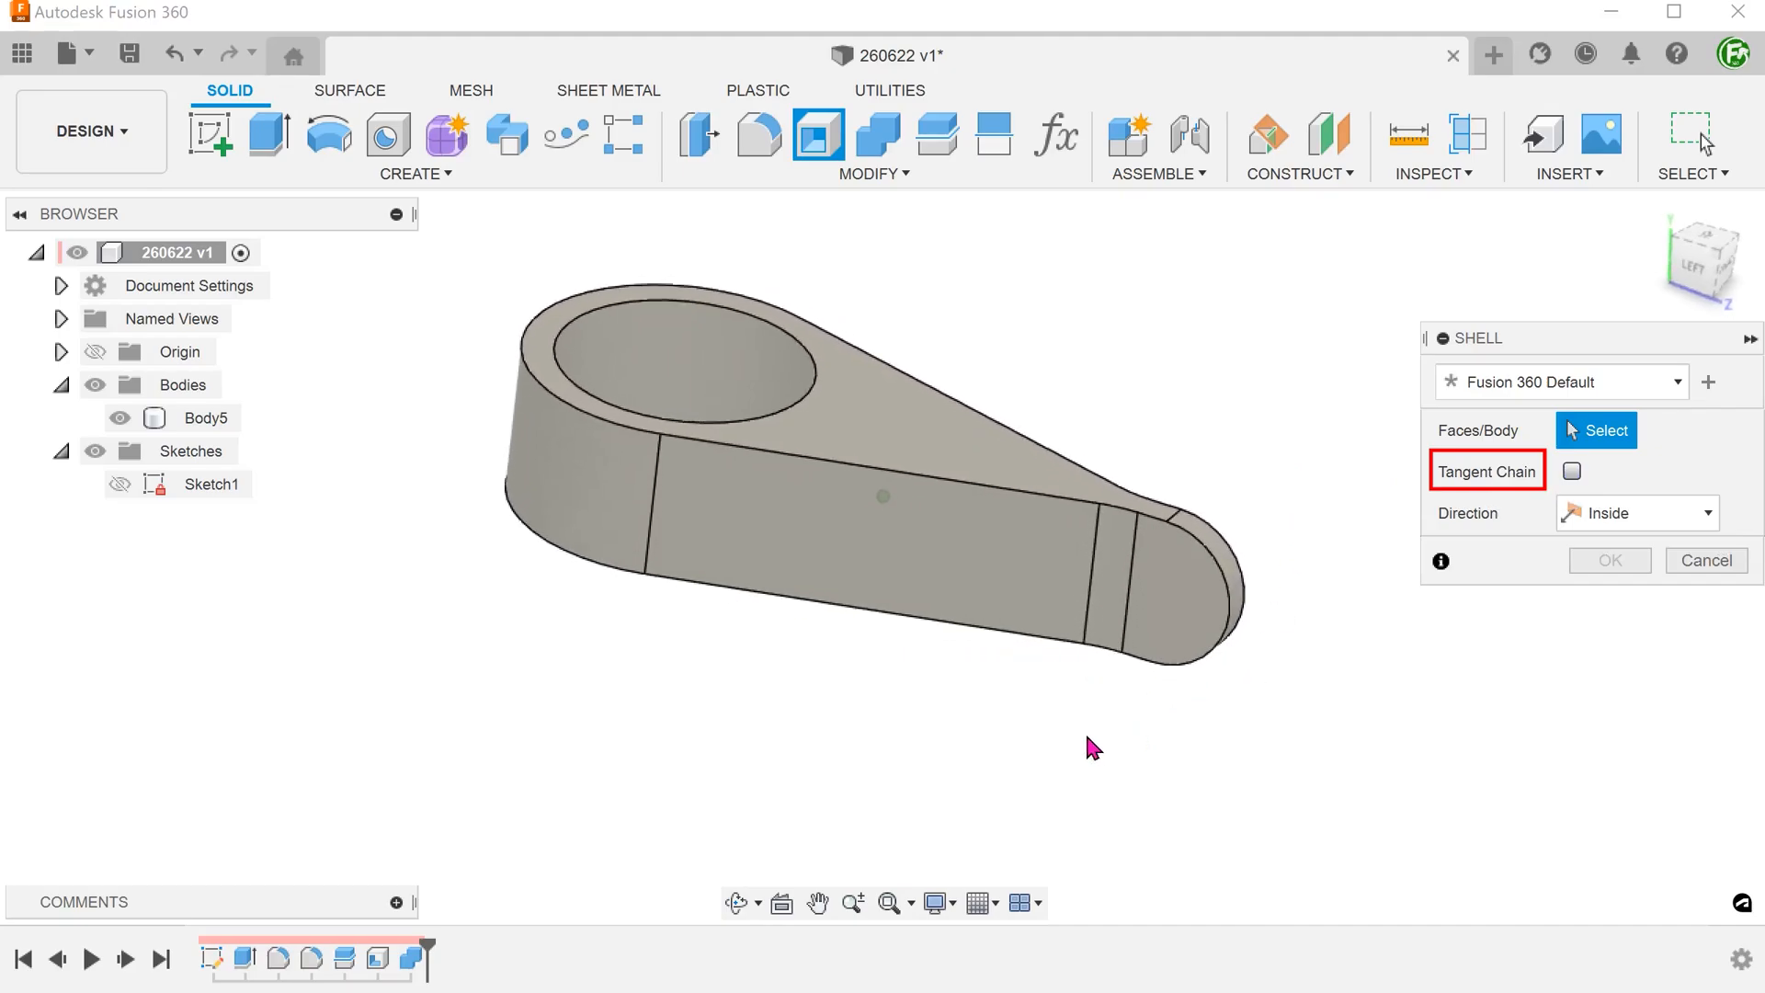
pyautogui.click(1125, 562)
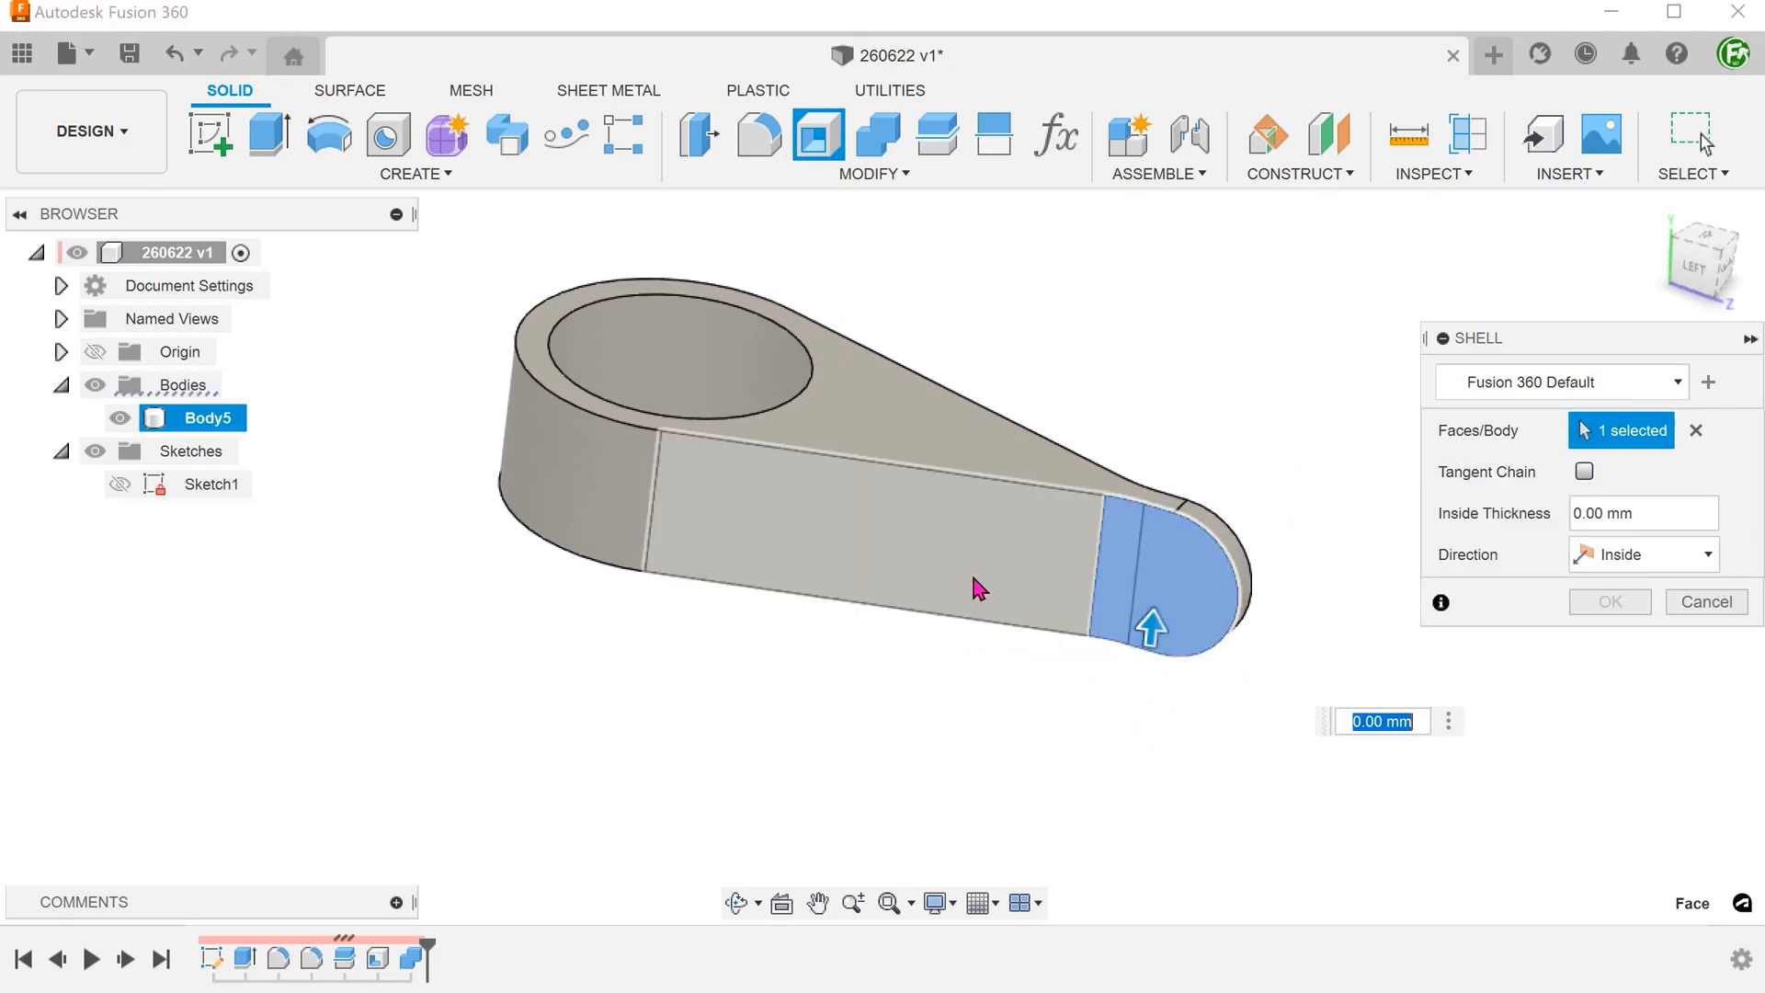